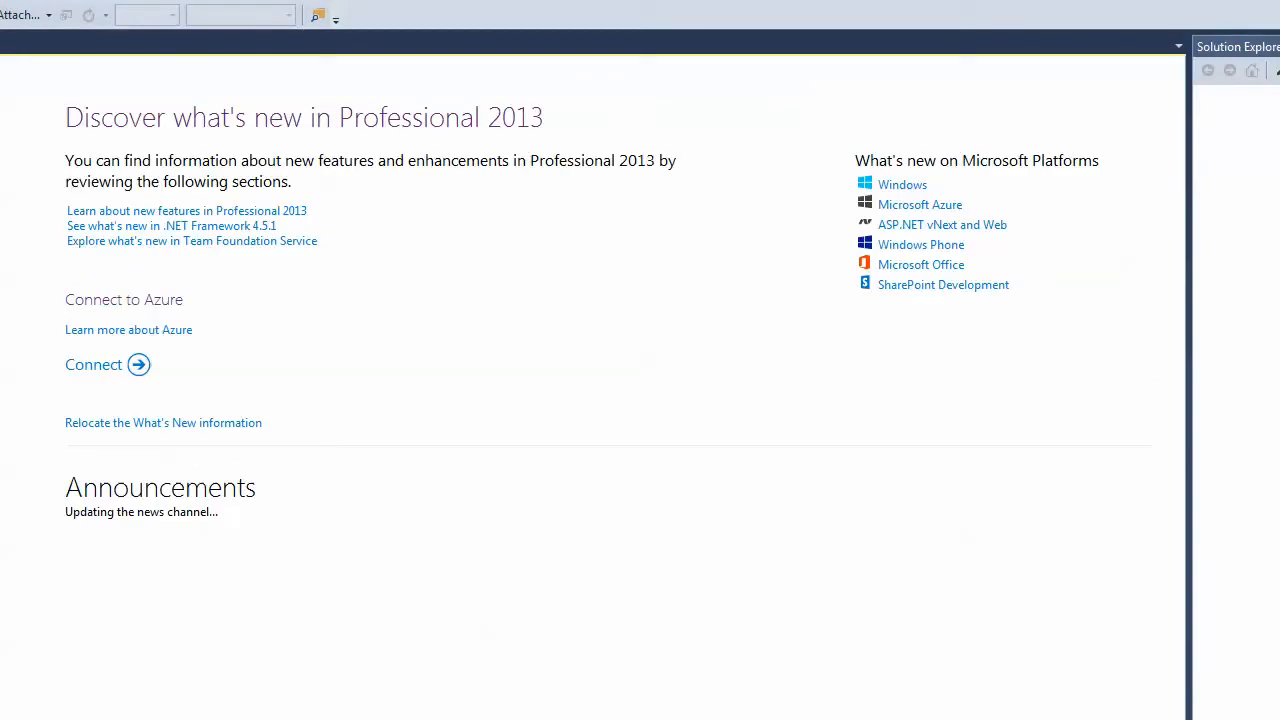
{"action": "mouse_move", "coordinate": [450, 22]}
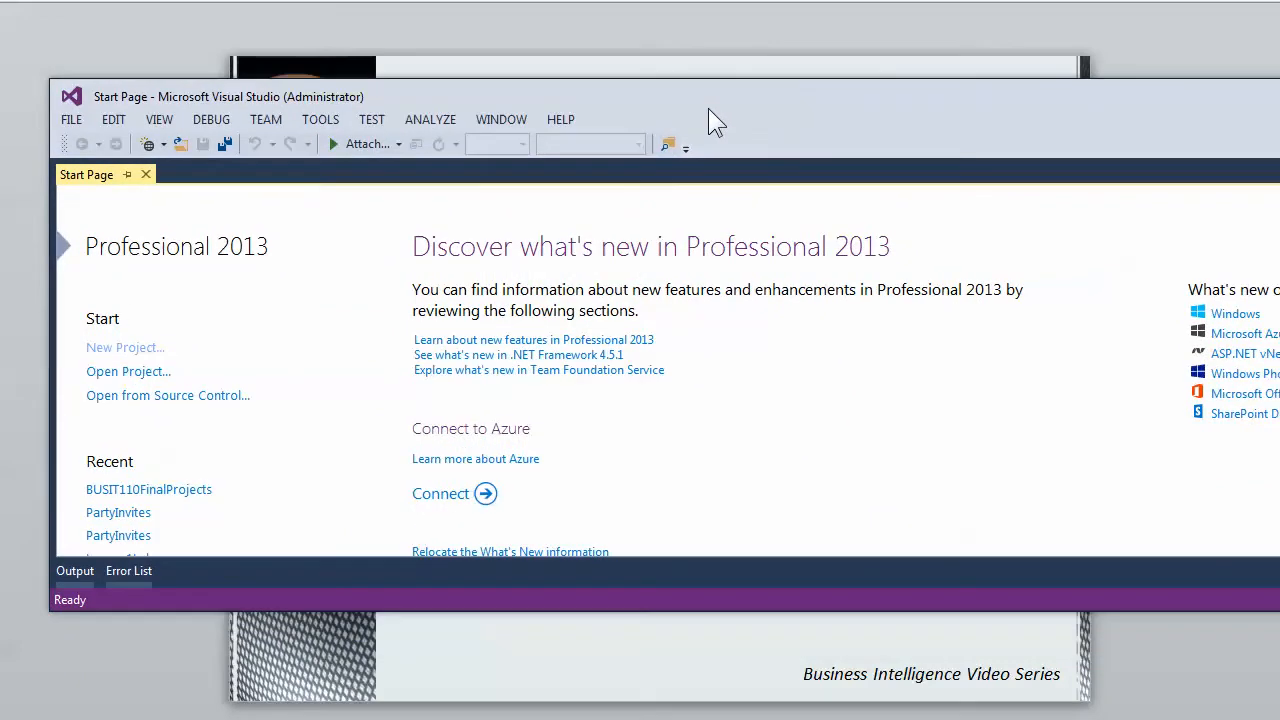
Start a new project and choose the Analysis Services Multidimensional and Data Mining Project template.
{"action": "left_click", "coordinate": [72, 120]}
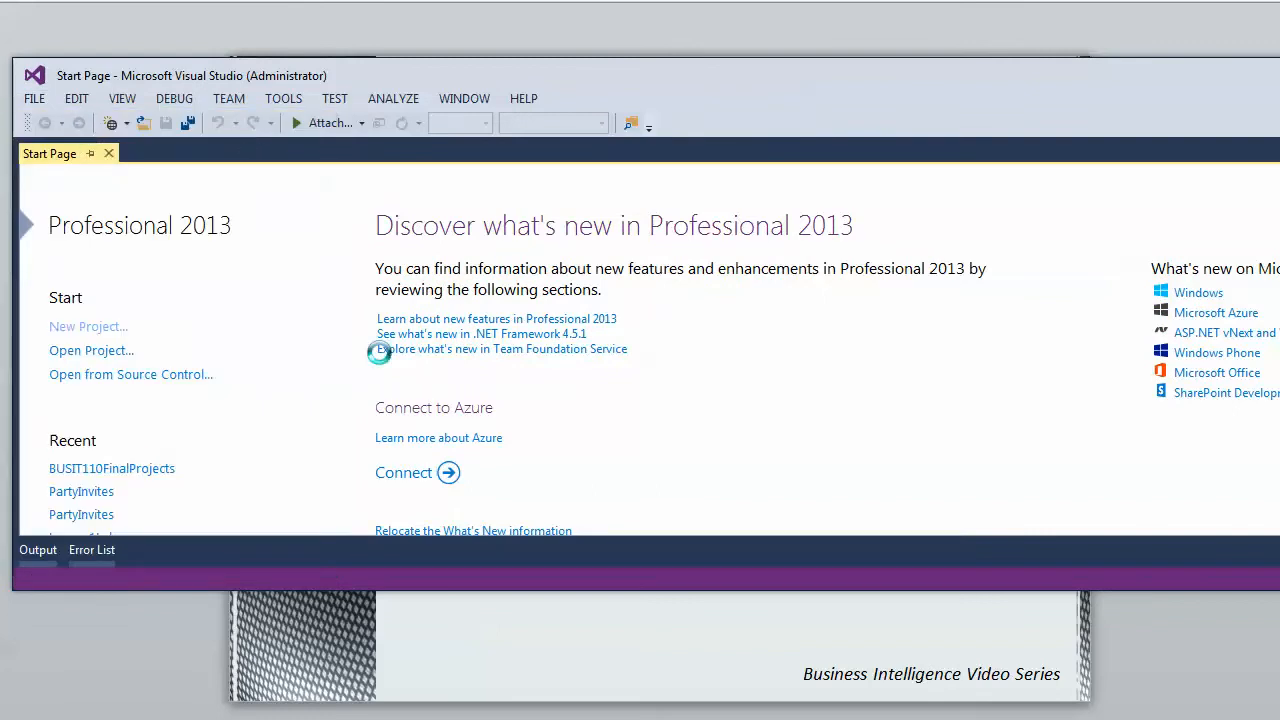
{"action": "left_click", "coordinate": [88, 326]}
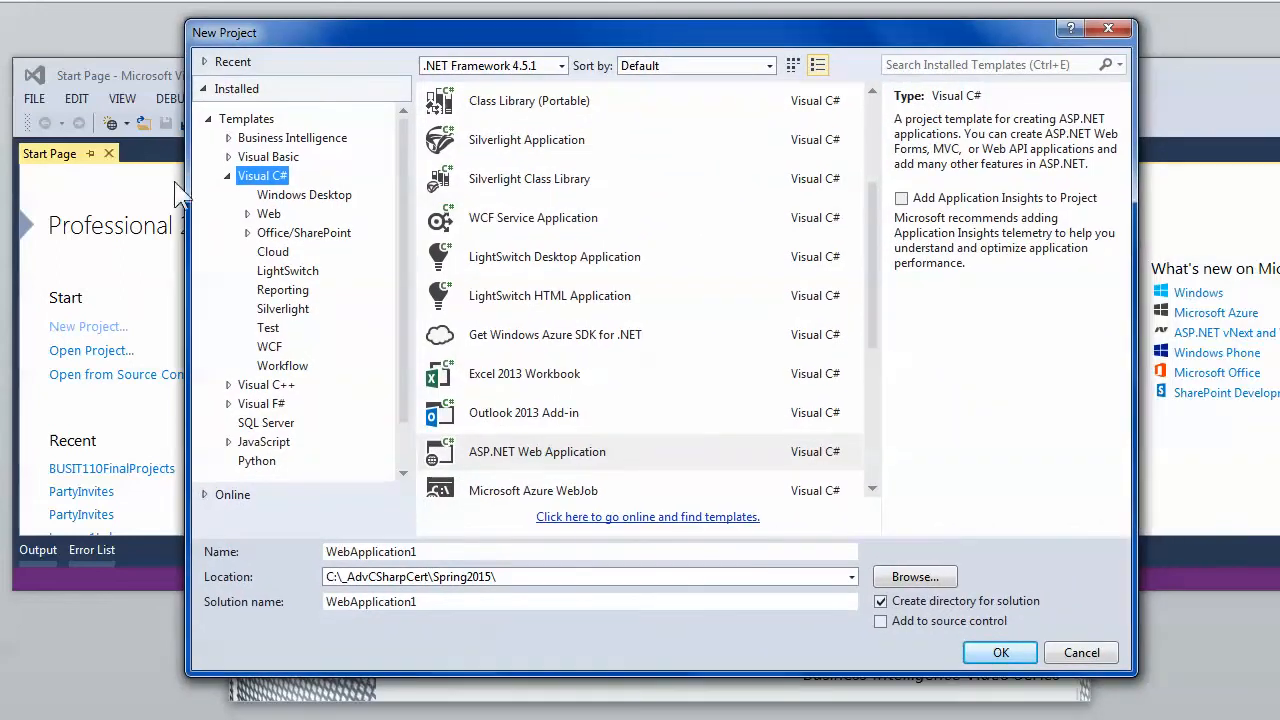
{"action": "left_click", "coordinate": [292, 136]}
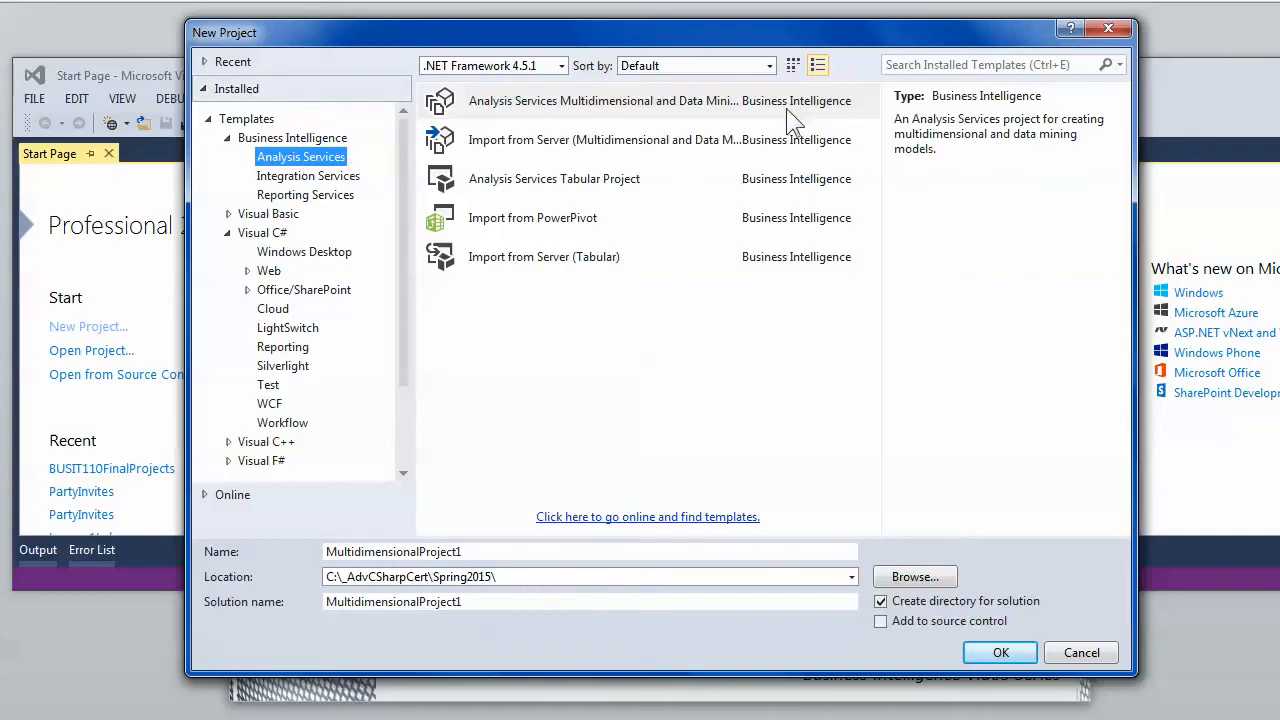
{"action": "mouse_move", "coordinate": [890, 176]}
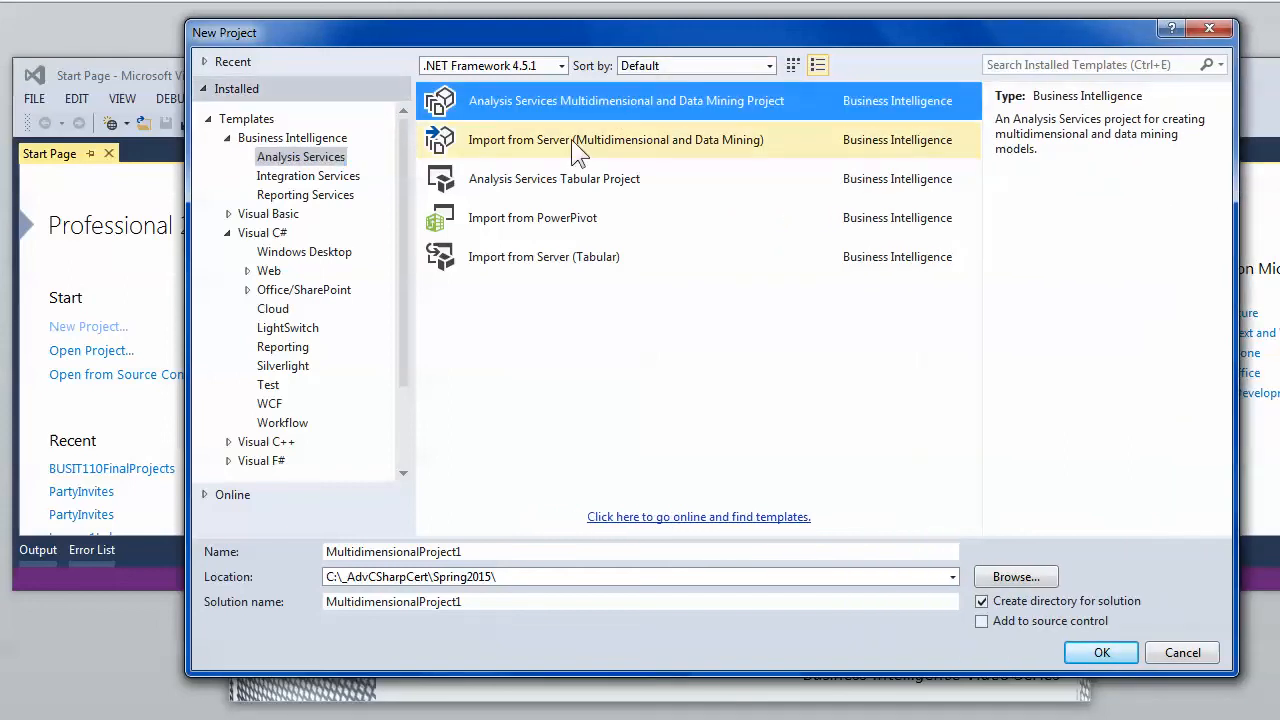
{"action": "mouse_move", "coordinate": [580, 150]}
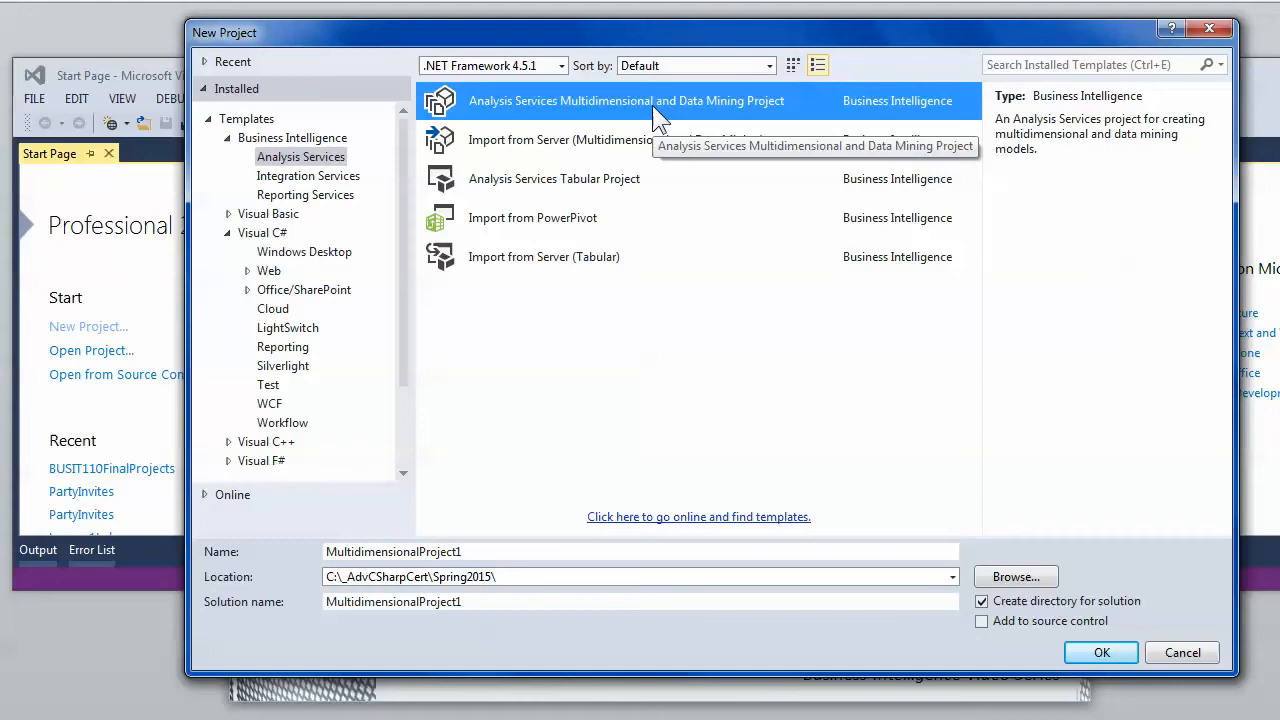
{"action": "mouse_move", "coordinate": [650, 140]}
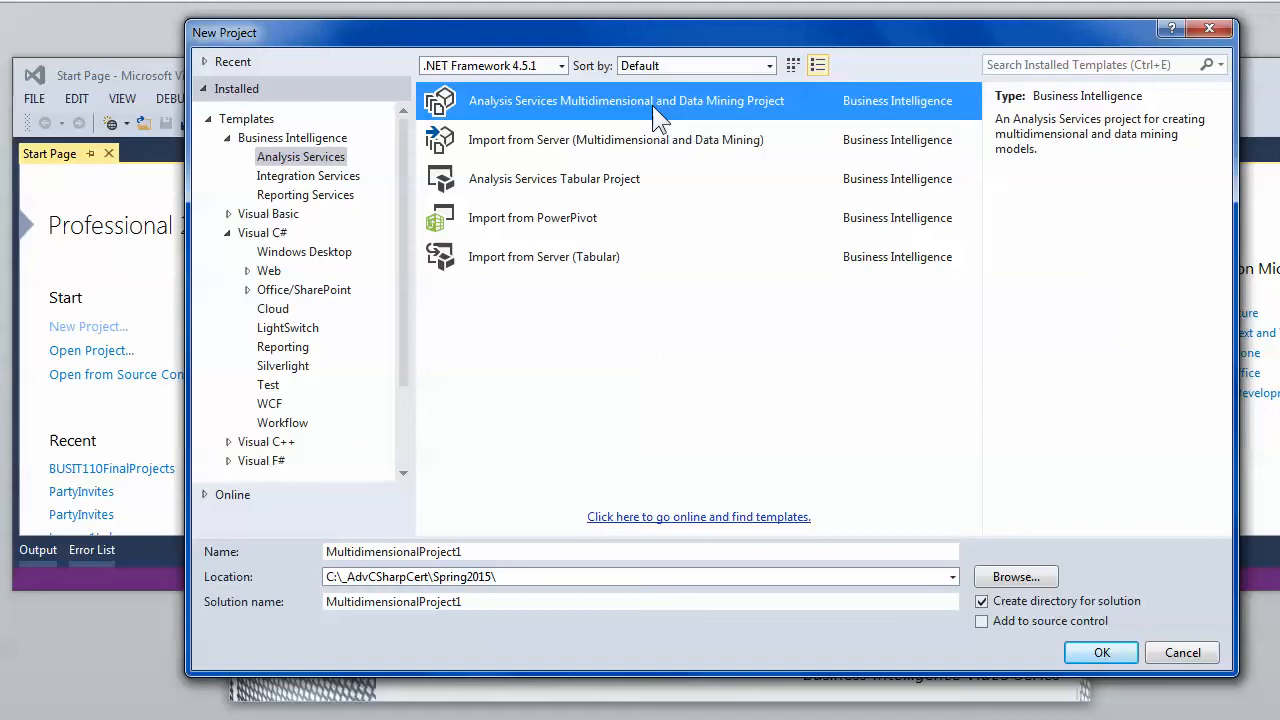
{"action": "mouse_move", "coordinate": [636, 140]}
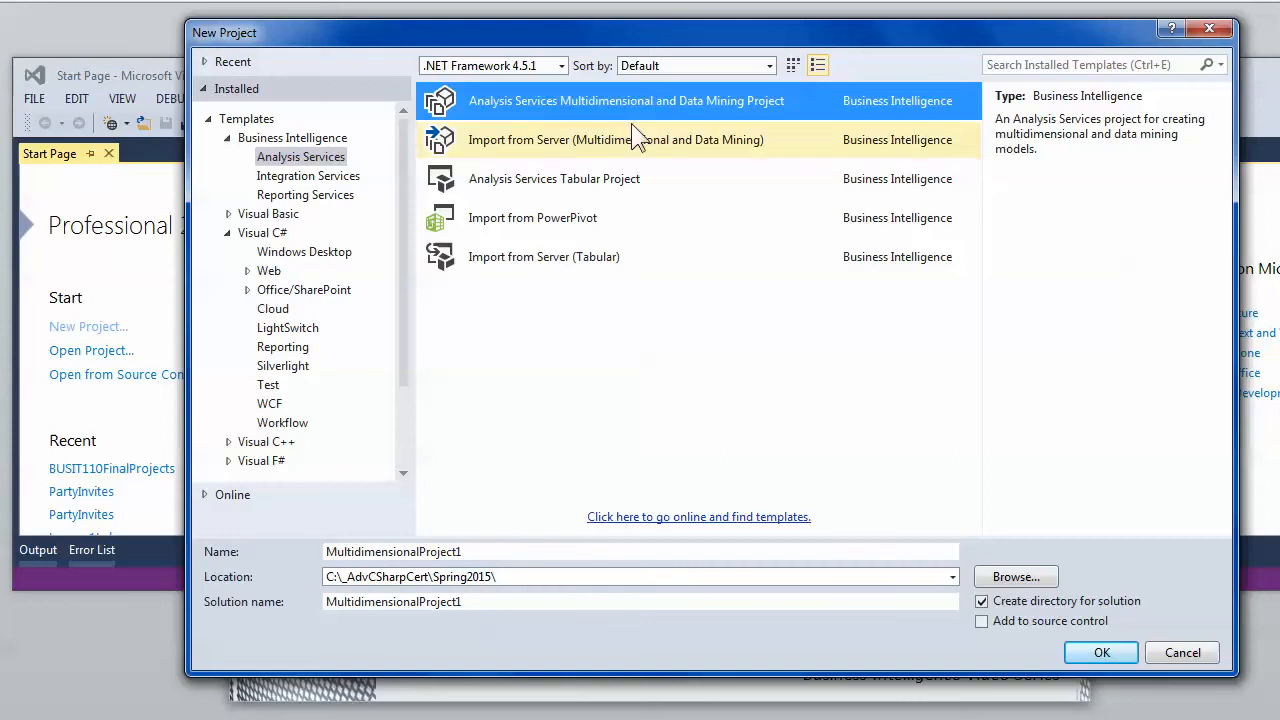
{"action": "left_click", "coordinate": [554, 178]}
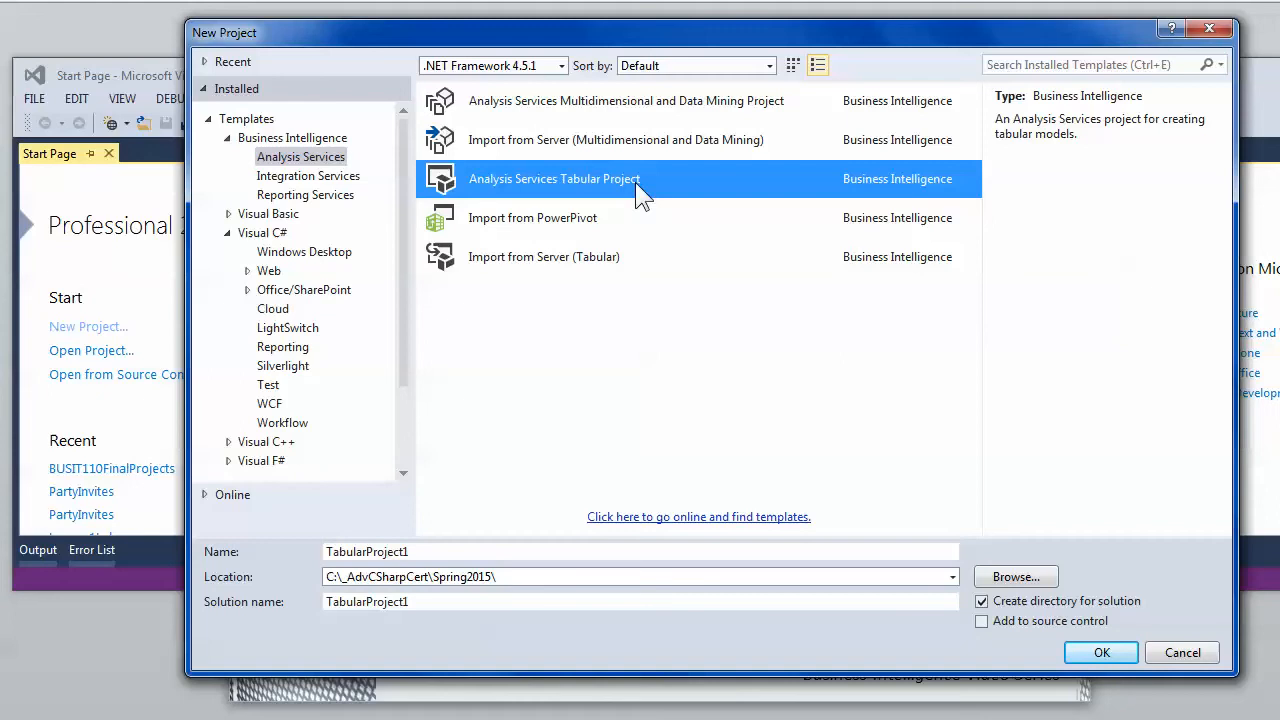
{"action": "left_click", "coordinate": [624, 100]}
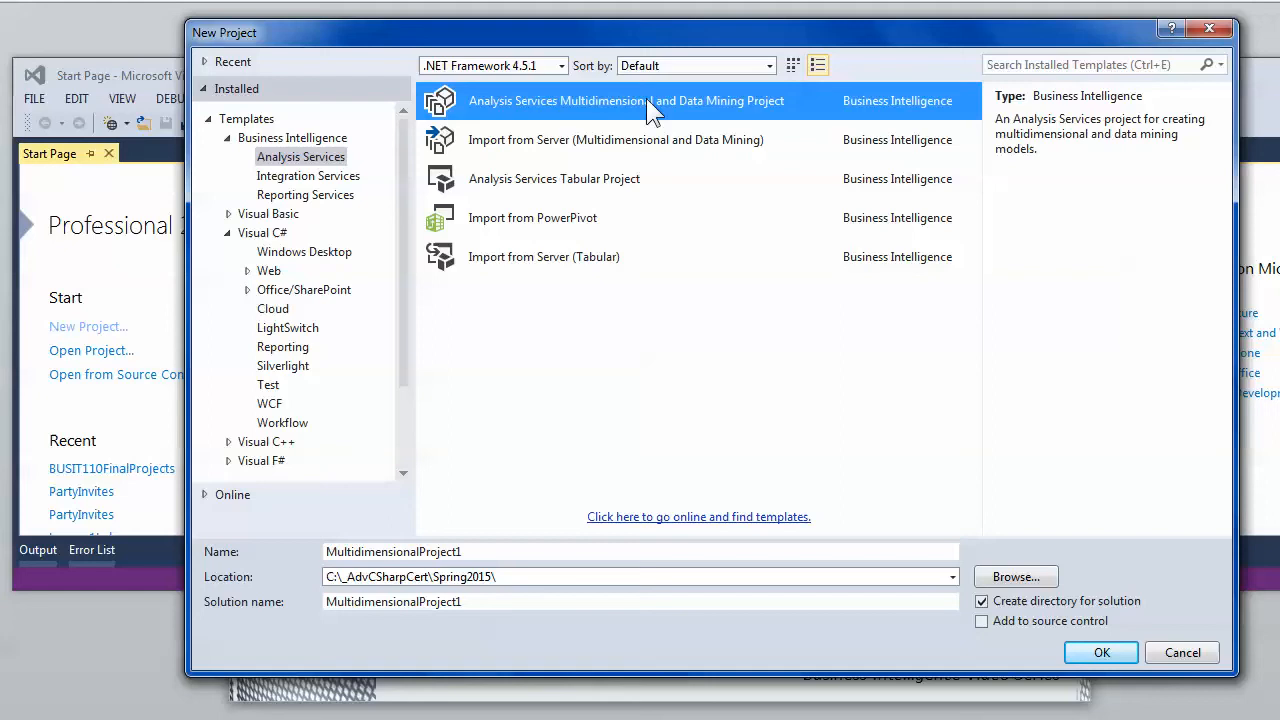
{"action": "mouse_move", "coordinate": [16, 140]}
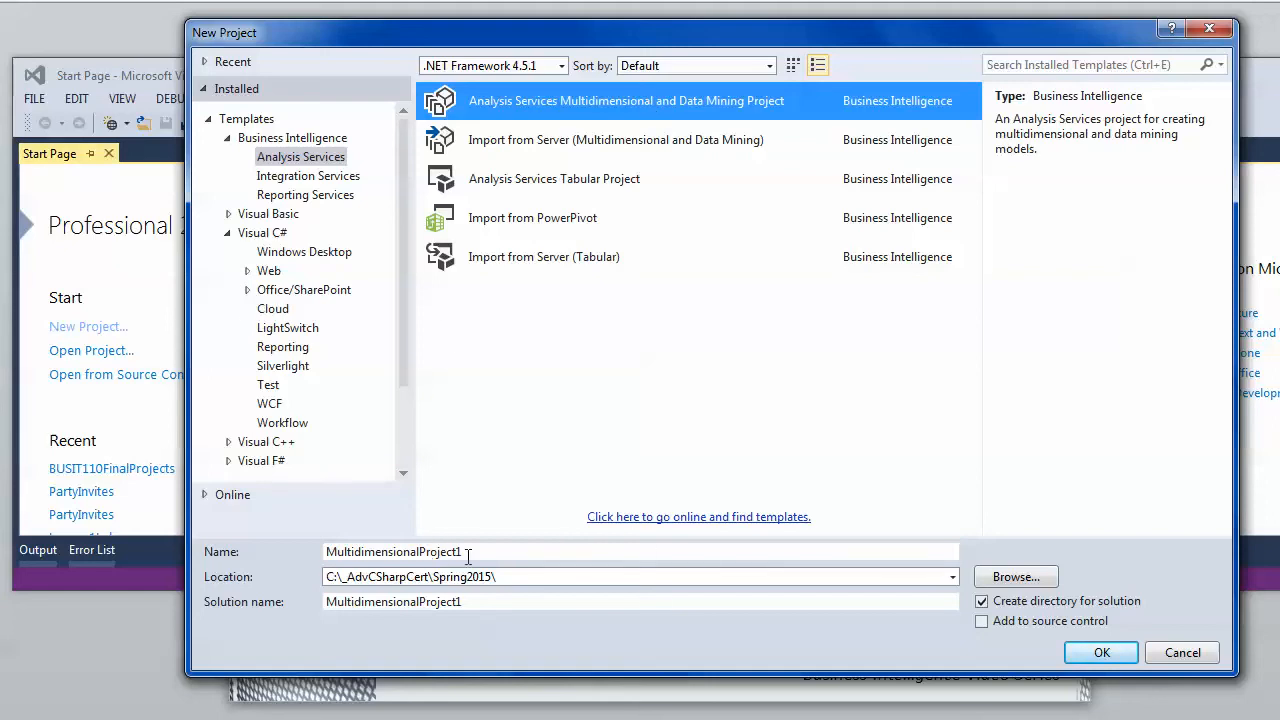
Name the solution MyMod1Projects and trim the project name to Mod1Project.
{"action": "left_click", "coordinate": [640, 600]}
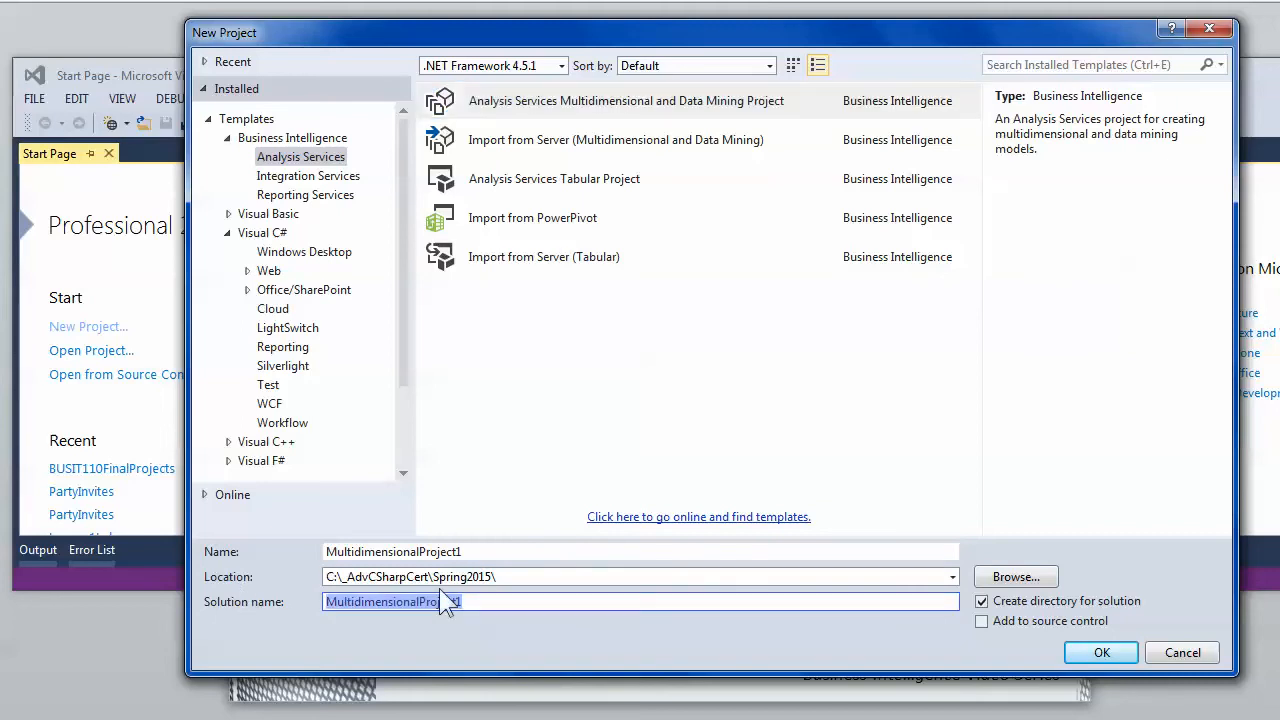
{"action": "type", "text": "M"}
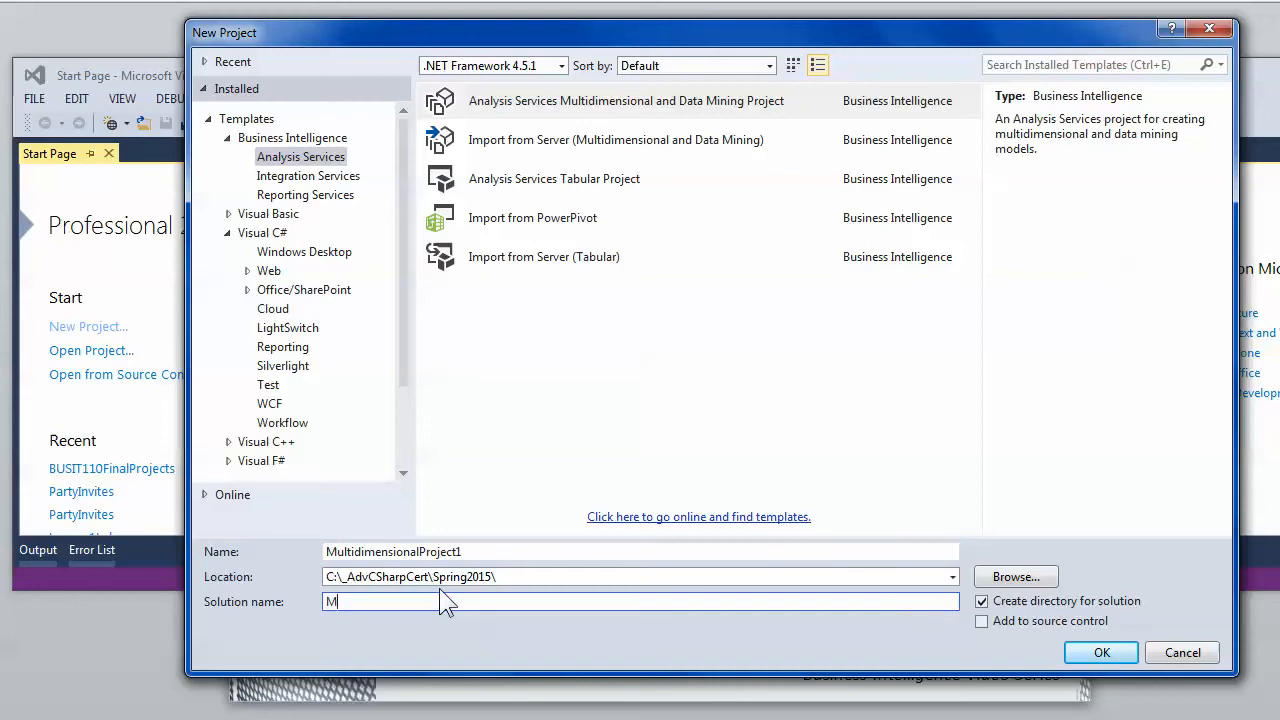
{"action": "type", "text": "yMod1Projects"}
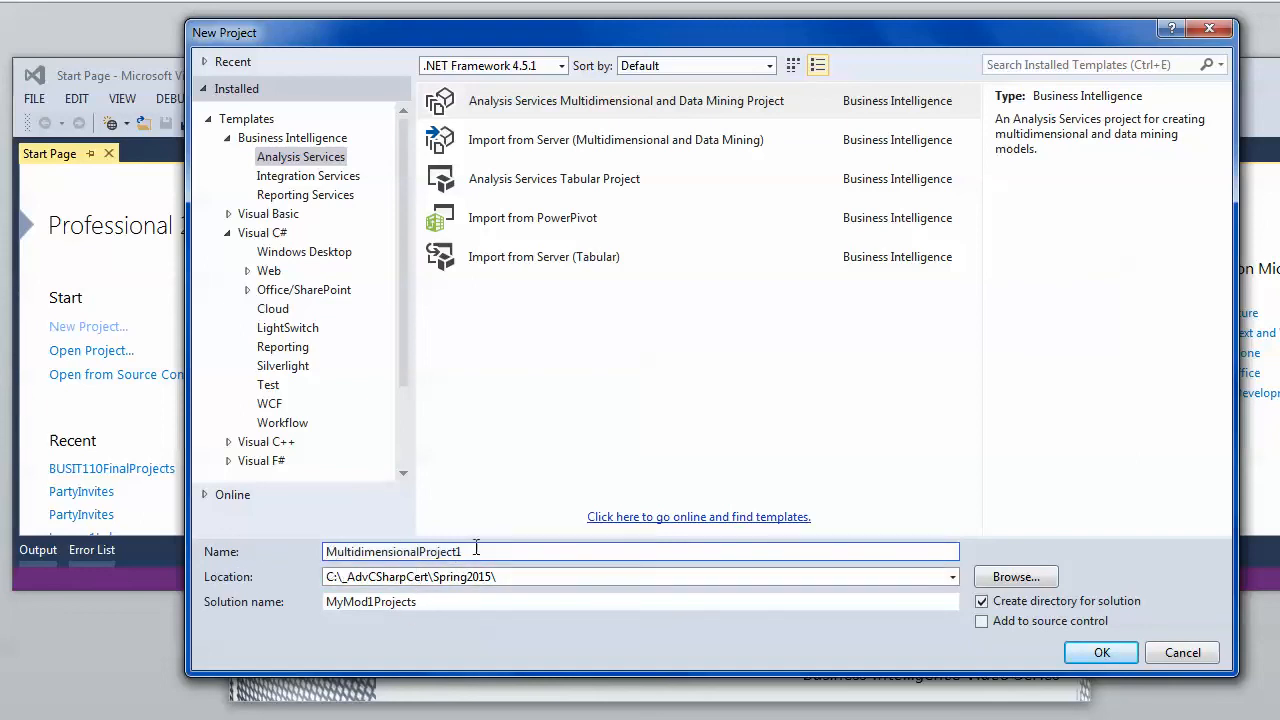
{"action": "double_click", "coordinate": [372, 552]}
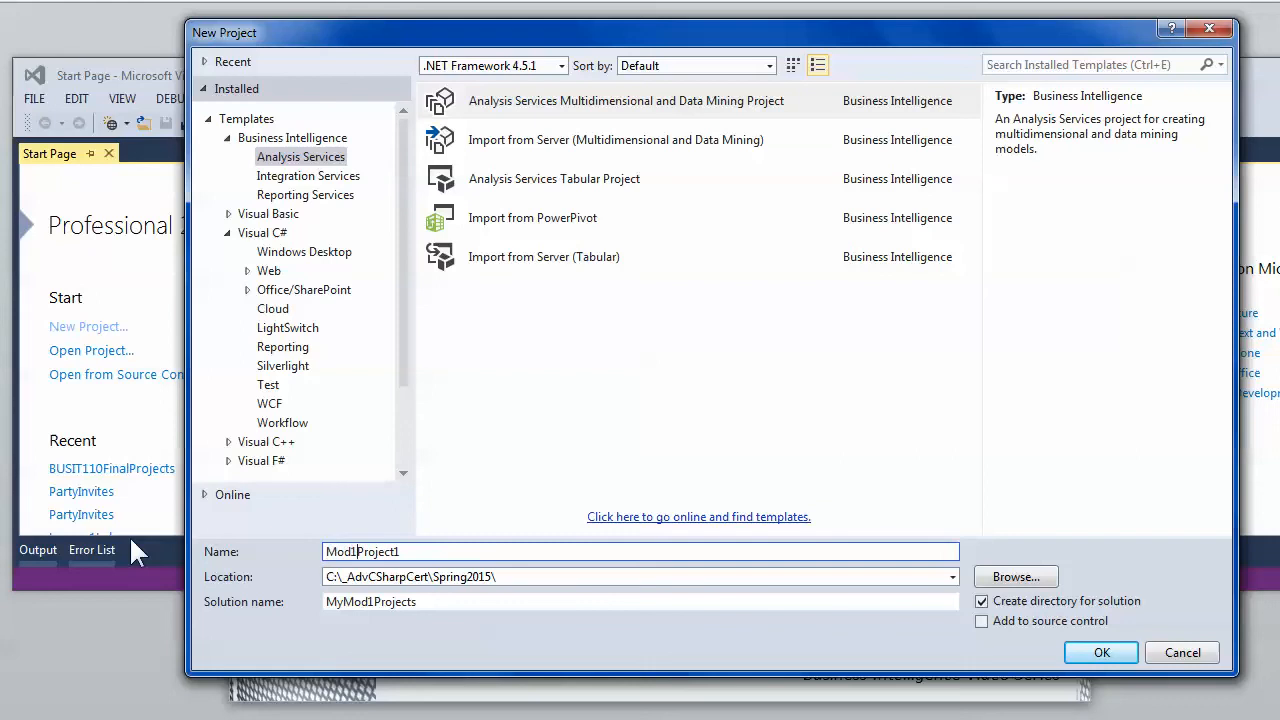
{"action": "key", "text": "Backspace"}
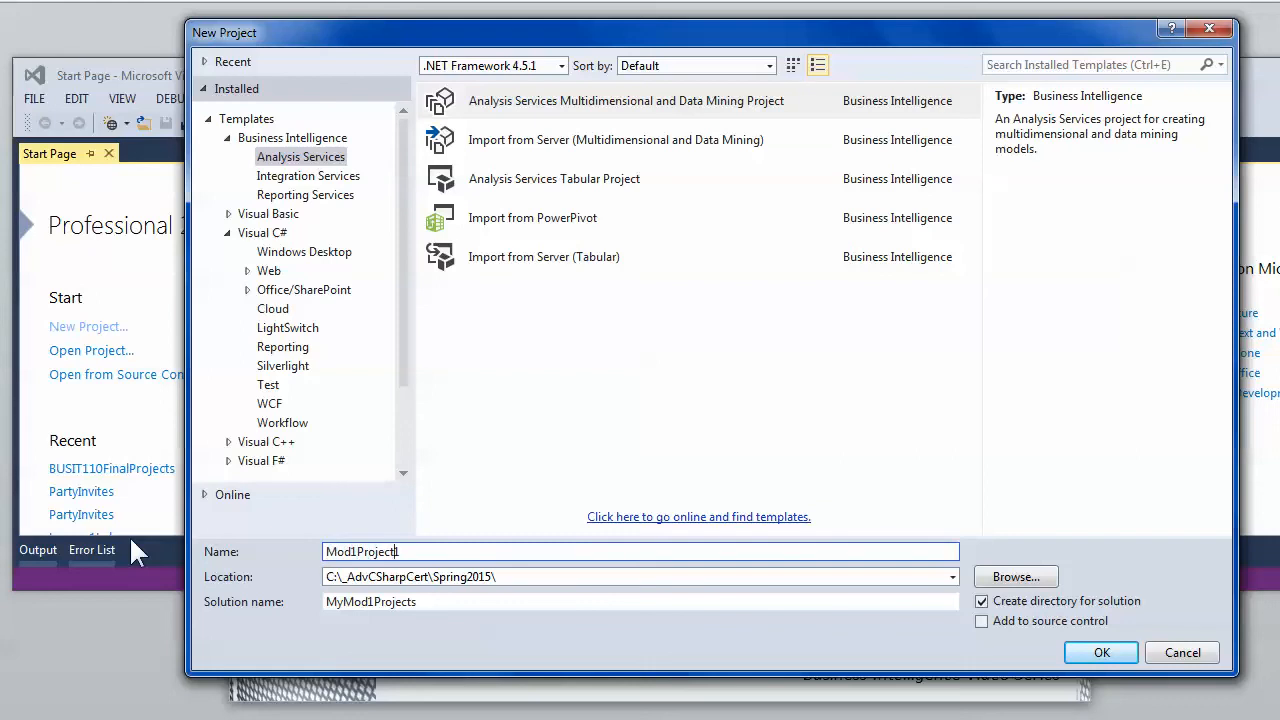
{"action": "key", "text": "Backspace"}
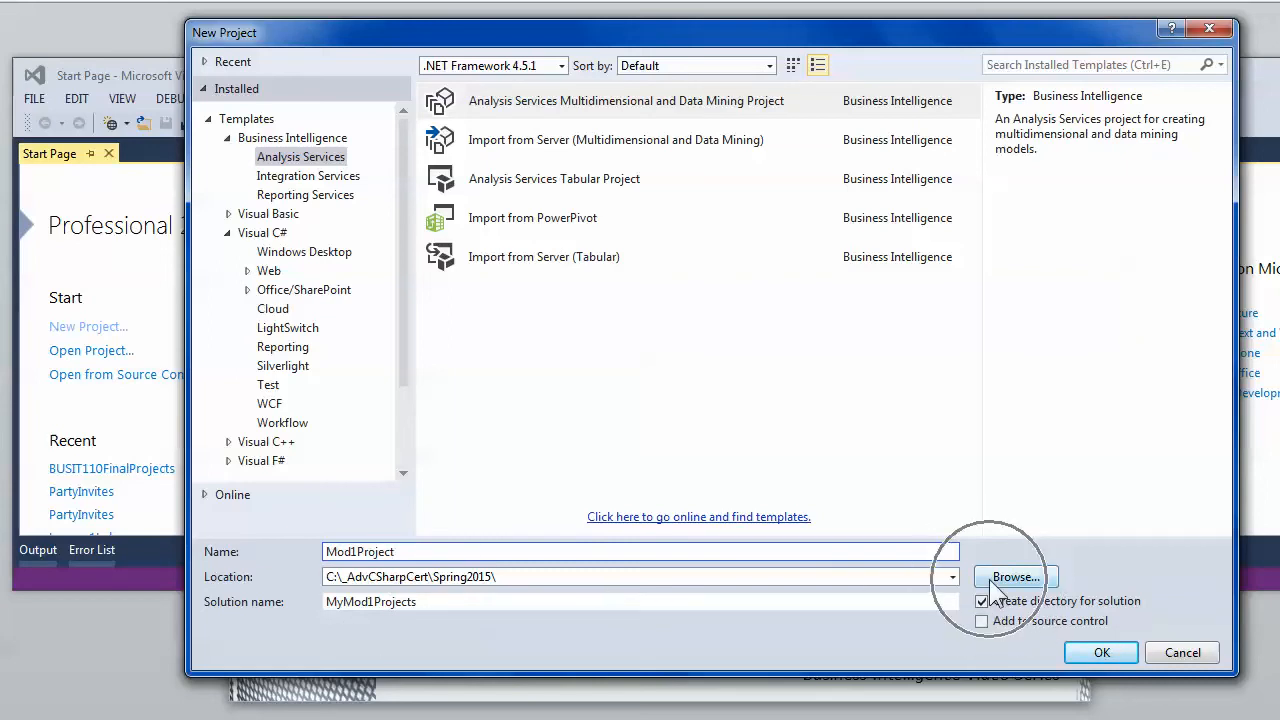
Browse to C:\_ClassFiles\_BCC\_BUSIT 205 Multi Dimensional Analysis as the project location.
{"action": "left_click", "coordinate": [1016, 576]}
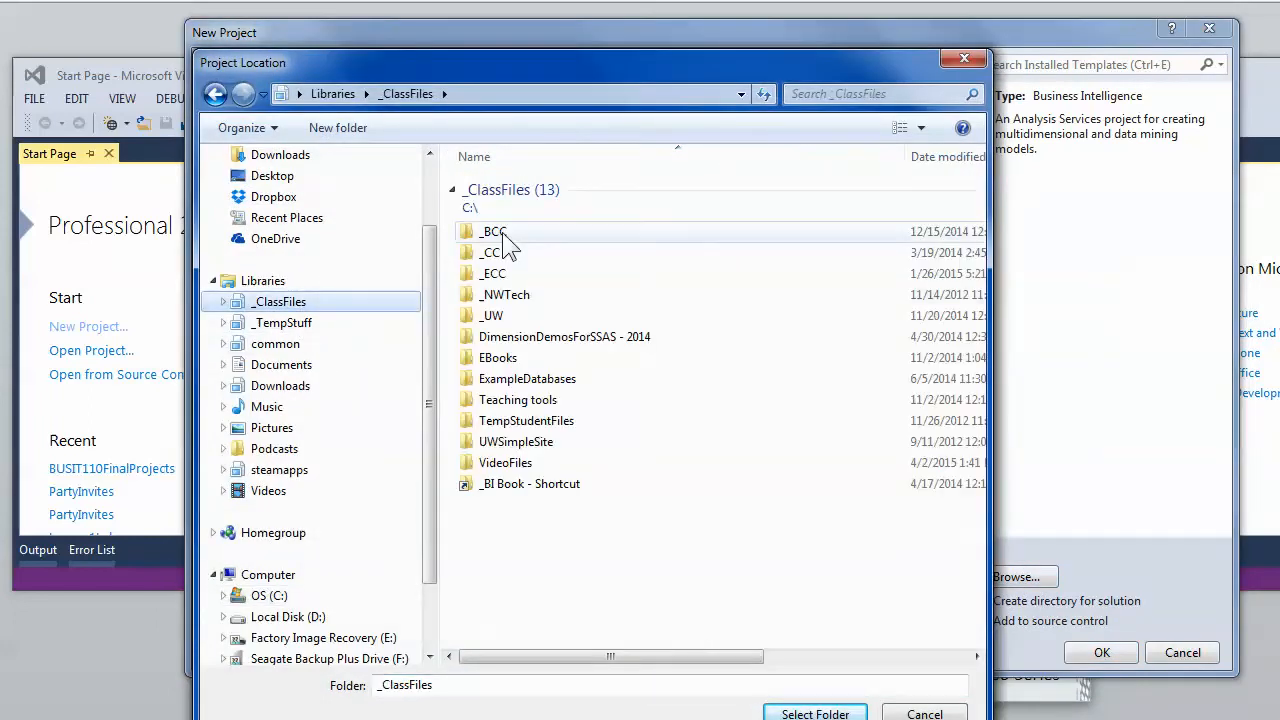
{"action": "double_click", "coordinate": [492, 232]}
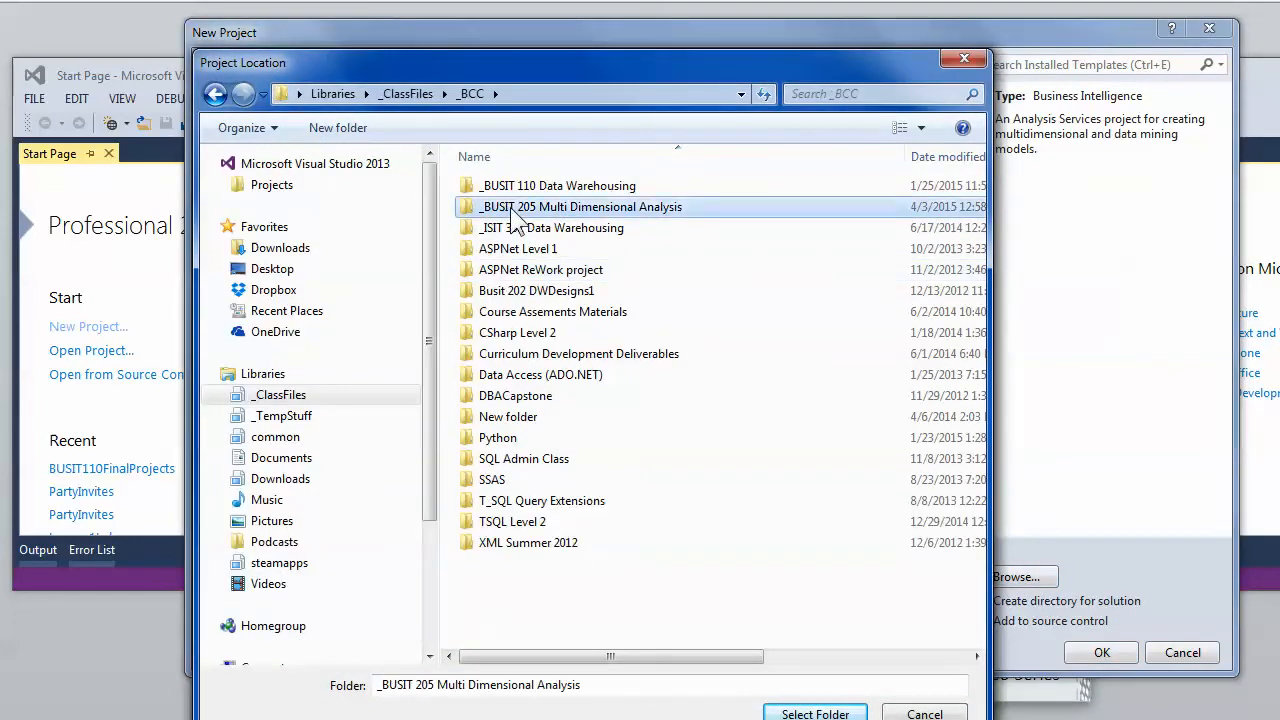
{"action": "double_click", "coordinate": [582, 206]}
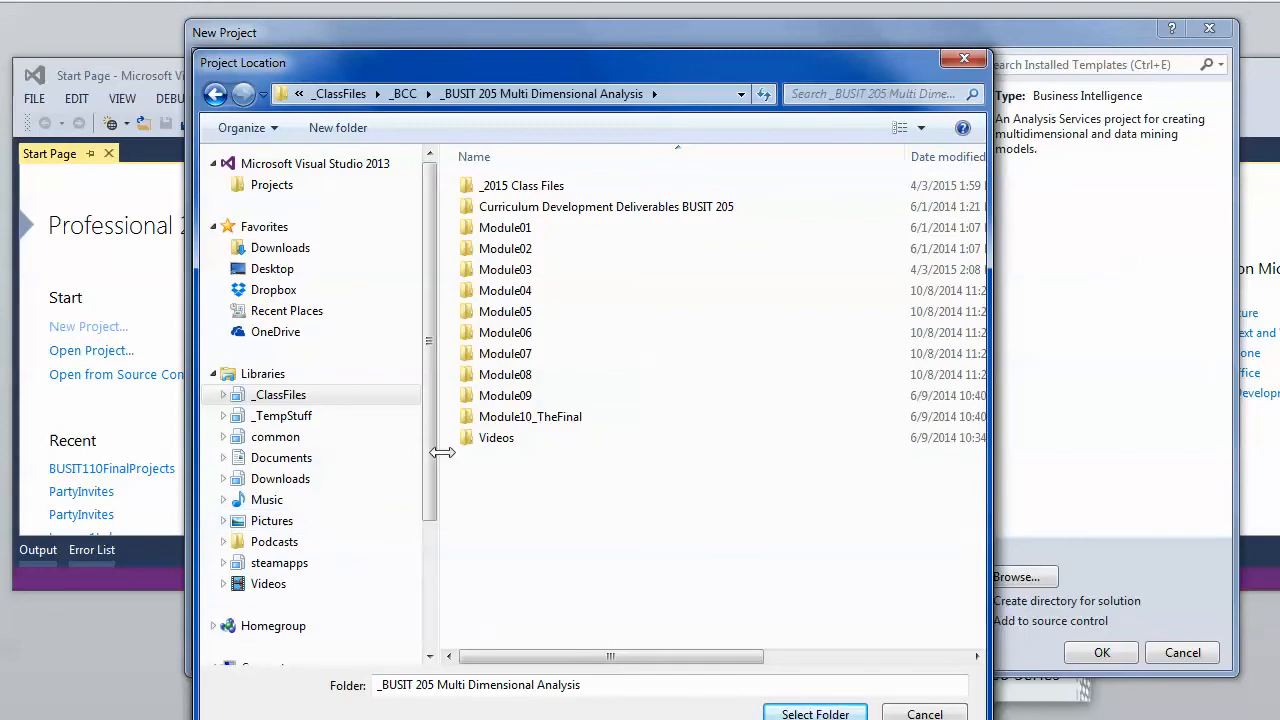
{"action": "scroll", "scroll_direction": "down", "scroll_amount": 3}
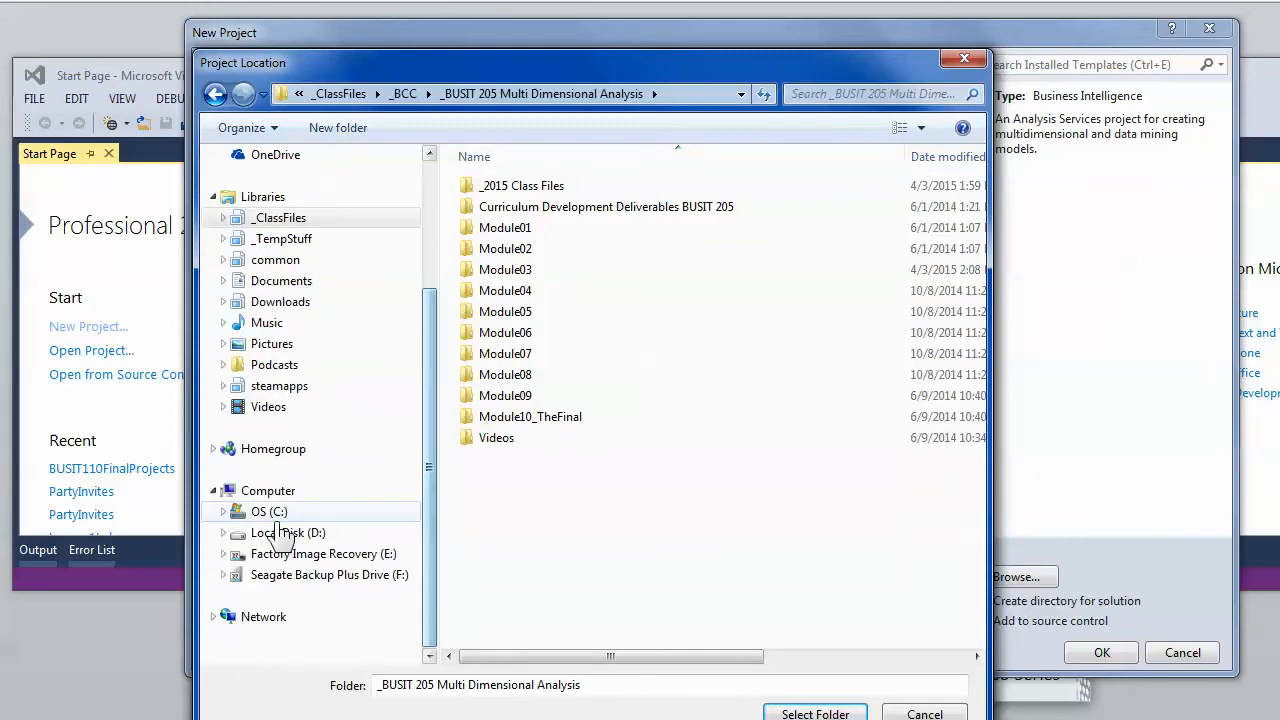
{"action": "left_click", "coordinate": [268, 512]}
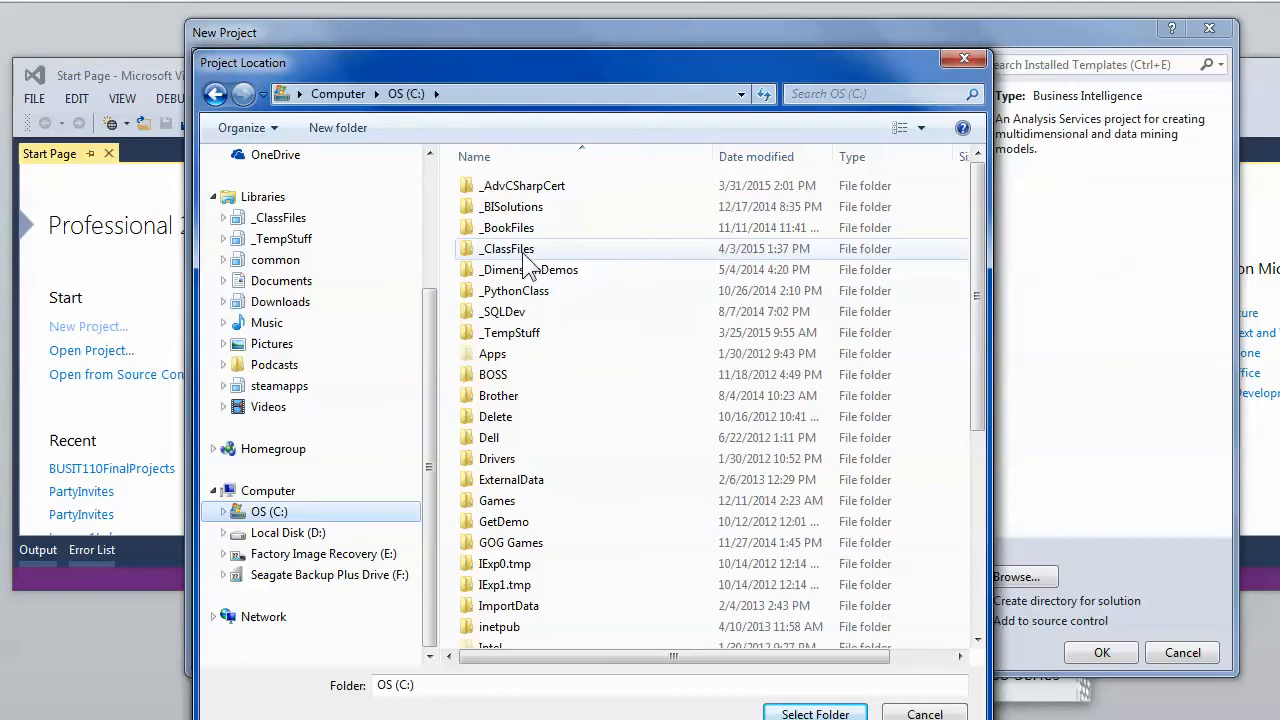
{"action": "mouse_move", "coordinate": [536, 268]}
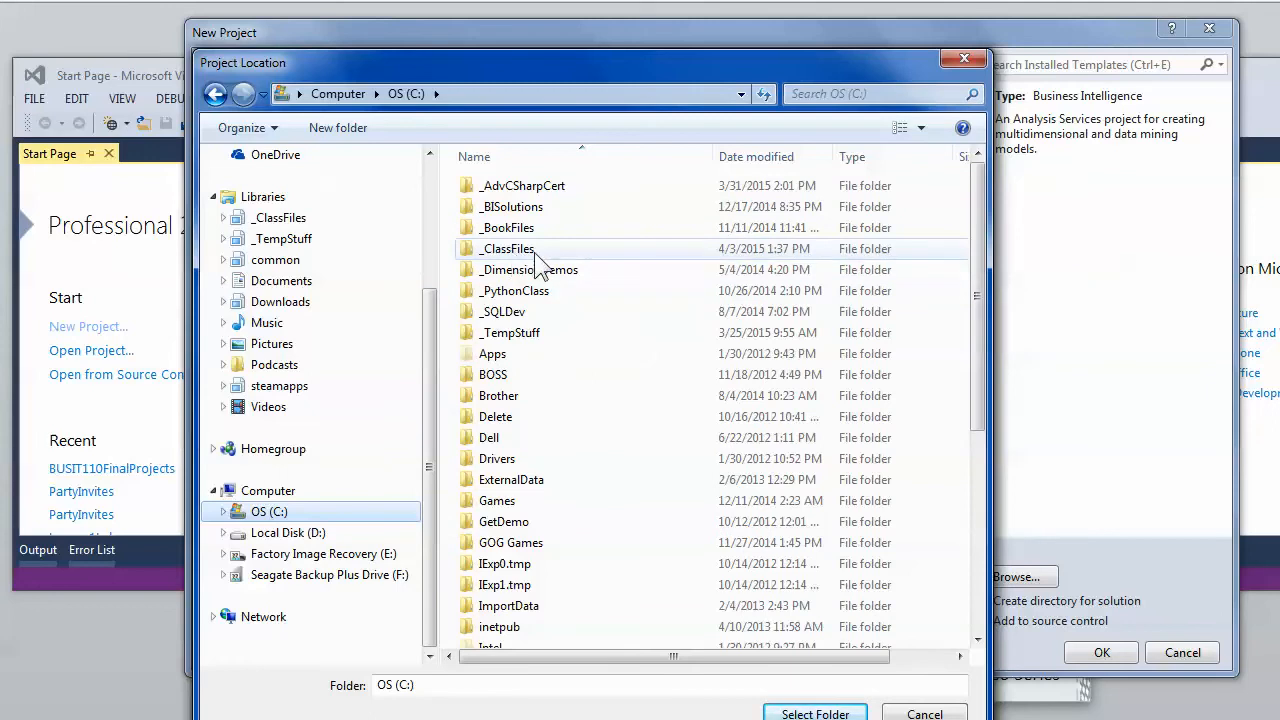
{"action": "left_click", "coordinate": [508, 248]}
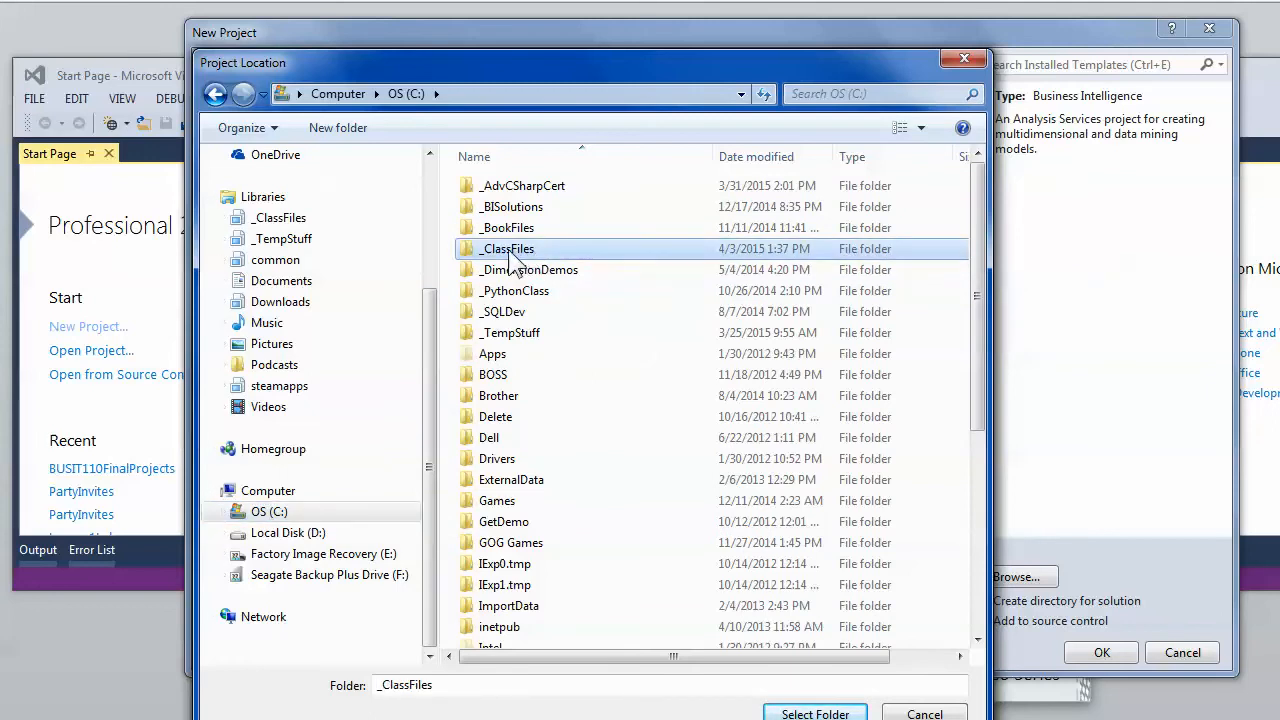
{"action": "double_click", "coordinate": [506, 248]}
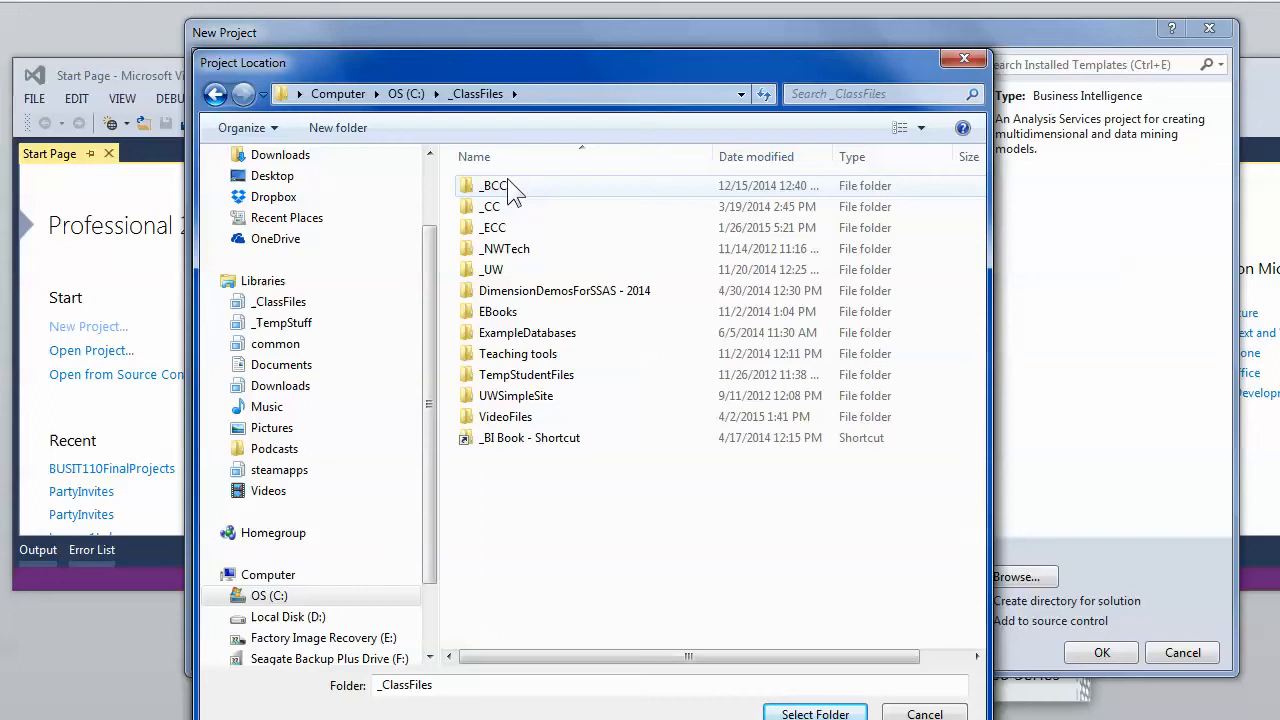
{"action": "left_click", "coordinate": [496, 184]}
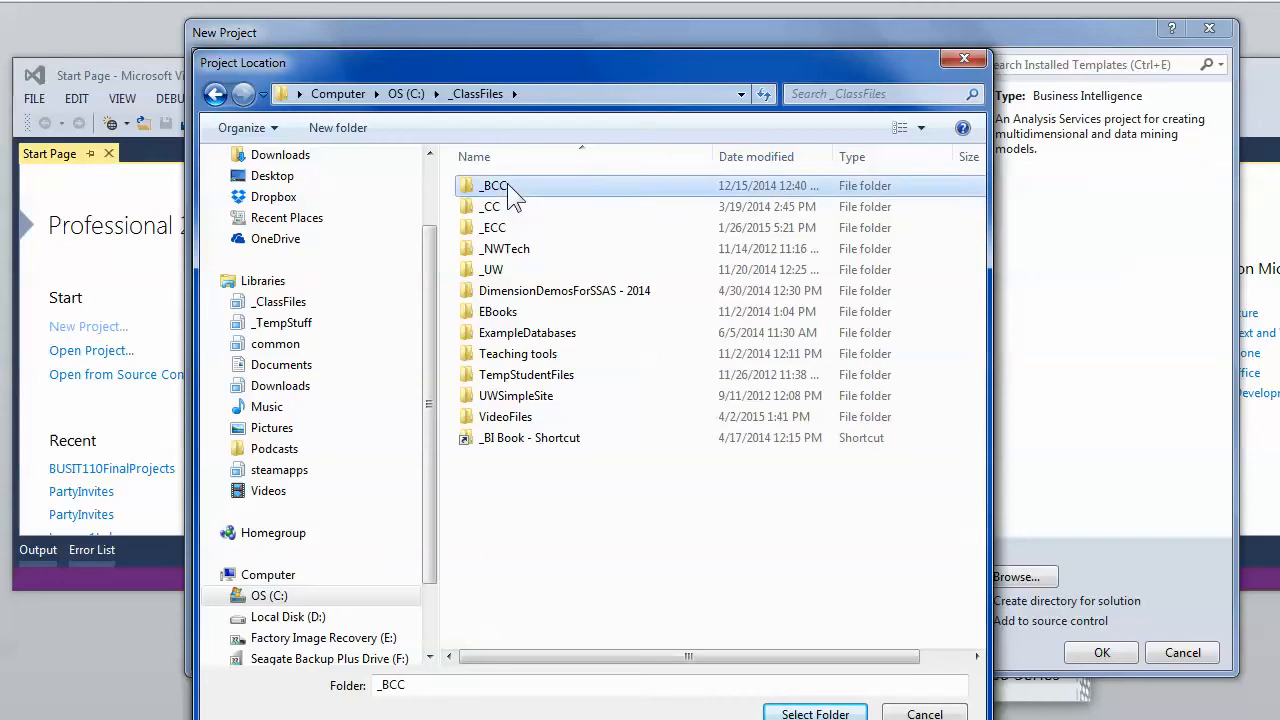
{"action": "double_click", "coordinate": [496, 184]}
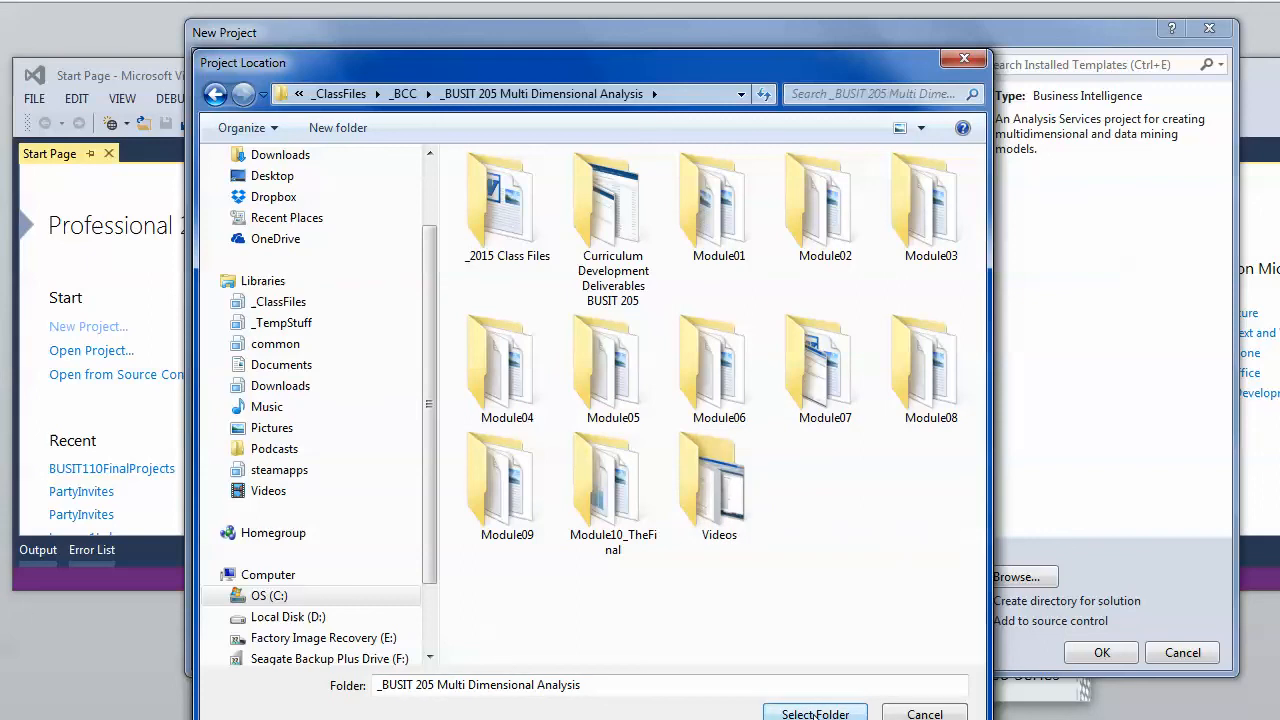
{"action": "left_click", "coordinate": [816, 712]}
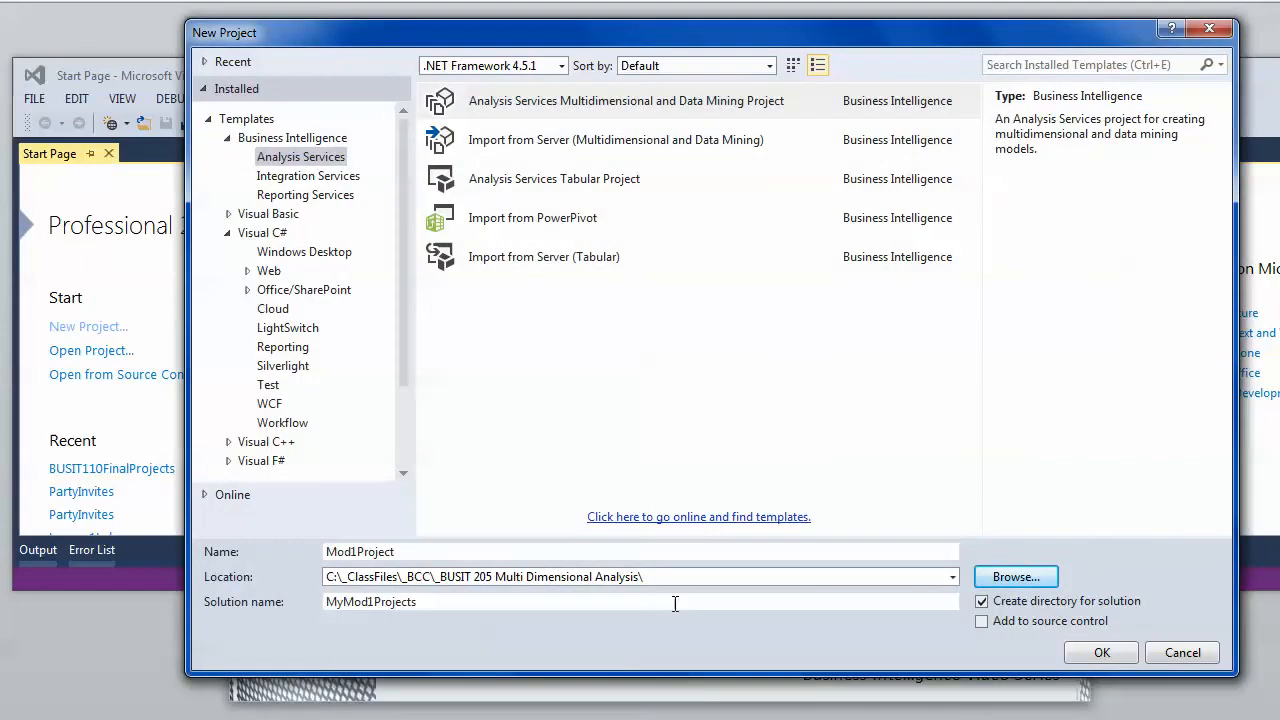
Confirm the dialog to create Mod1Project inside the MyMod1Projects solution.
{"action": "left_click", "coordinate": [1100, 652]}
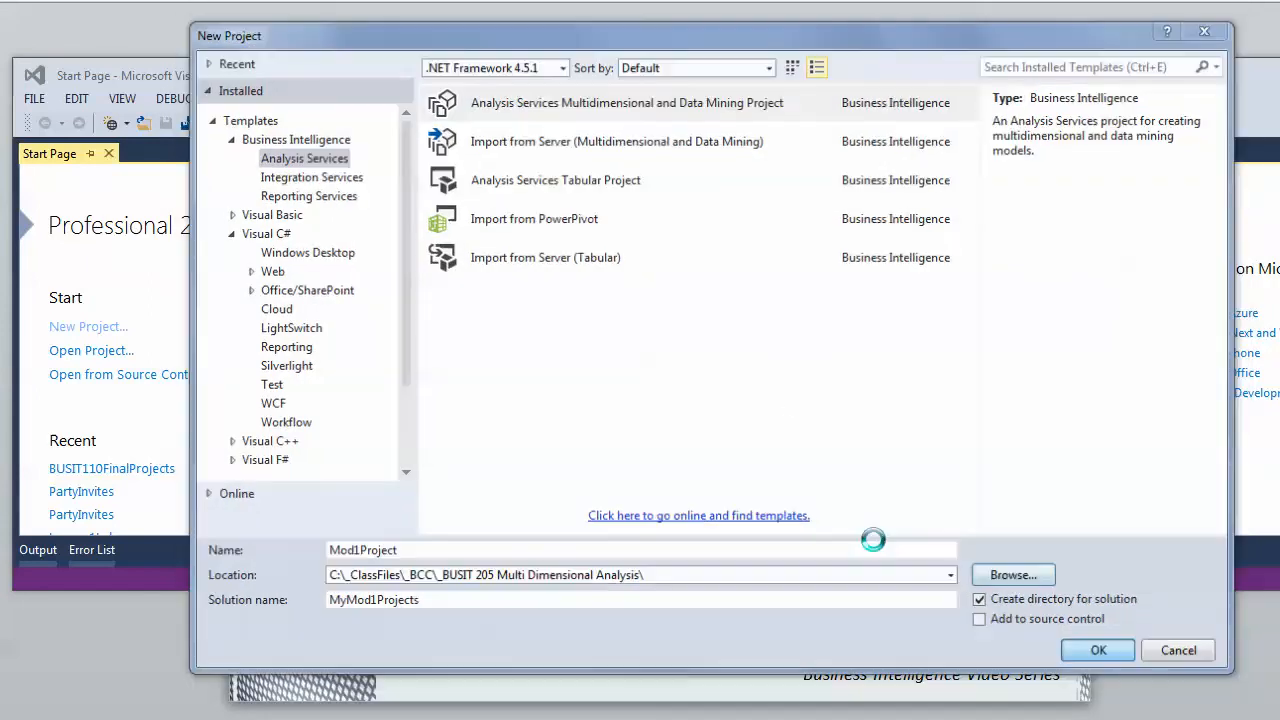
{"action": "left_click", "coordinate": [1098, 650]}
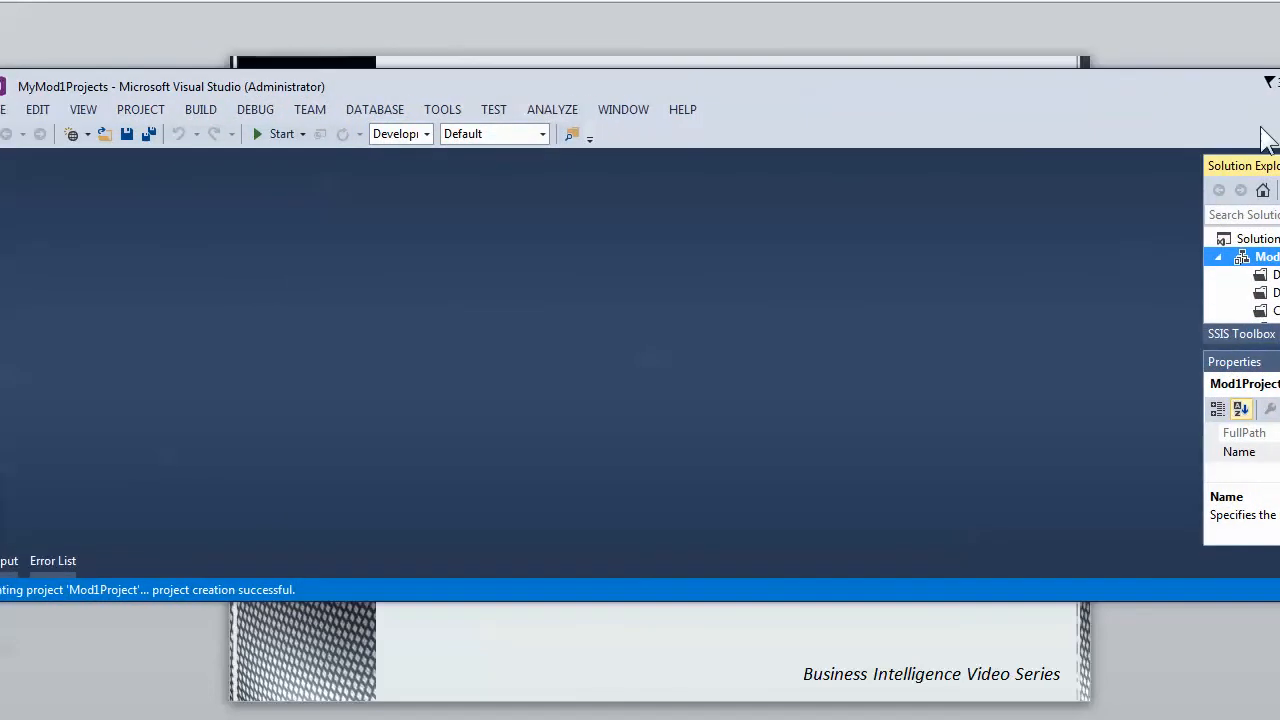
{"action": "mouse_move", "coordinate": [684, 108]}
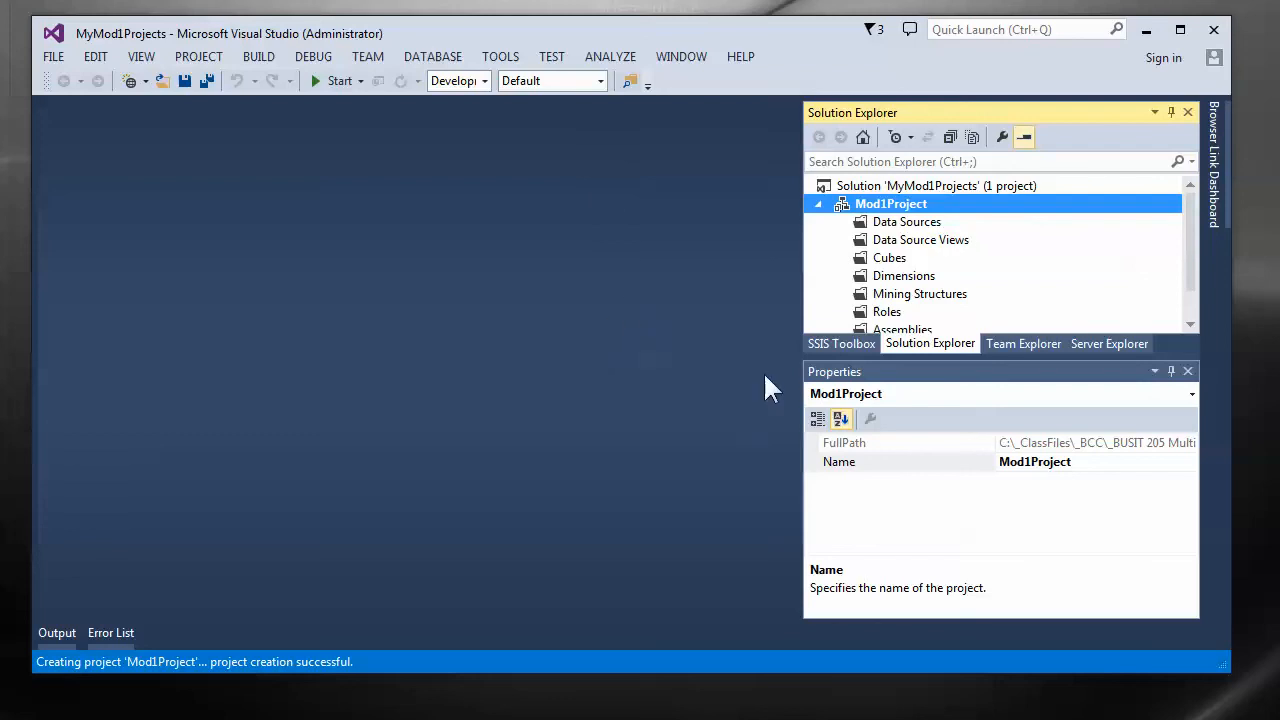
{"action": "mouse_move", "coordinate": [930, 244]}
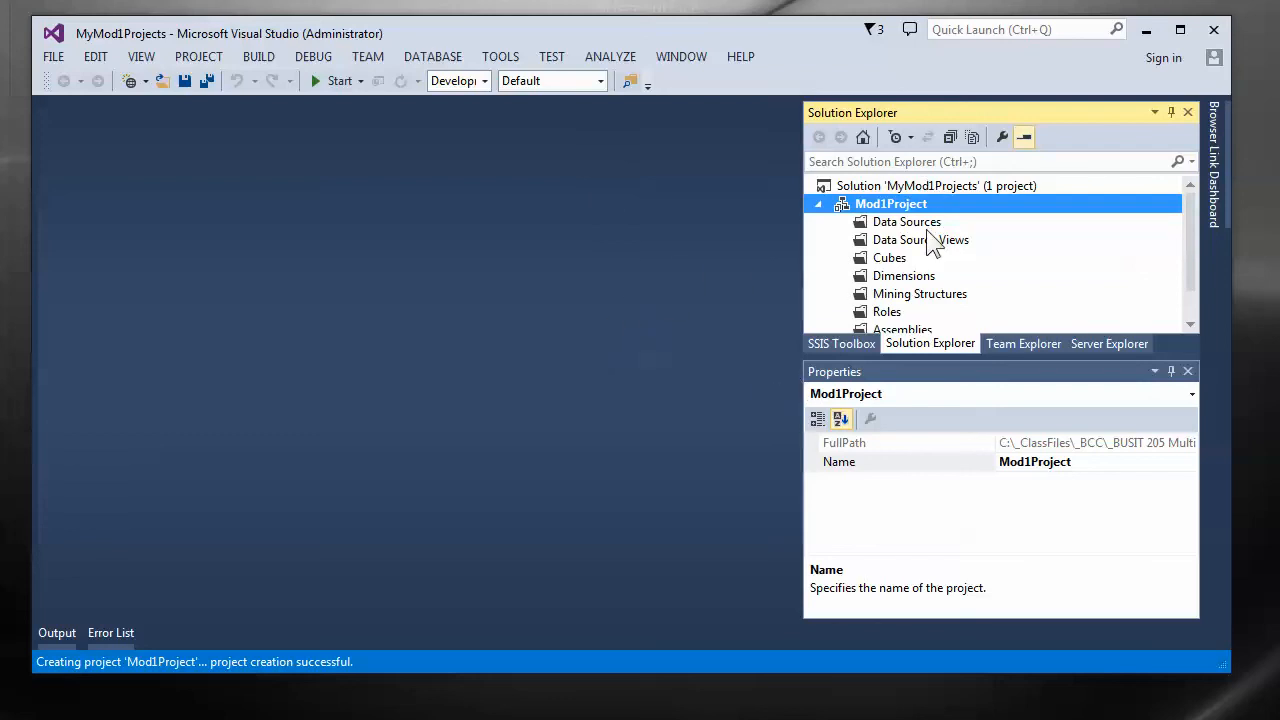
{"action": "mouse_move", "coordinate": [938, 200]}
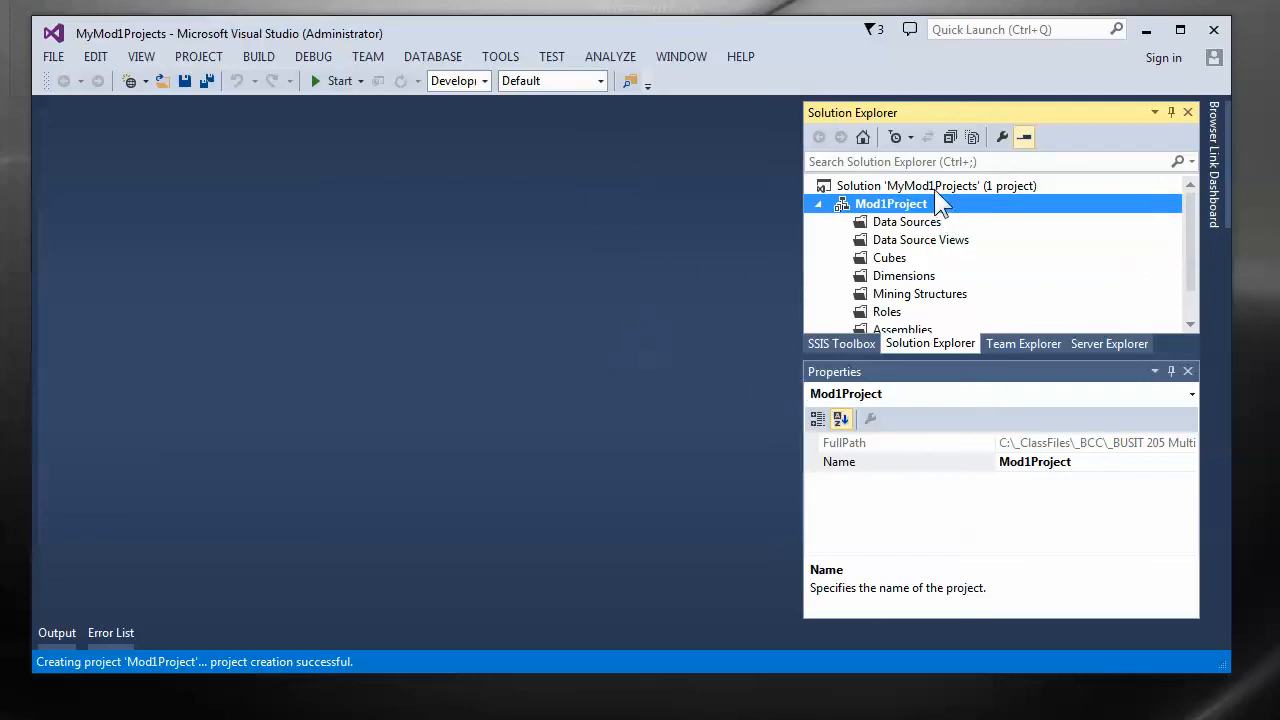
Review Mod1Project's context menu, then select the MyMod1Projects solution node to show its properties.
{"action": "right_click", "coordinate": [936, 184]}
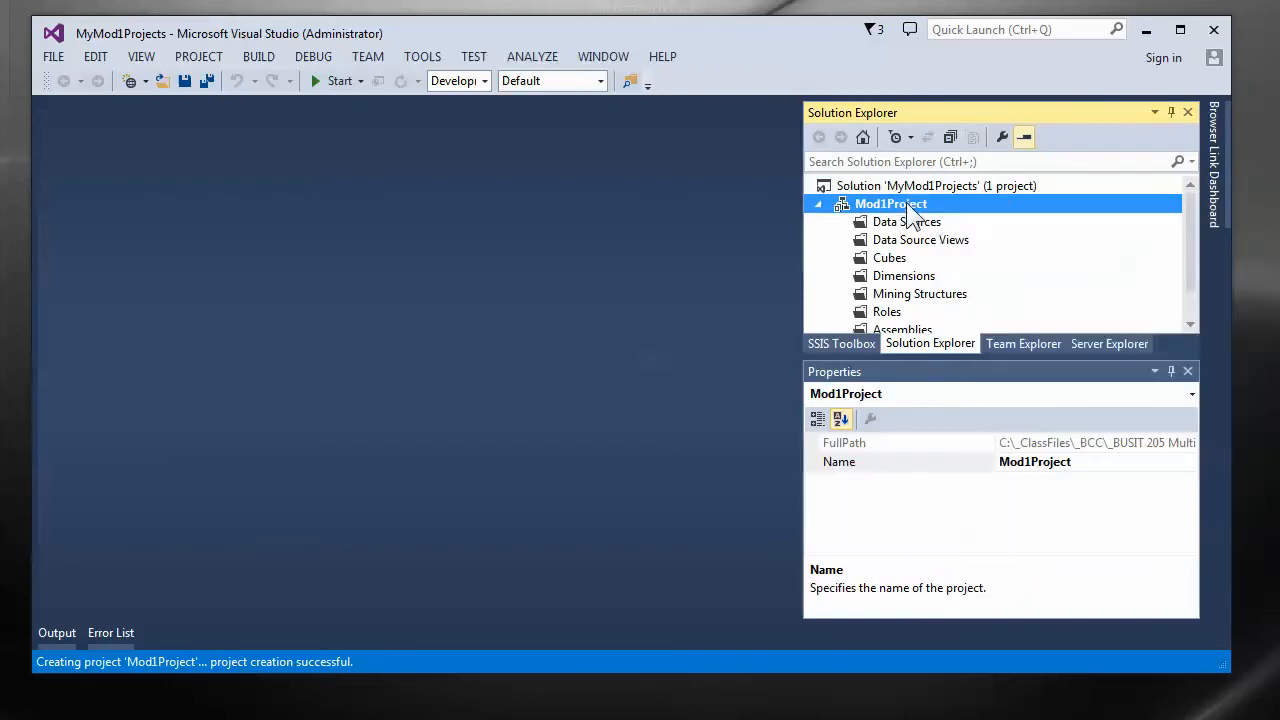
{"action": "right_click", "coordinate": [890, 204]}
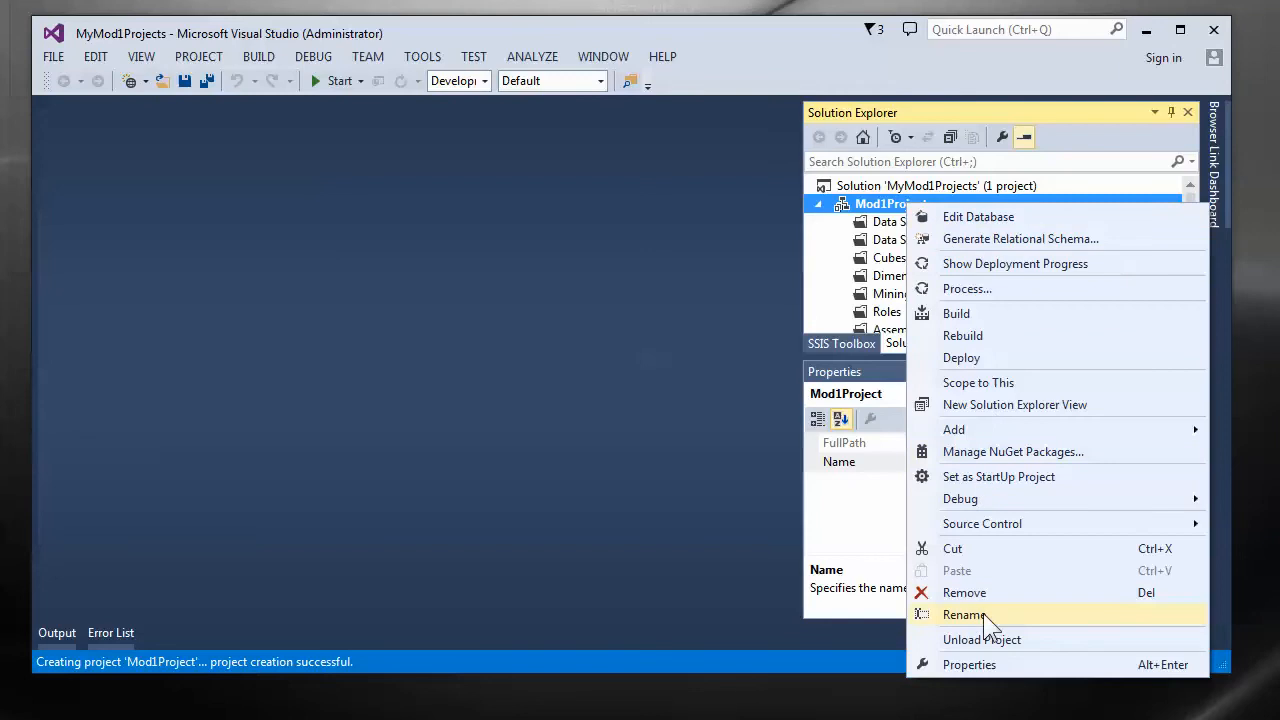
{"action": "mouse_move", "coordinate": [1004, 524]}
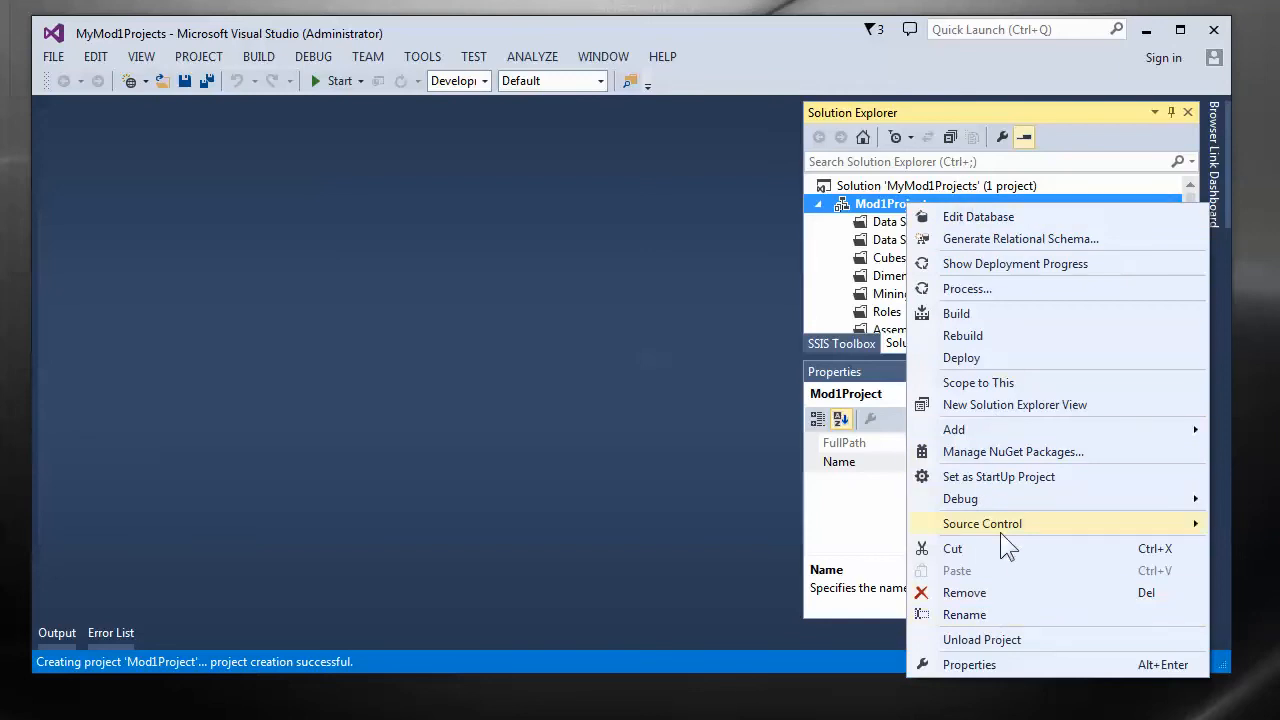
{"action": "mouse_move", "coordinate": [964, 216]}
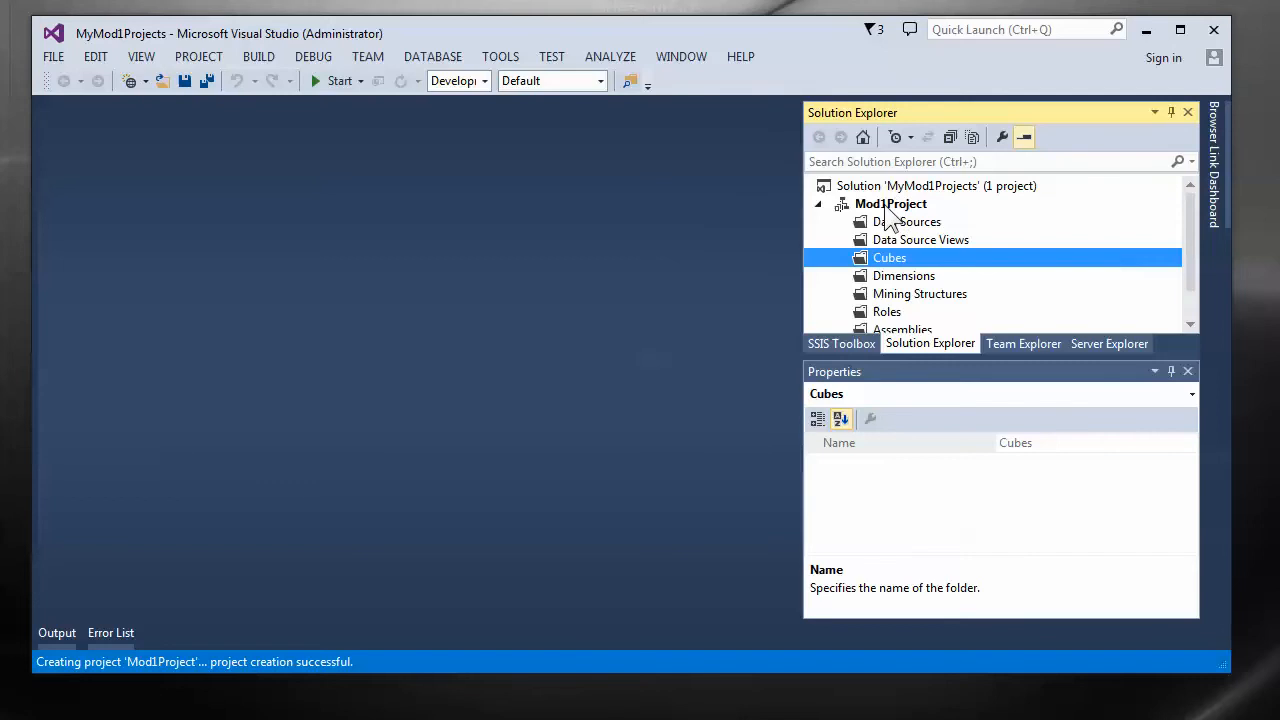
{"action": "left_click", "coordinate": [890, 204]}
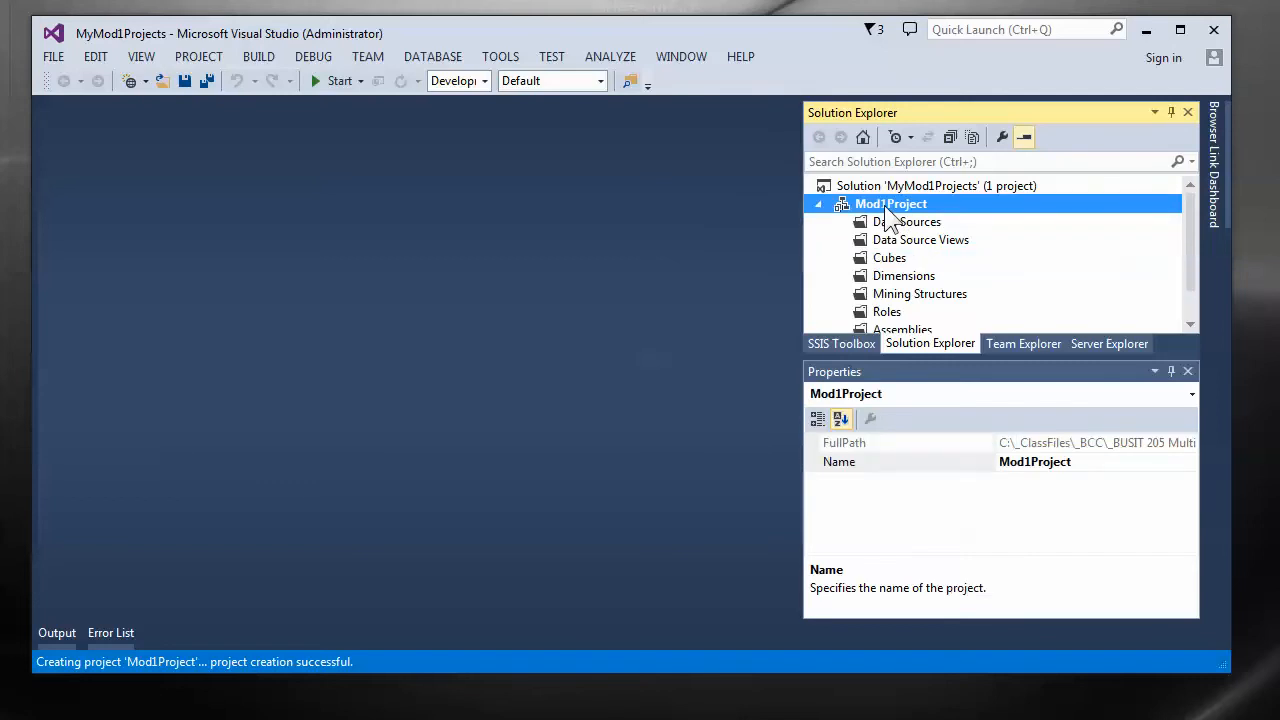
{"action": "left_click", "coordinate": [936, 184]}
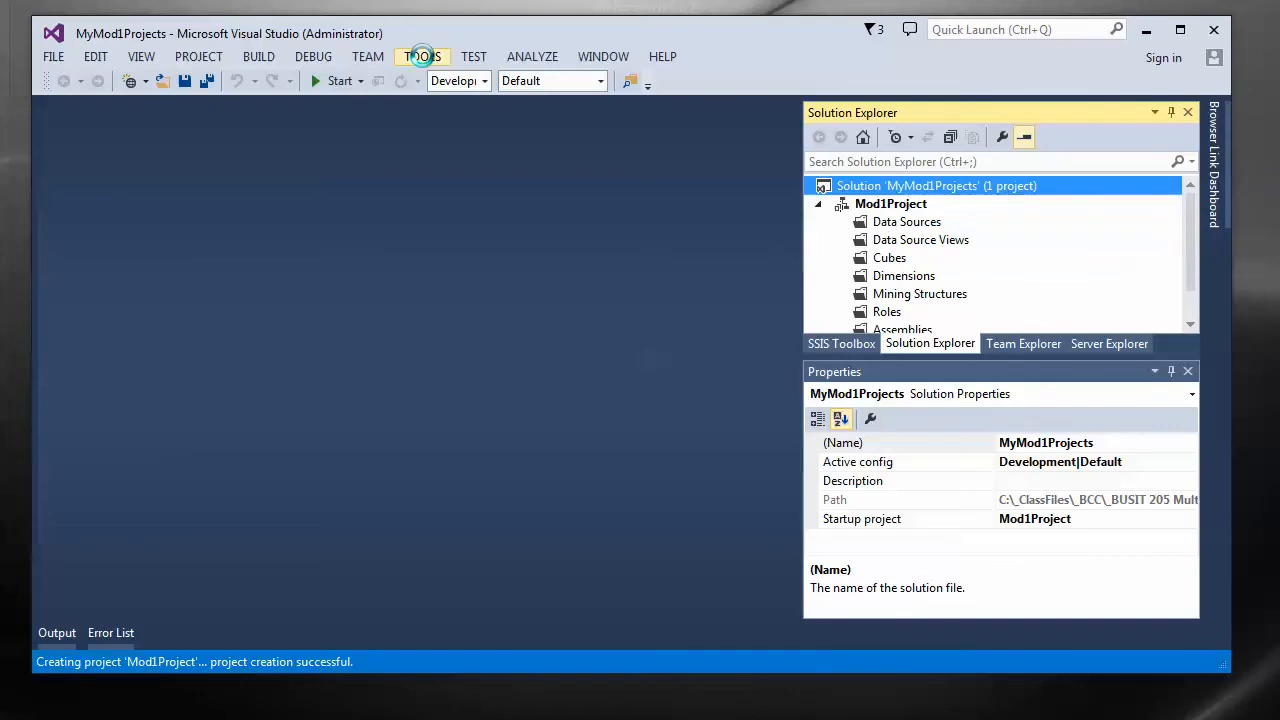
In Options > Projects and Solutions, turn off Always show solution.
{"action": "left_click", "coordinate": [420, 56]}
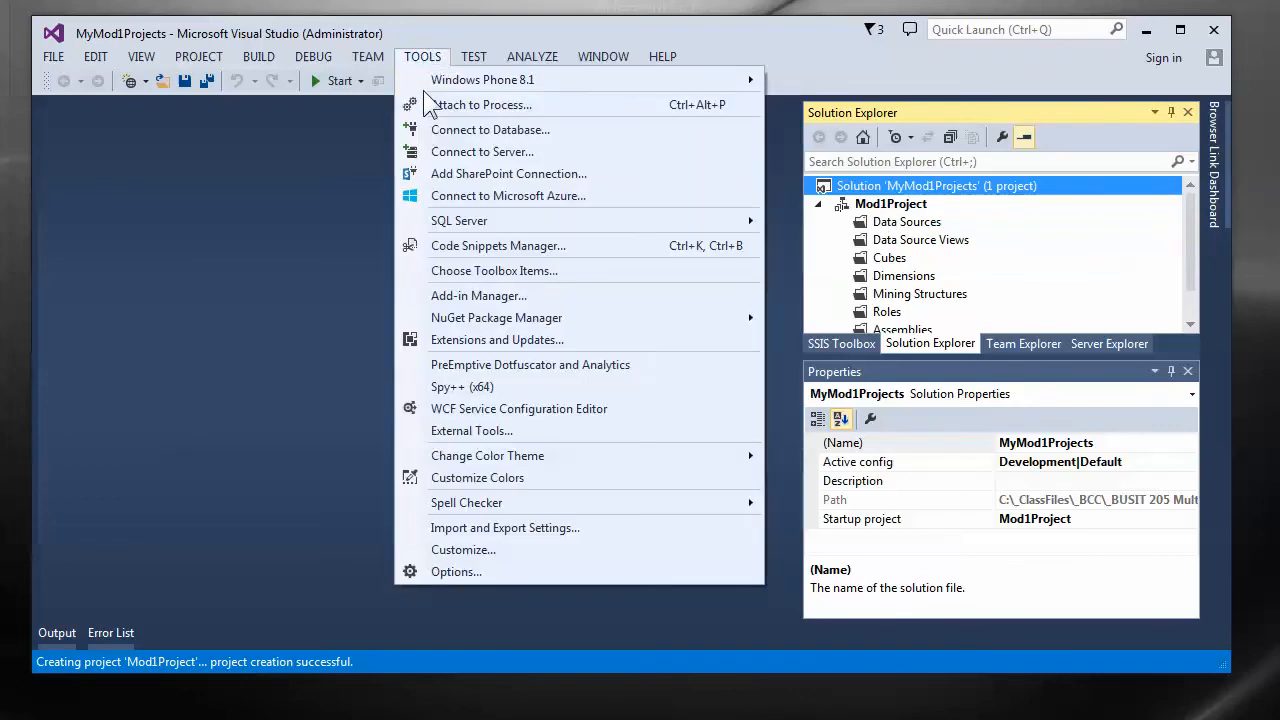
{"action": "mouse_move", "coordinate": [456, 572]}
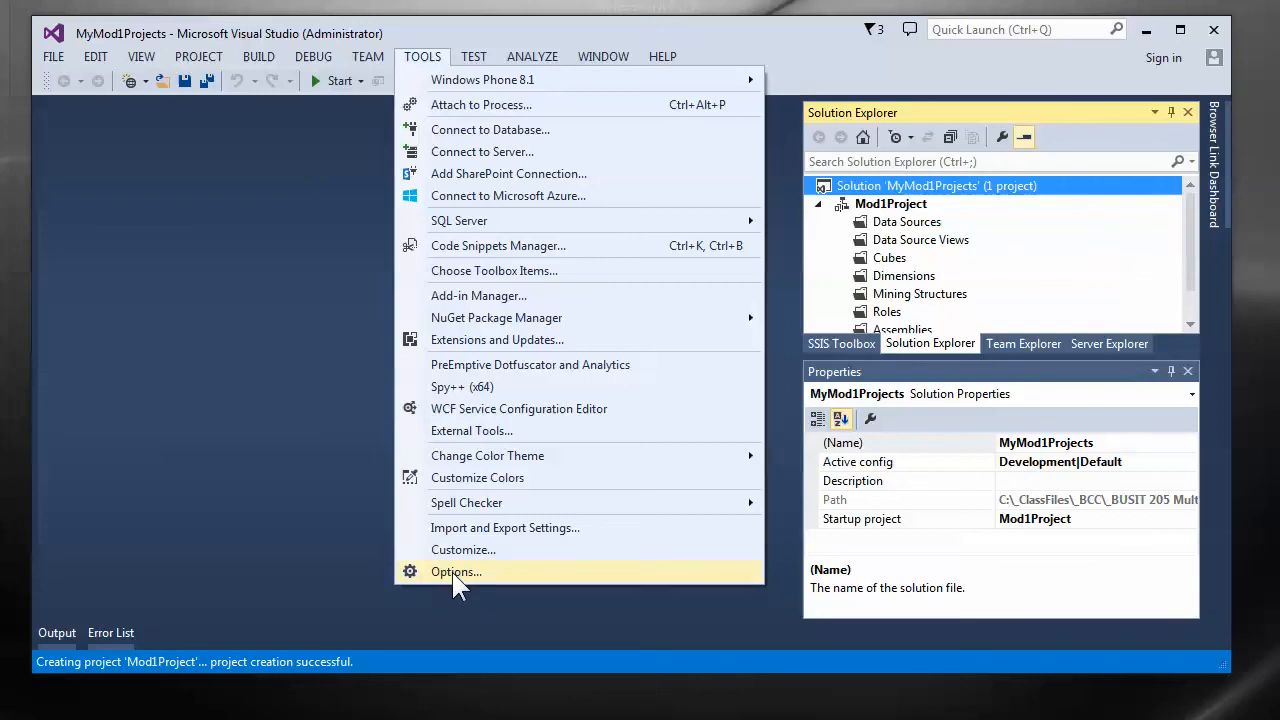
{"action": "left_click", "coordinate": [456, 572]}
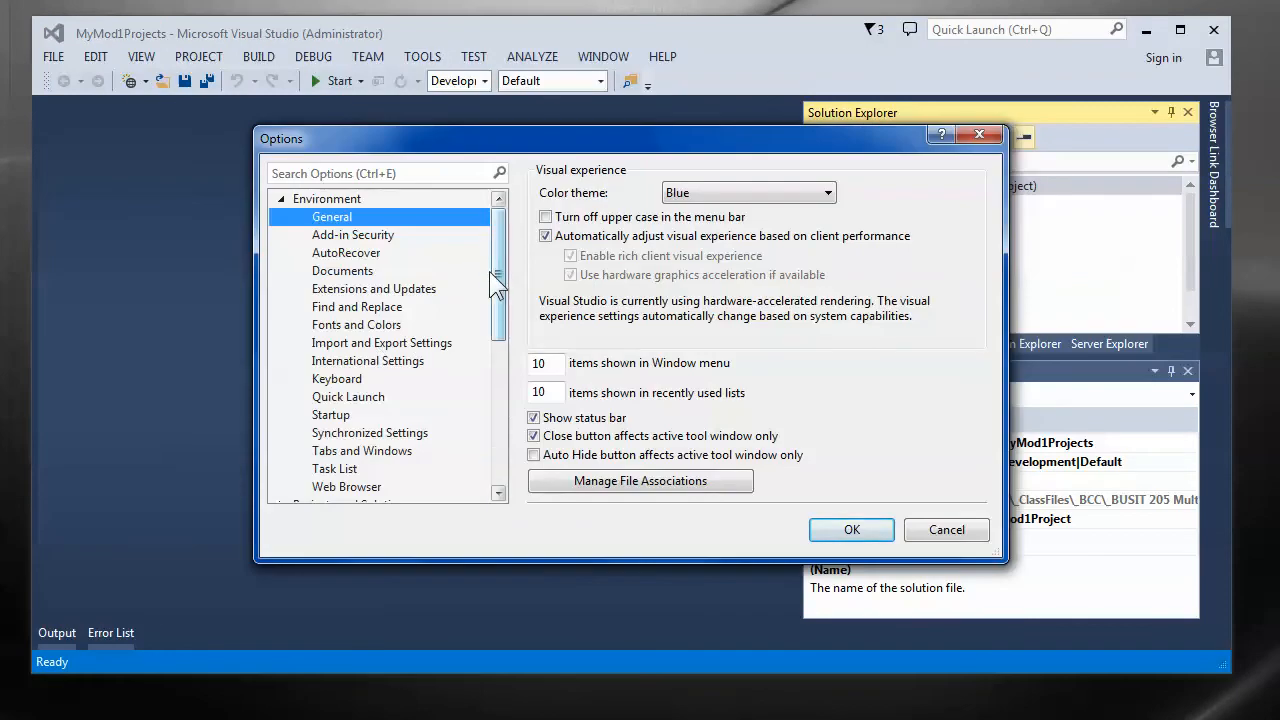
{"action": "left_click", "coordinate": [352, 342]}
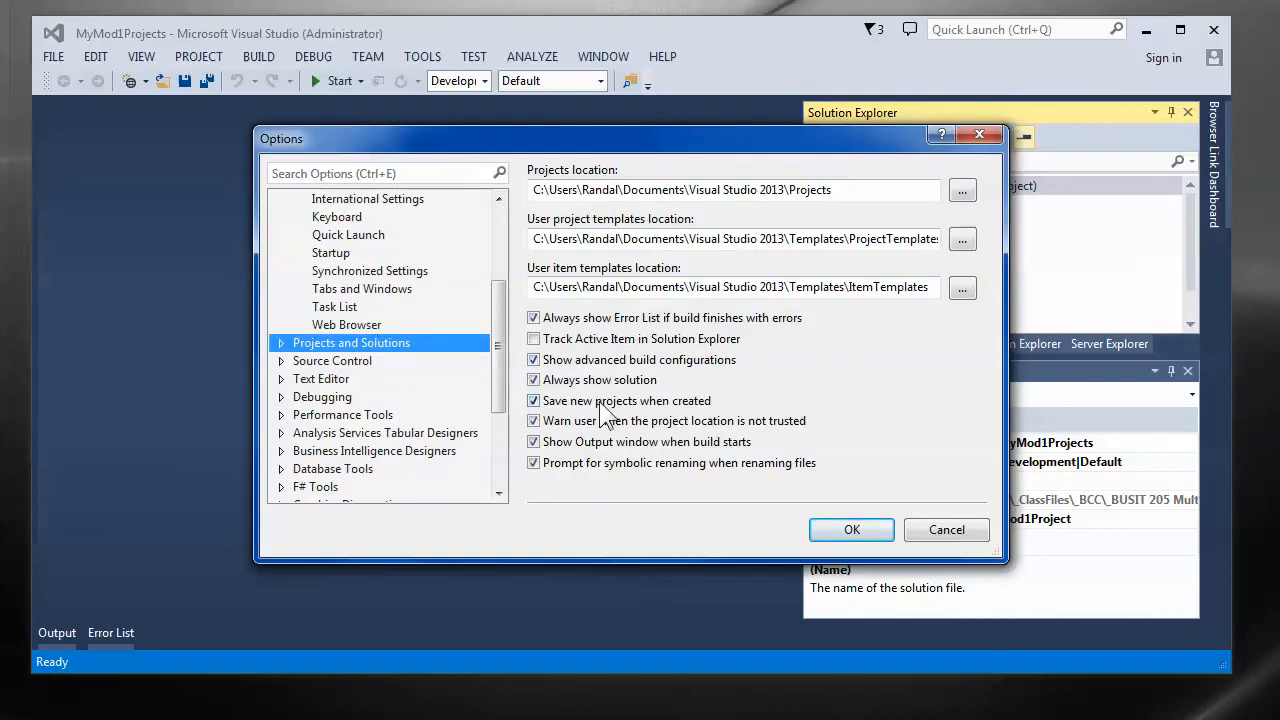
{"action": "left_click", "coordinate": [532, 380]}
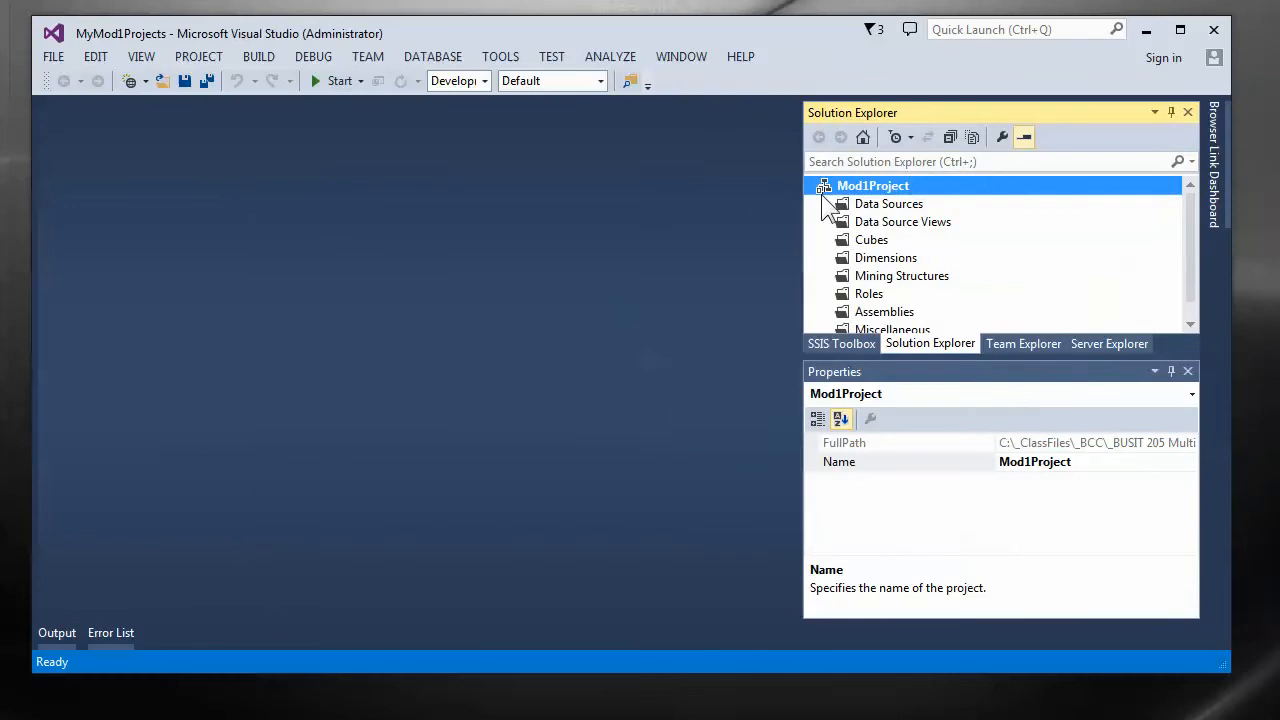
{"action": "right_click", "coordinate": [872, 184]}
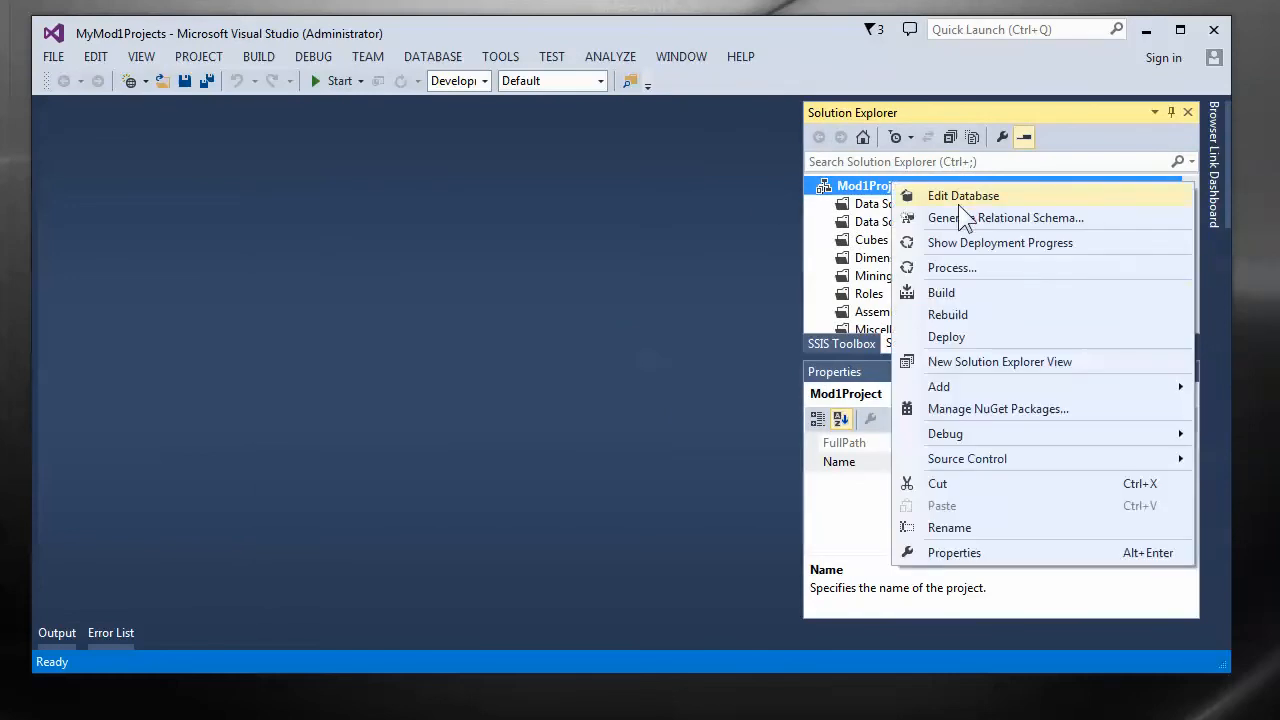
{"action": "mouse_move", "coordinate": [944, 162]}
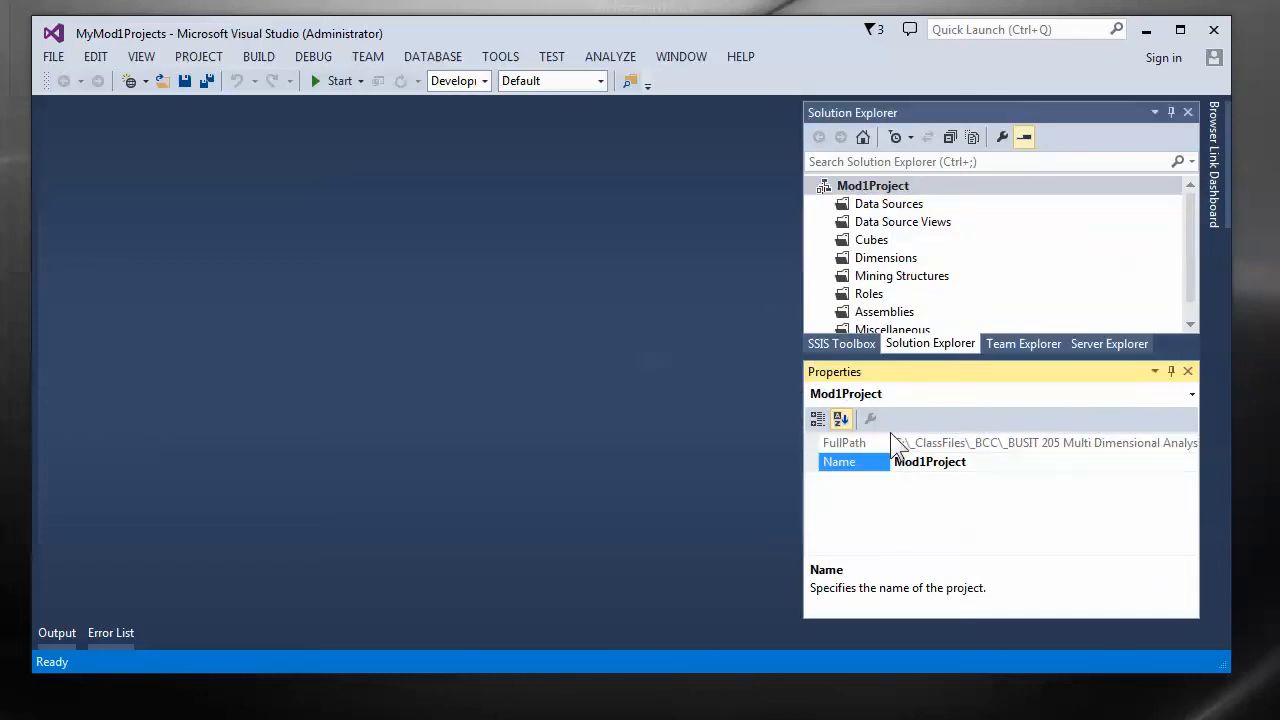
{"action": "left_click", "coordinate": [844, 442]}
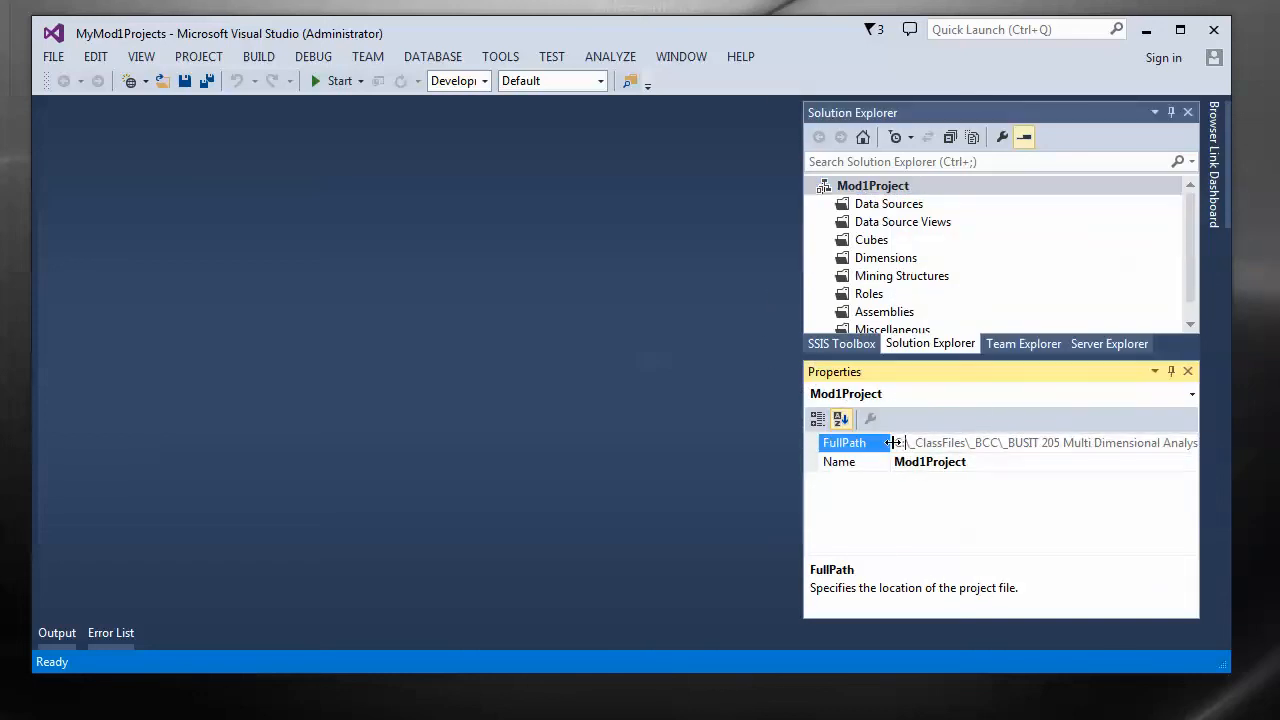
{"action": "left_click", "coordinate": [1040, 442]}
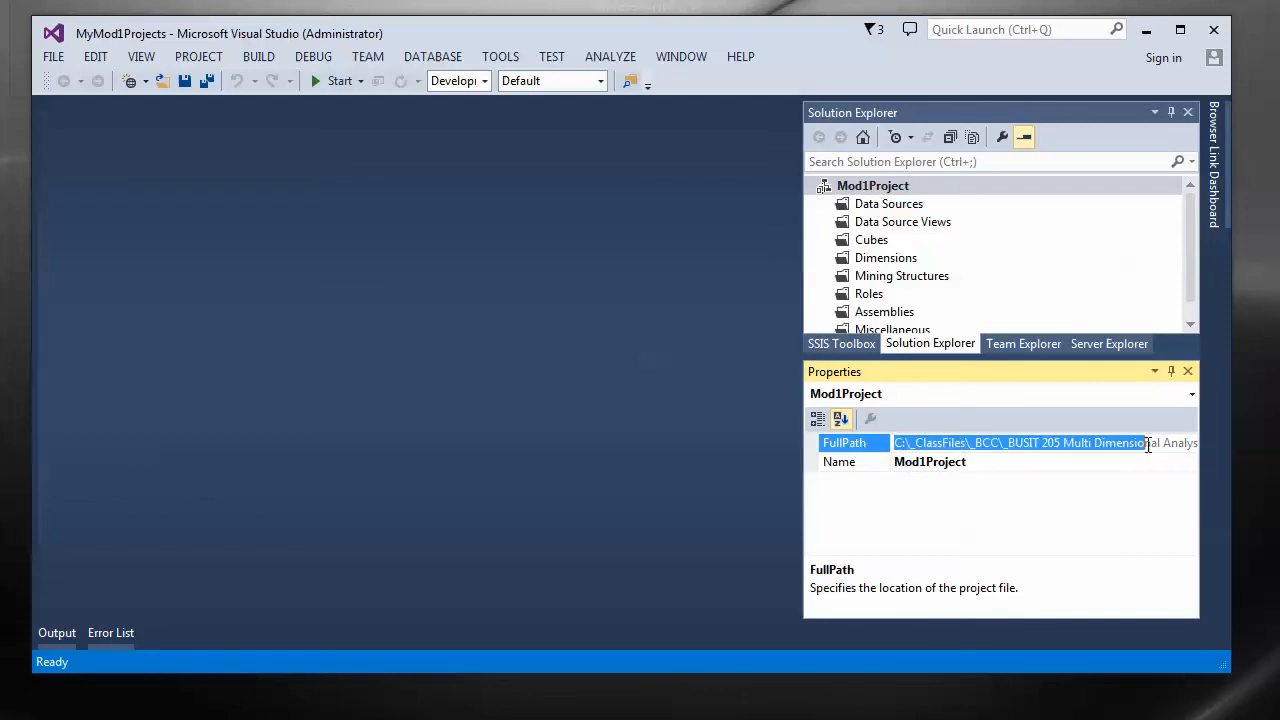
{"action": "mouse_move", "coordinate": [904, 118]}
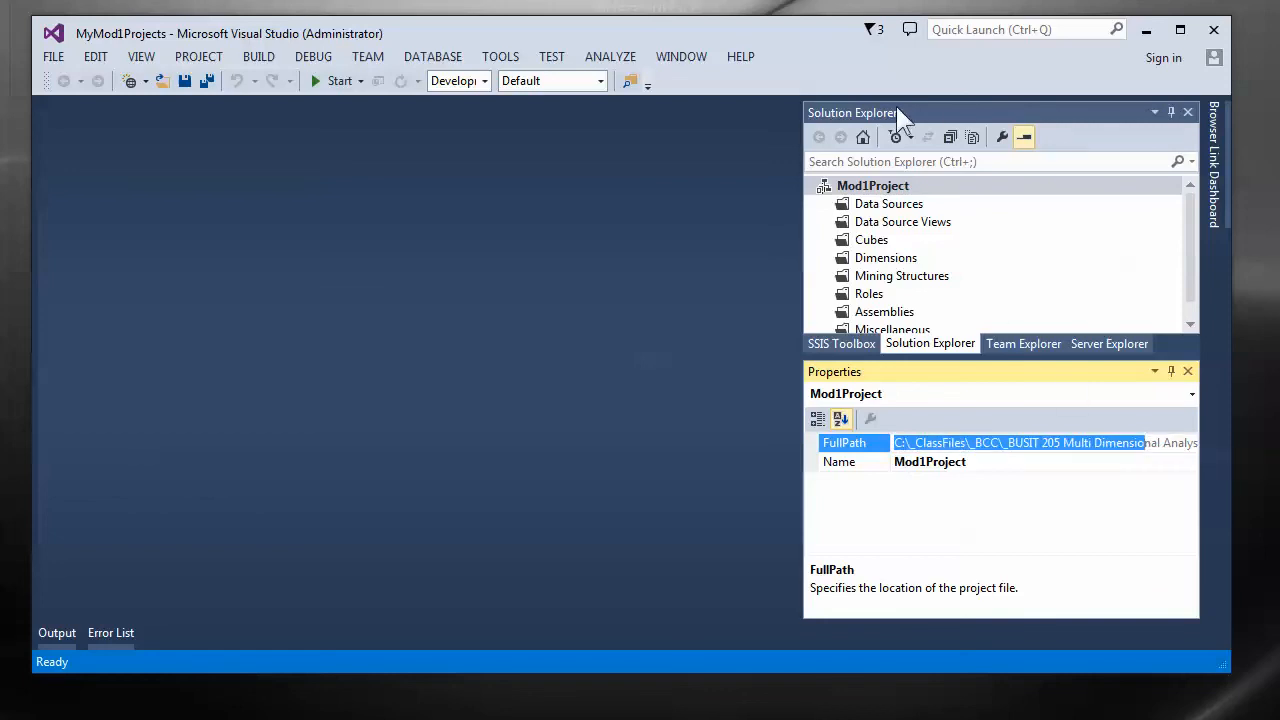
{"action": "mouse_move", "coordinate": [872, 228]}
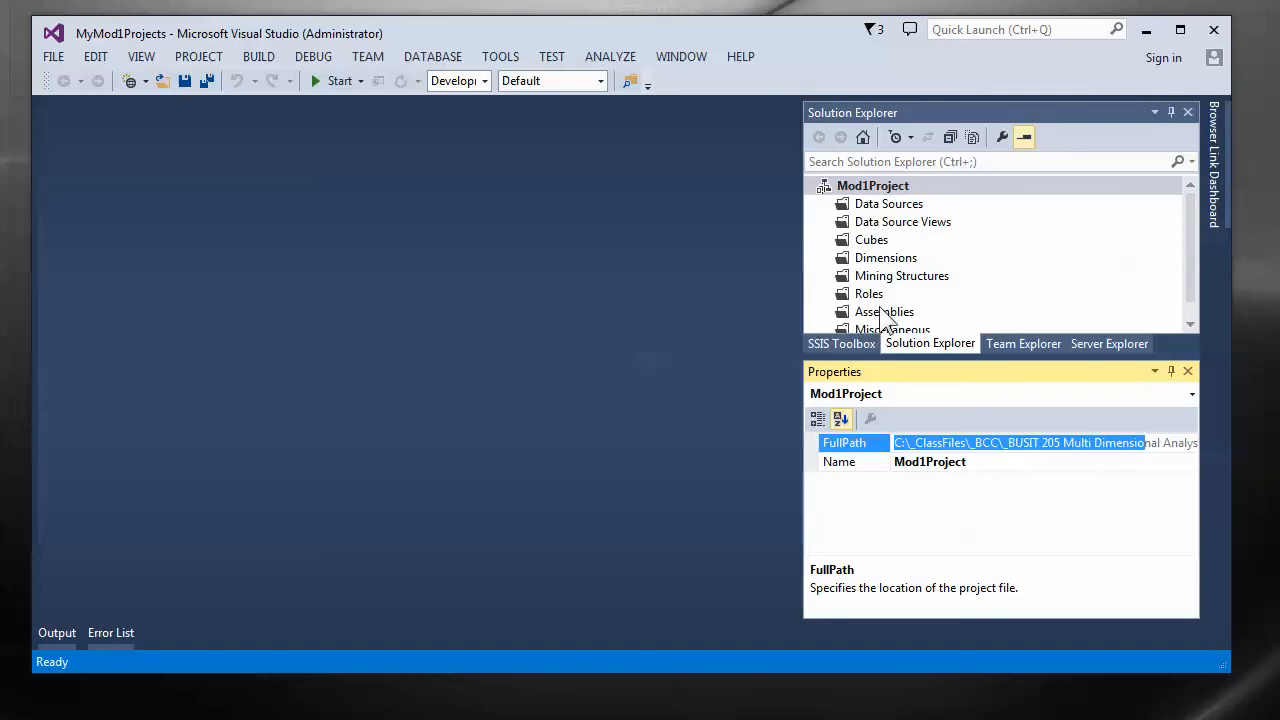
{"action": "mouse_move", "coordinate": [880, 204]}
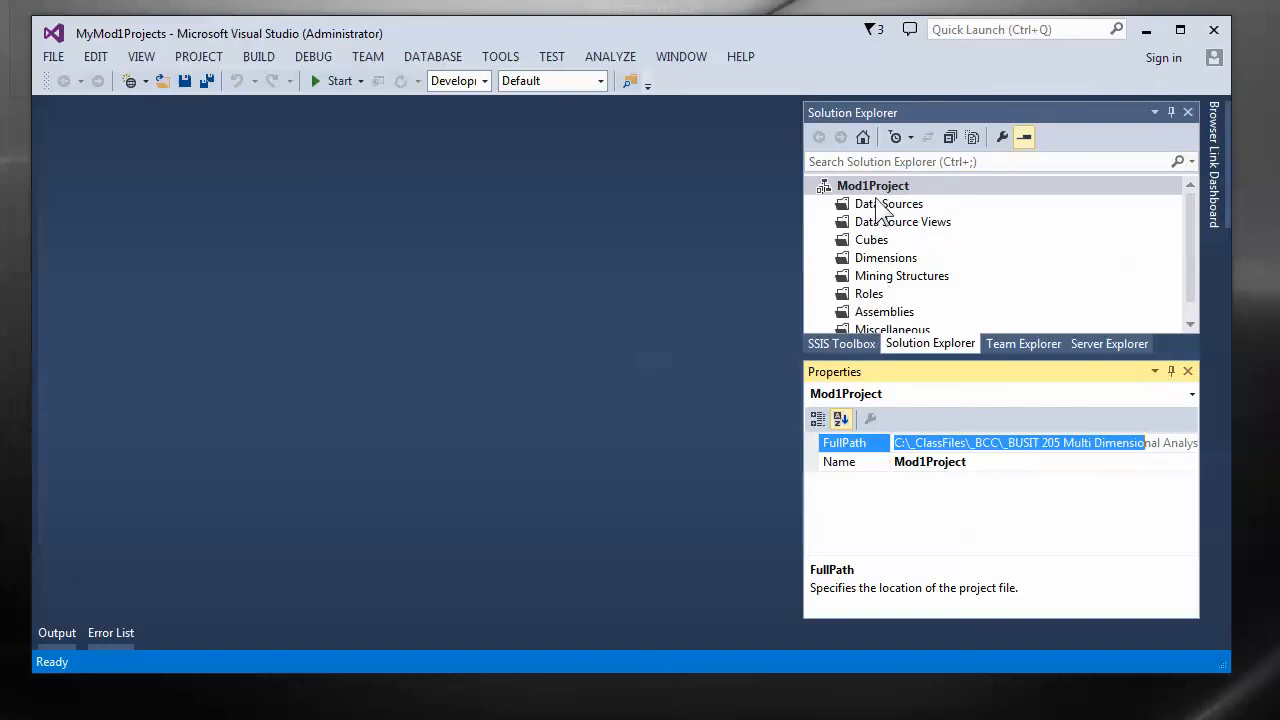
{"action": "right_click", "coordinate": [872, 184]}
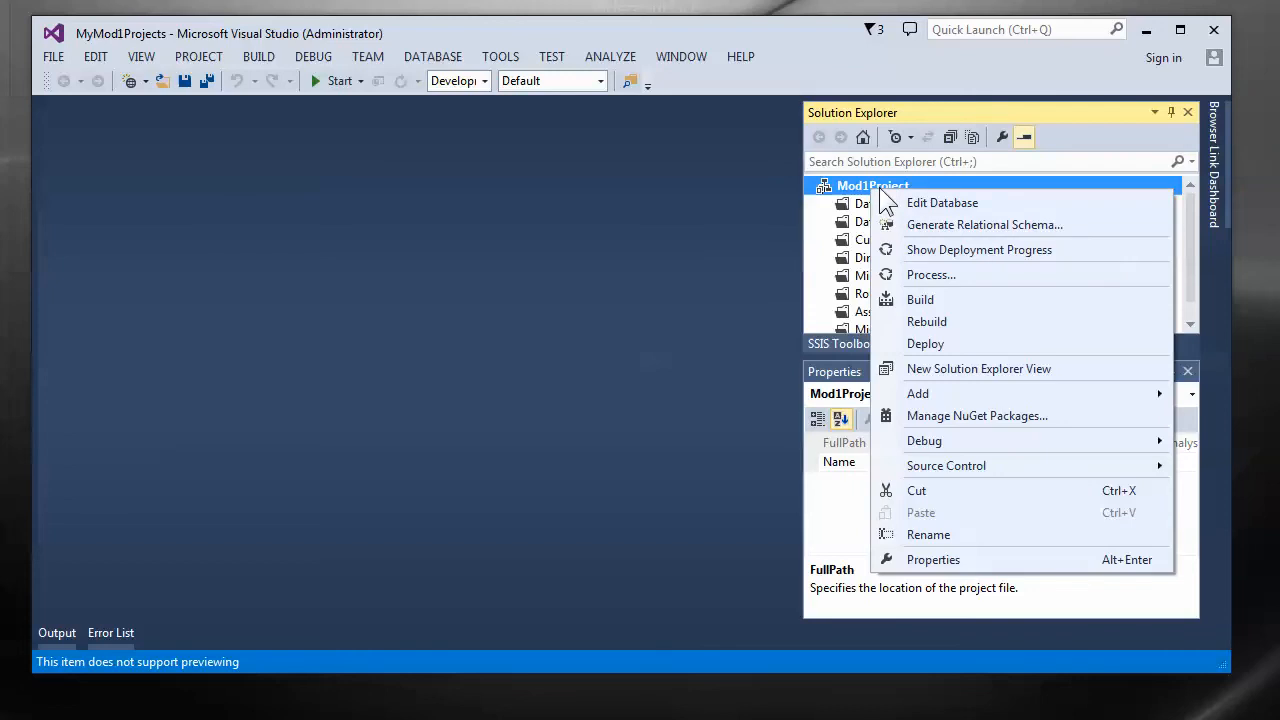
{"action": "mouse_move", "coordinate": [428, 114]}
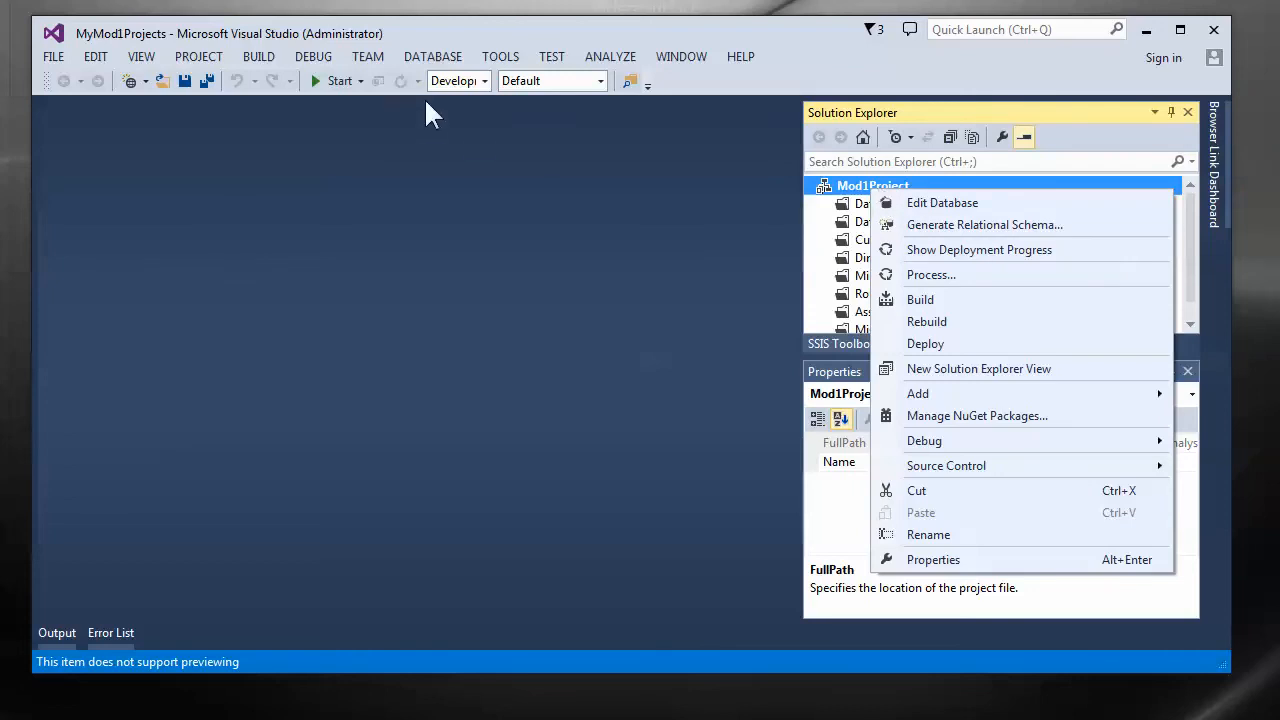
In Options > Projects and Solutions, turn Always show solution back on.
{"action": "left_click", "coordinate": [500, 56]}
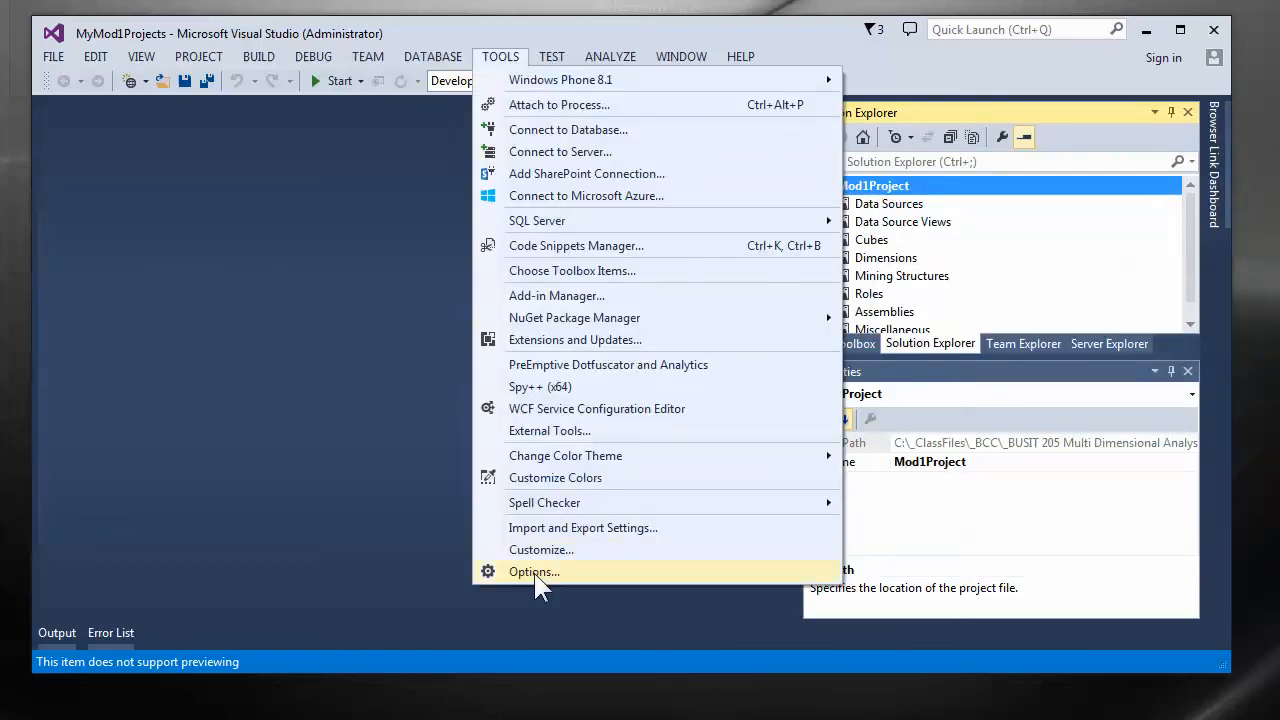
{"action": "left_click", "coordinate": [534, 572]}
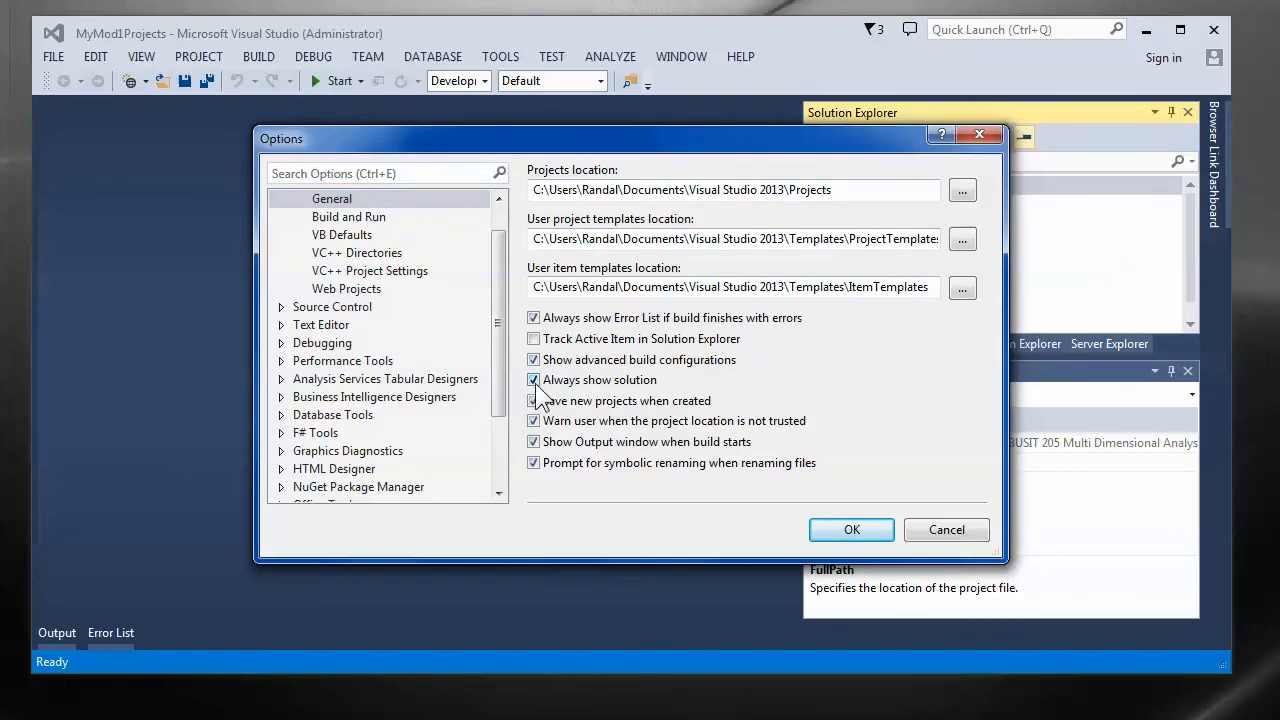
{"action": "left_click", "coordinate": [852, 528]}
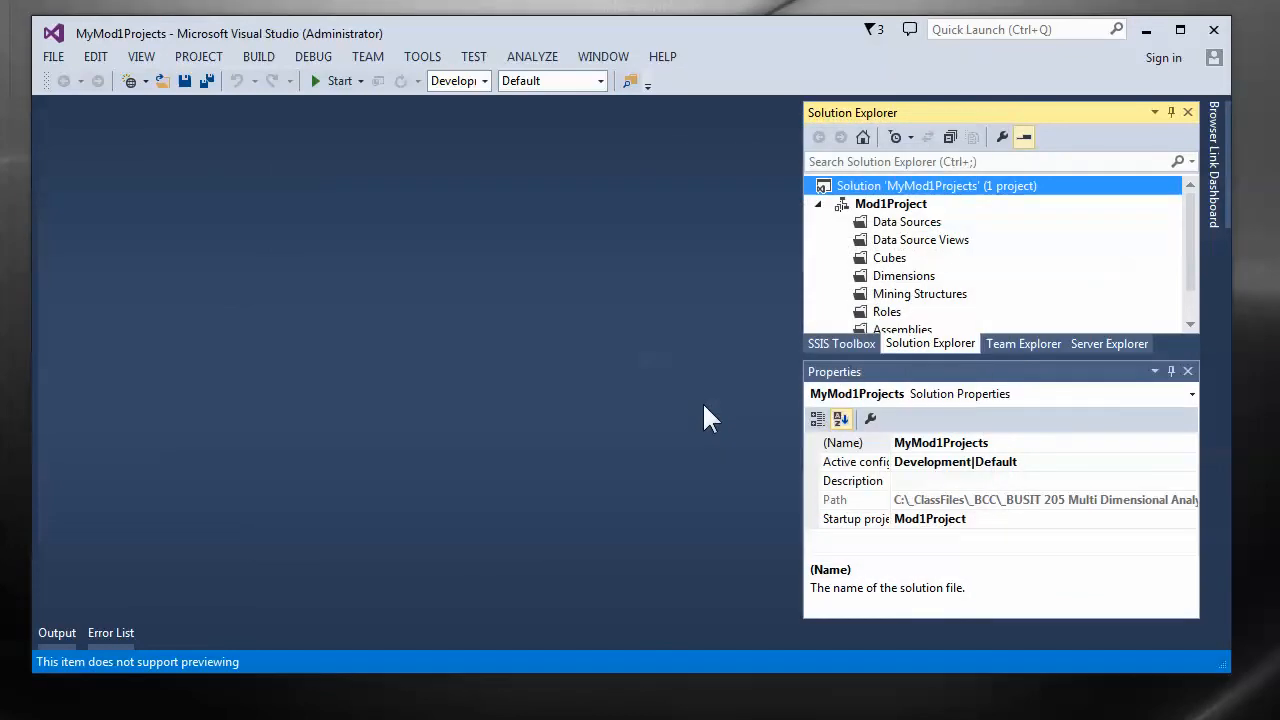
{"action": "mouse_move", "coordinate": [950, 236]}
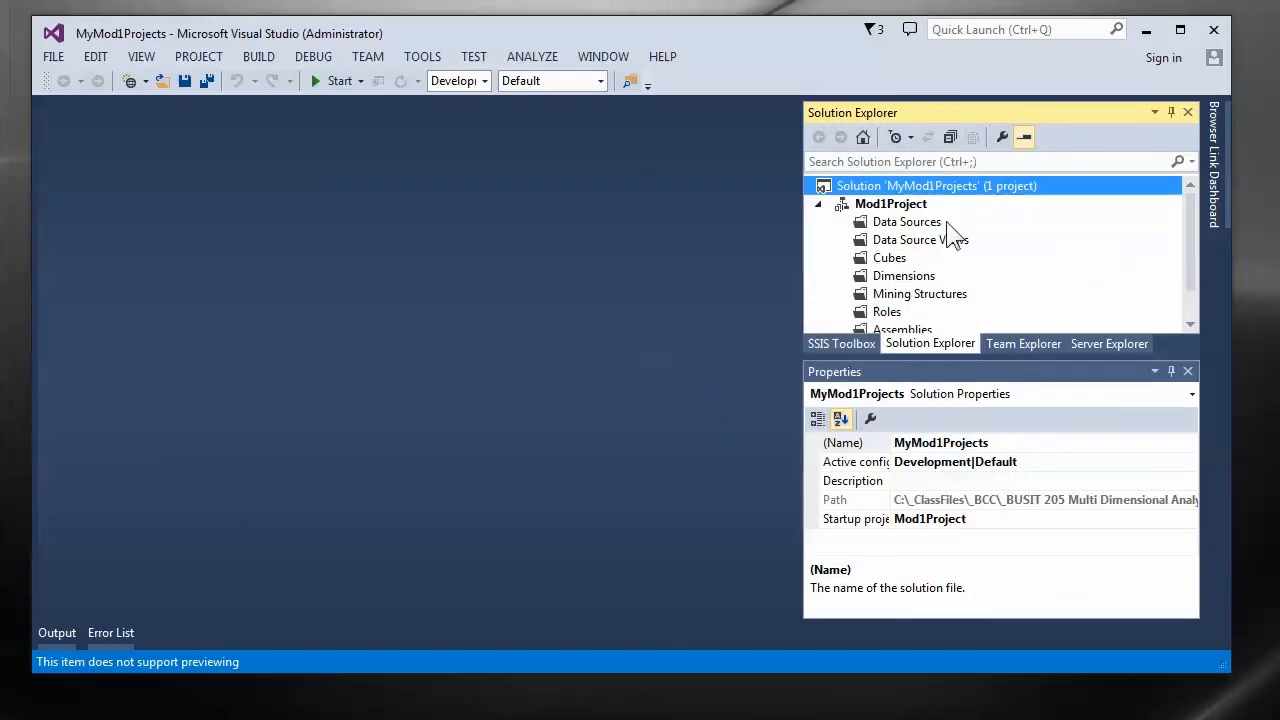
In Mod1Project's Deployment property page, set Processing Option to Do Not Process.
{"action": "right_click", "coordinate": [892, 204]}
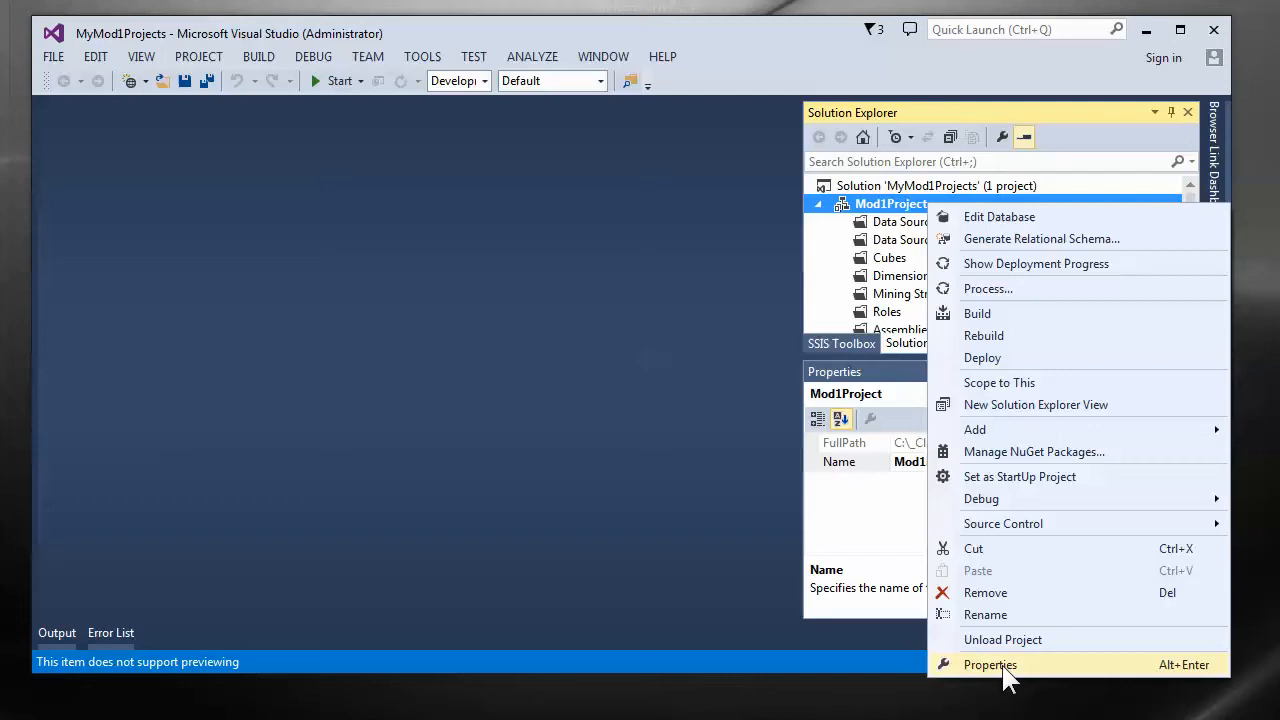
{"action": "left_click", "coordinate": [988, 664]}
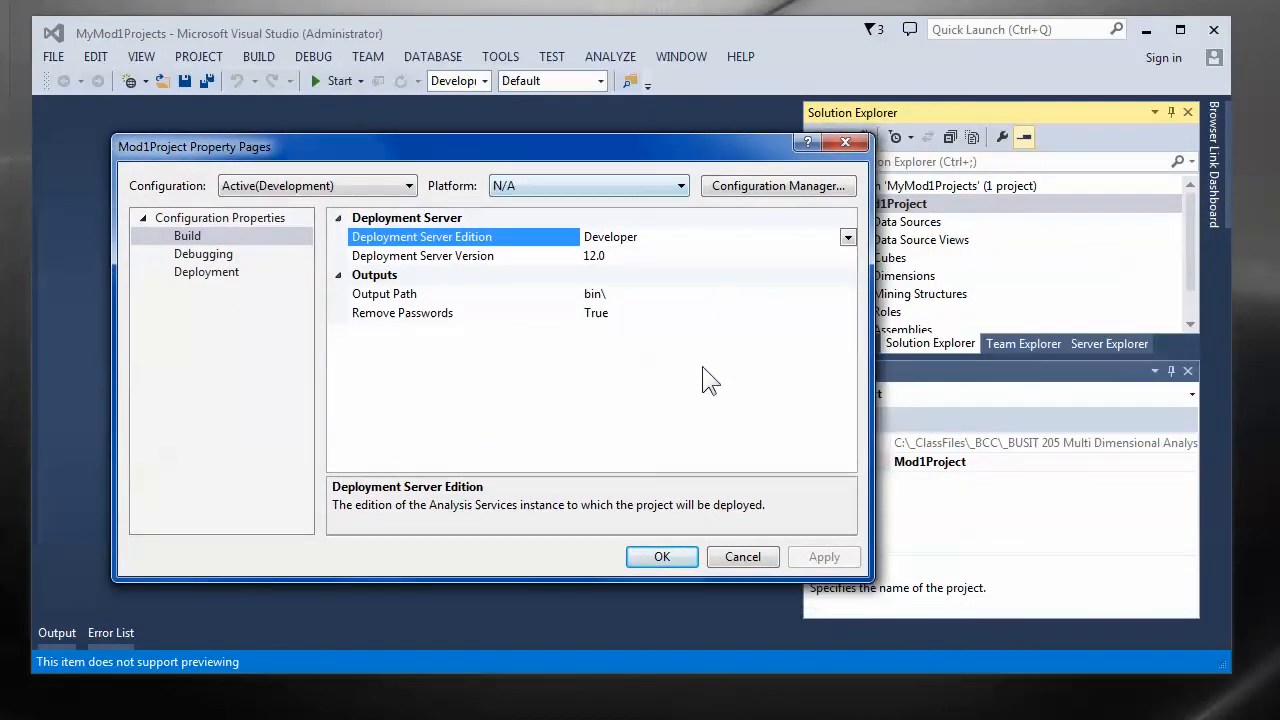
{"action": "mouse_move", "coordinate": [250, 290]}
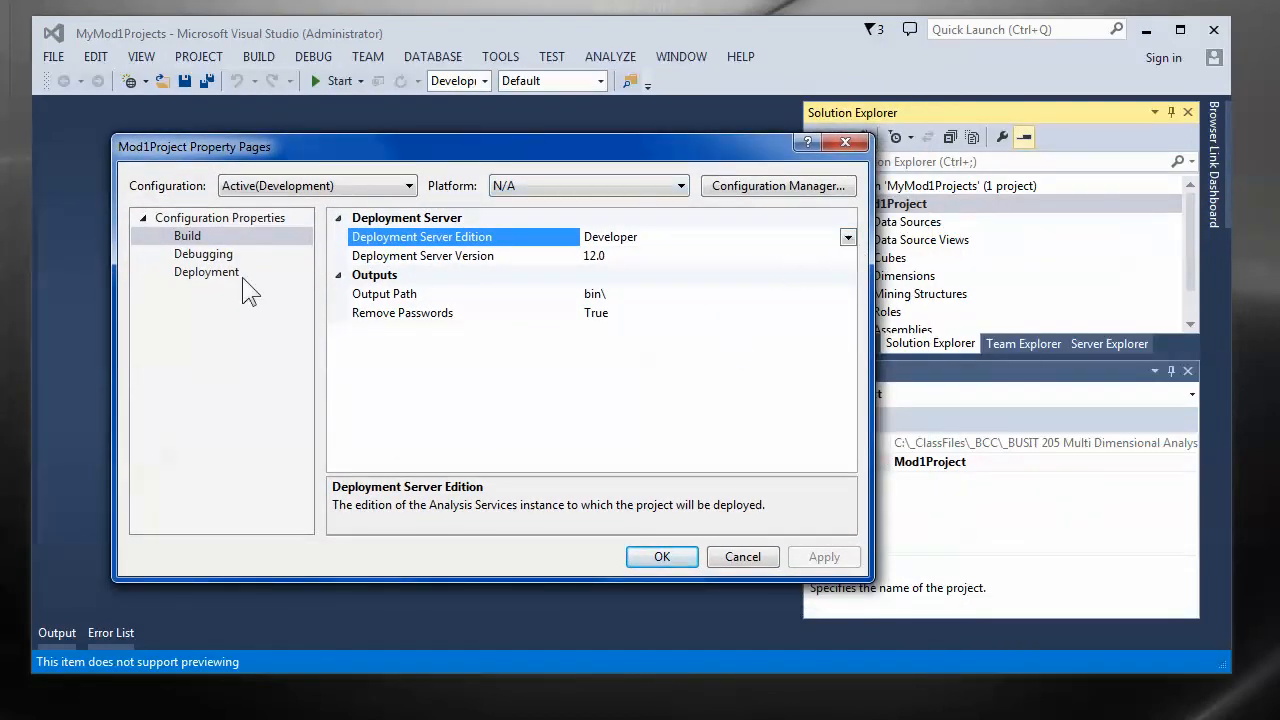
{"action": "left_click", "coordinate": [206, 272]}
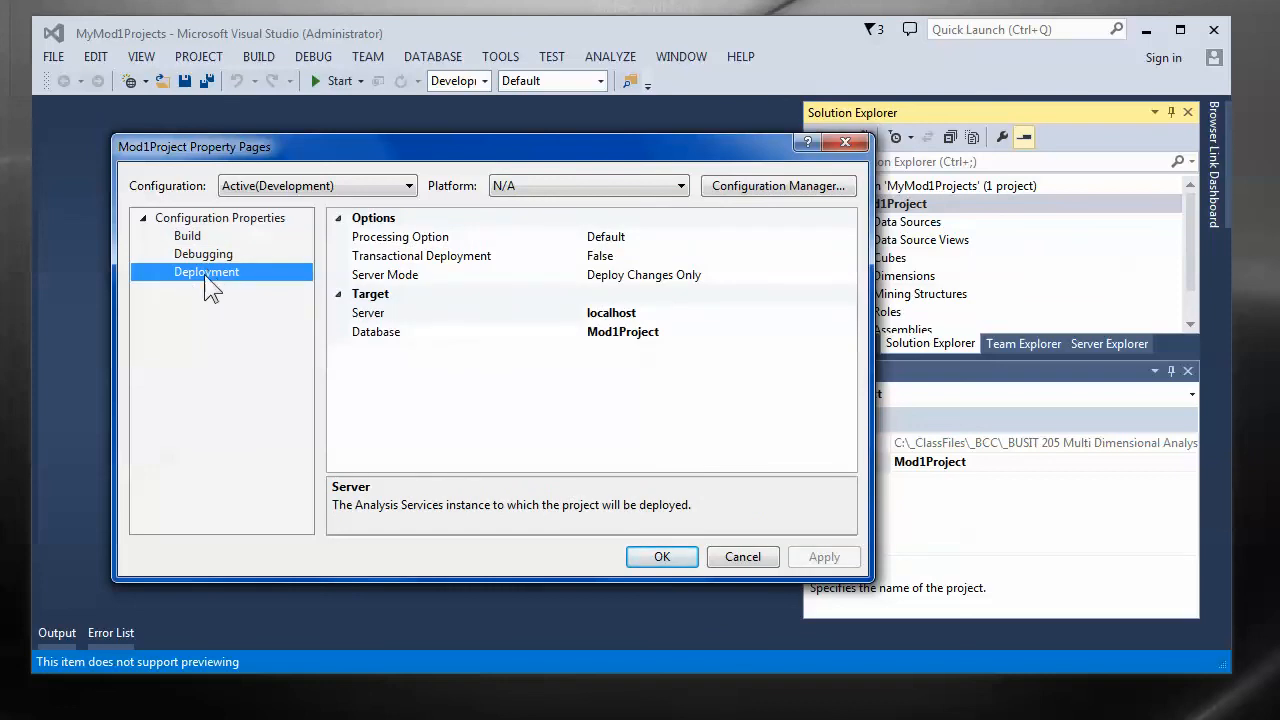
{"action": "left_click", "coordinate": [400, 236]}
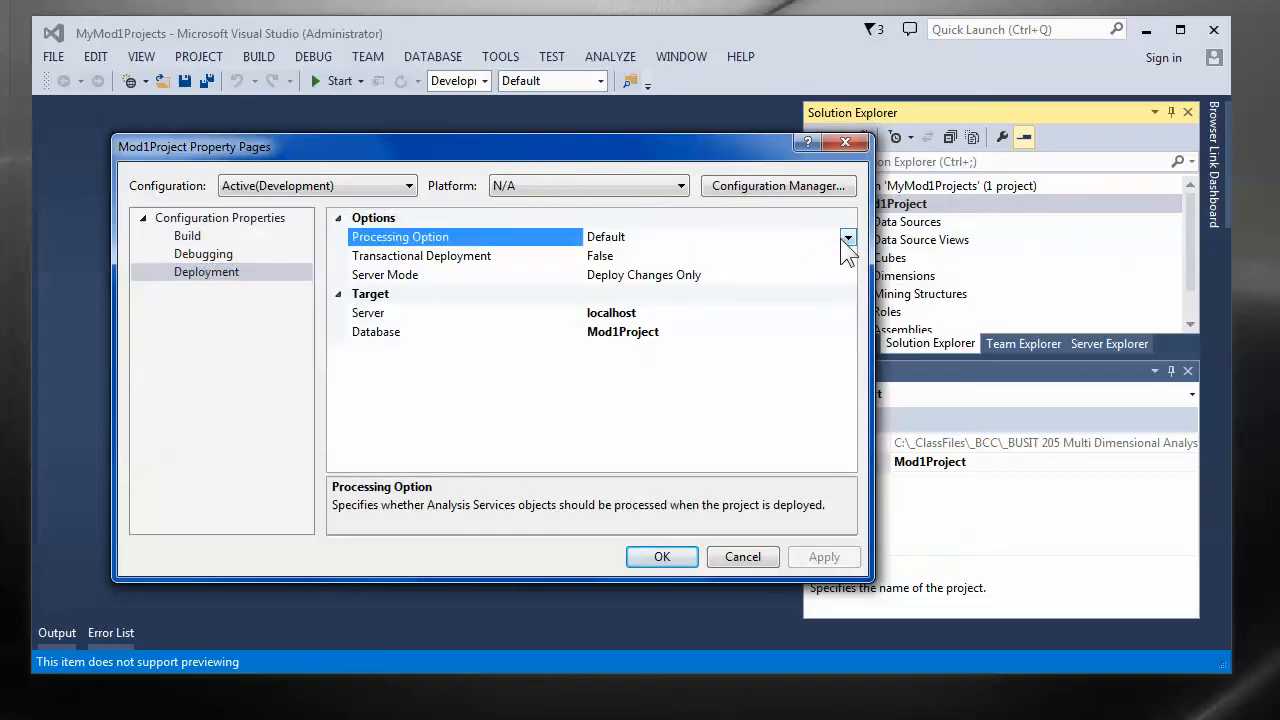
{"action": "left_click", "coordinate": [848, 236]}
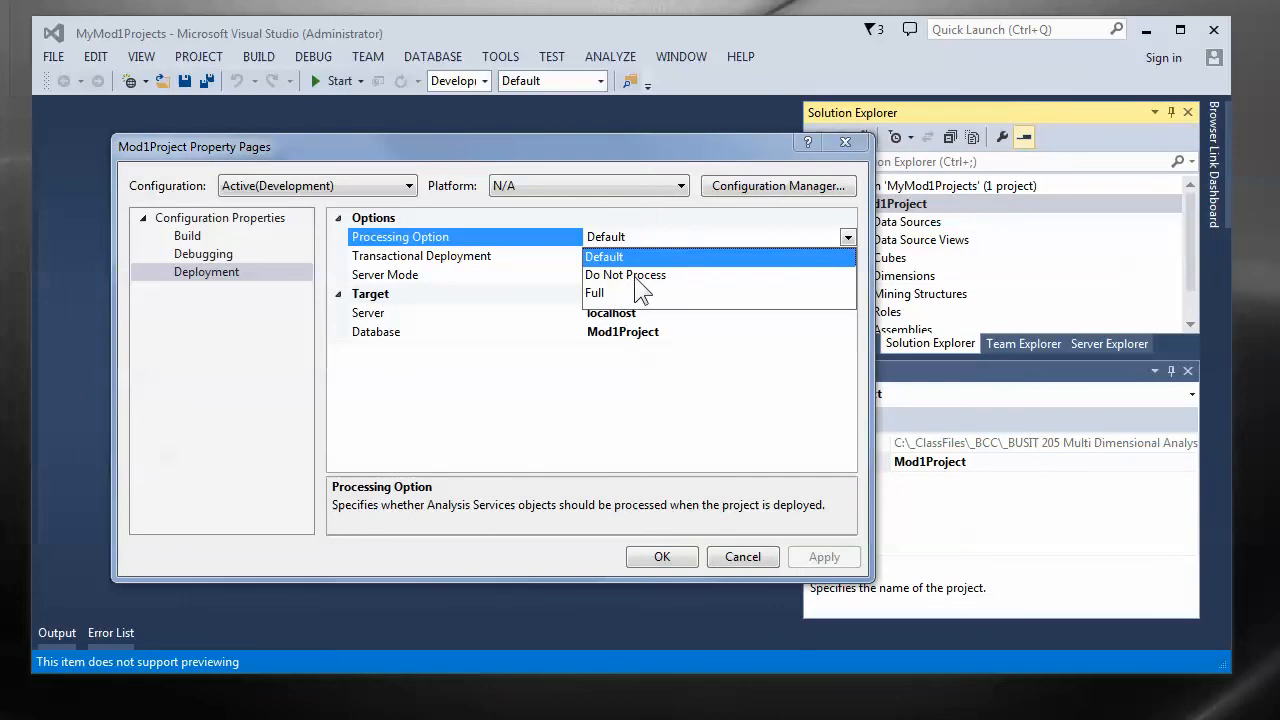
{"action": "left_click", "coordinate": [624, 274]}
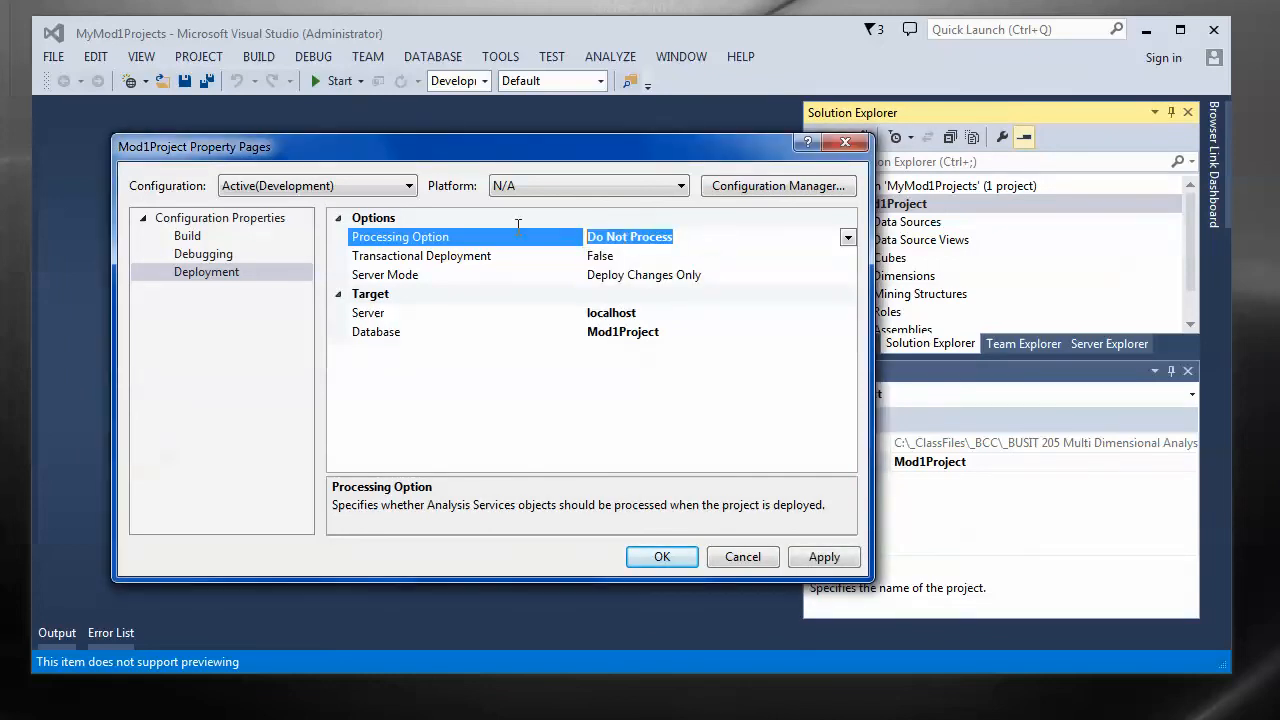
{"action": "mouse_move", "coordinate": [464, 364]}
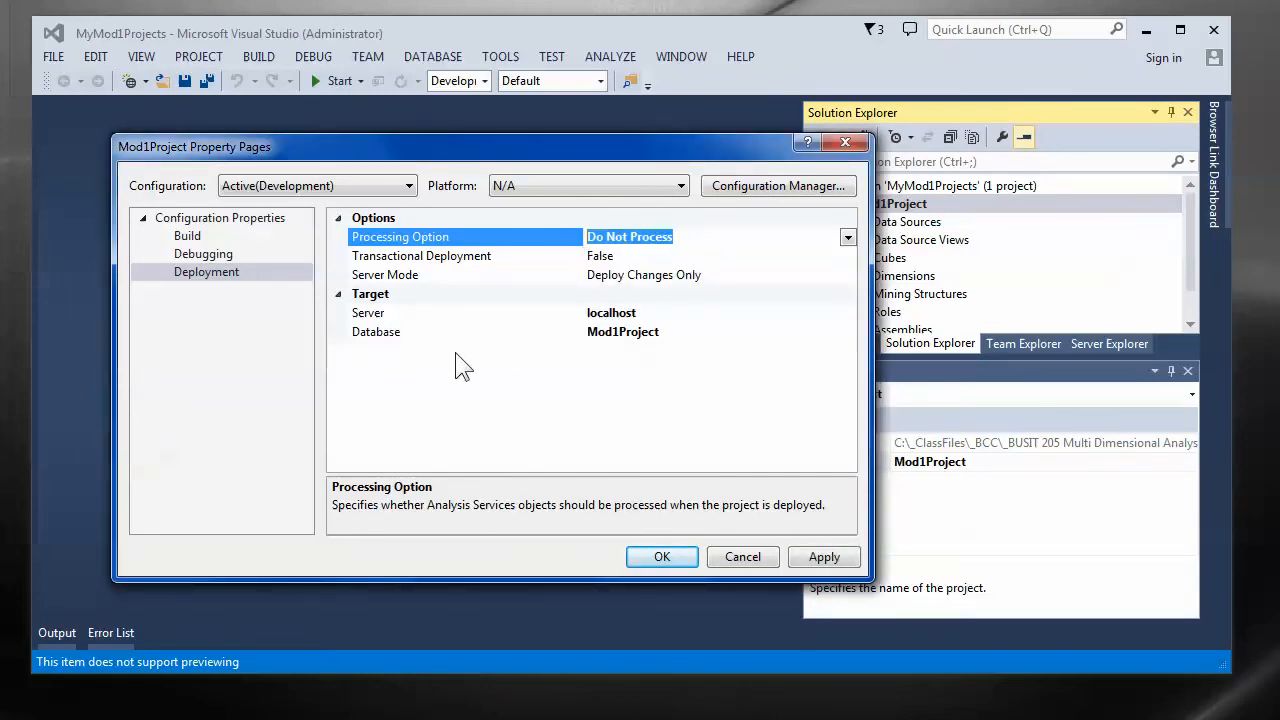
{"action": "mouse_move", "coordinate": [476, 360]}
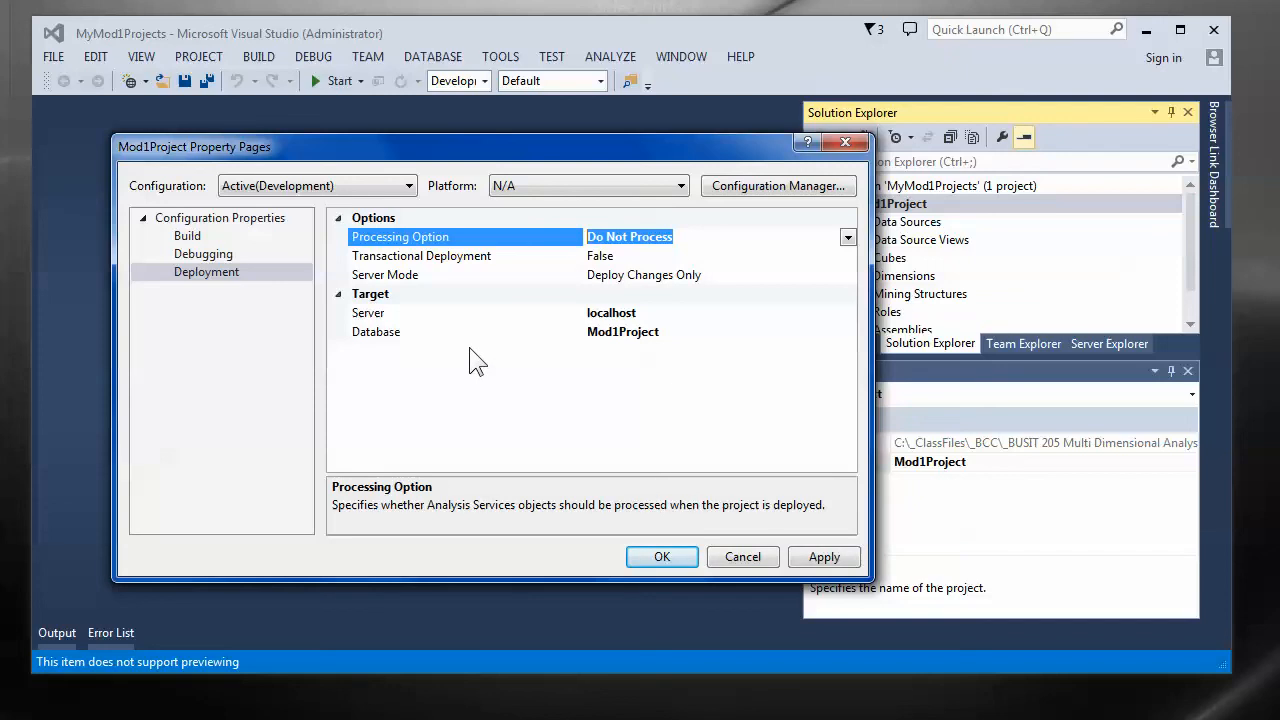
{"action": "mouse_move", "coordinate": [720, 322]}
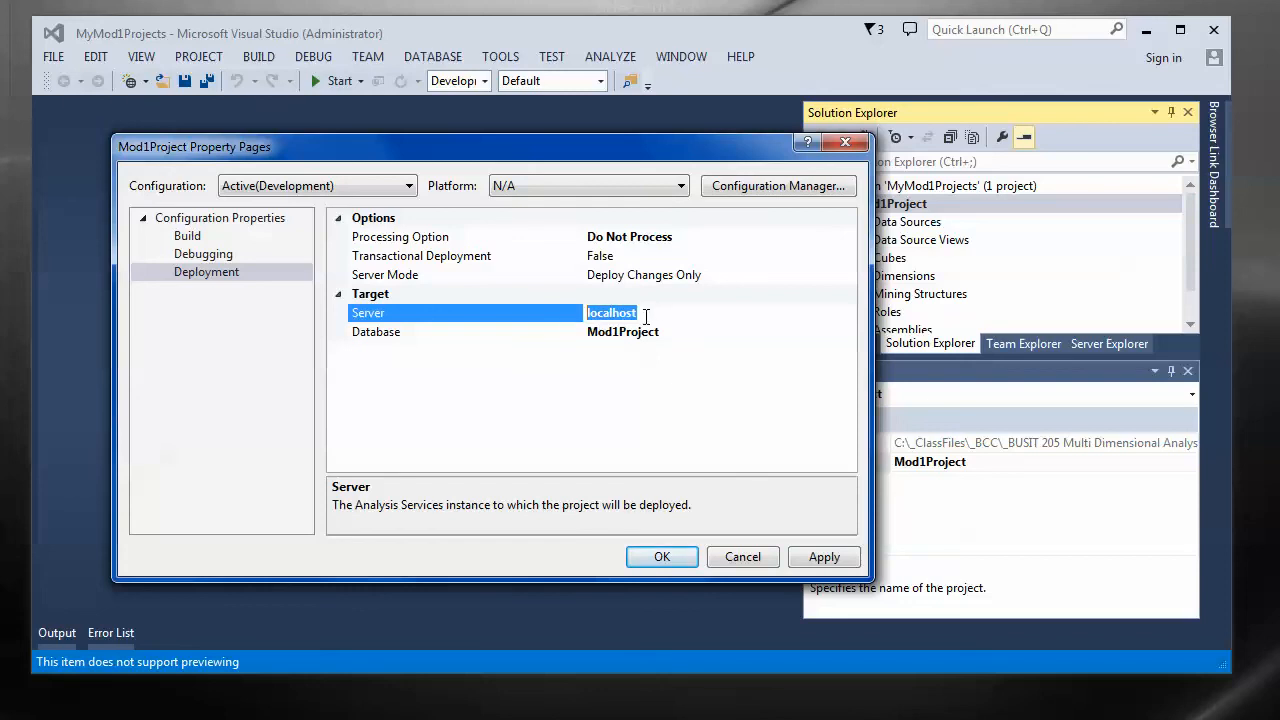
Try Server names MyPC and MyLaptop, then settle on localhost.
{"action": "type", "text": "My"}
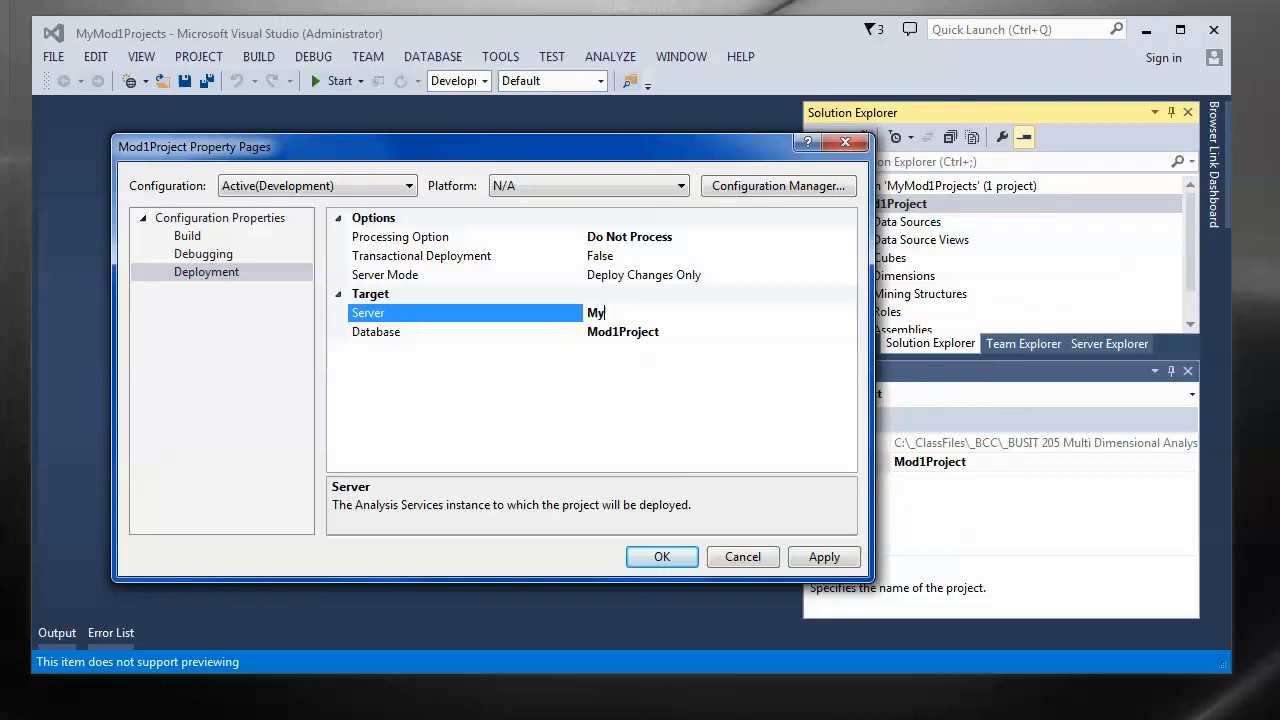
{"action": "type", "text": "PC"}
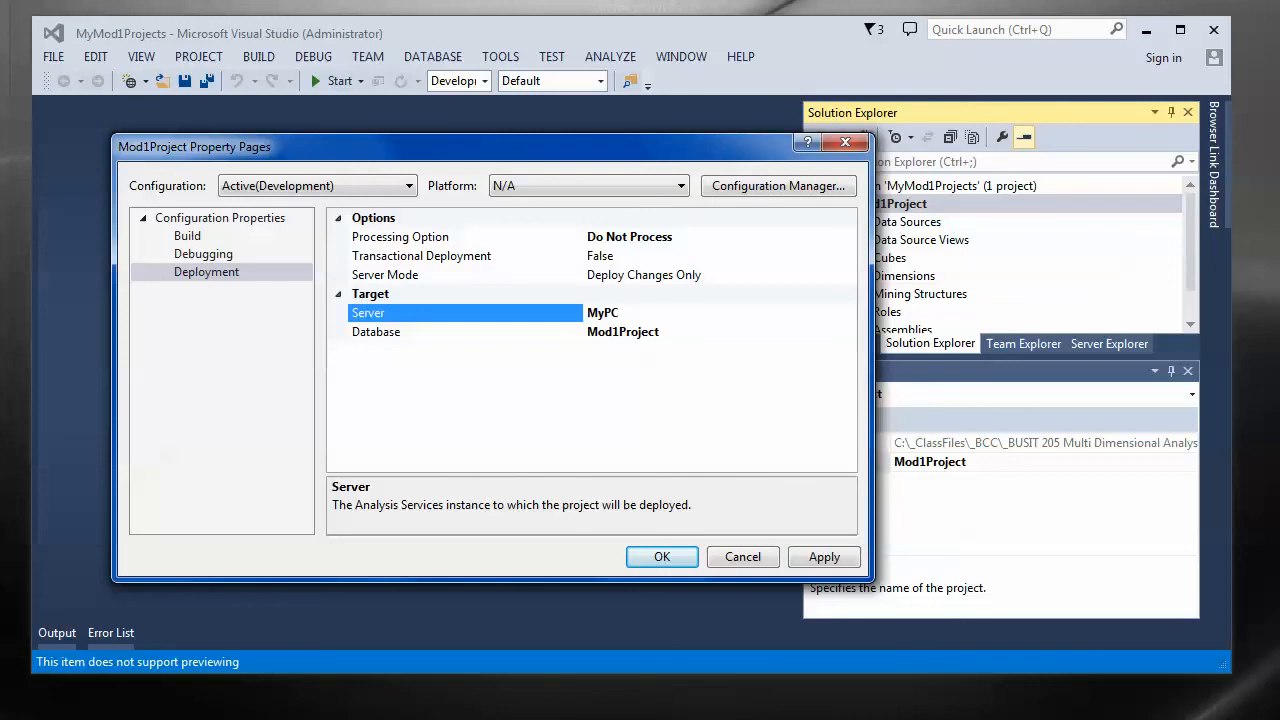
{"action": "type", "text": "MyLap"}
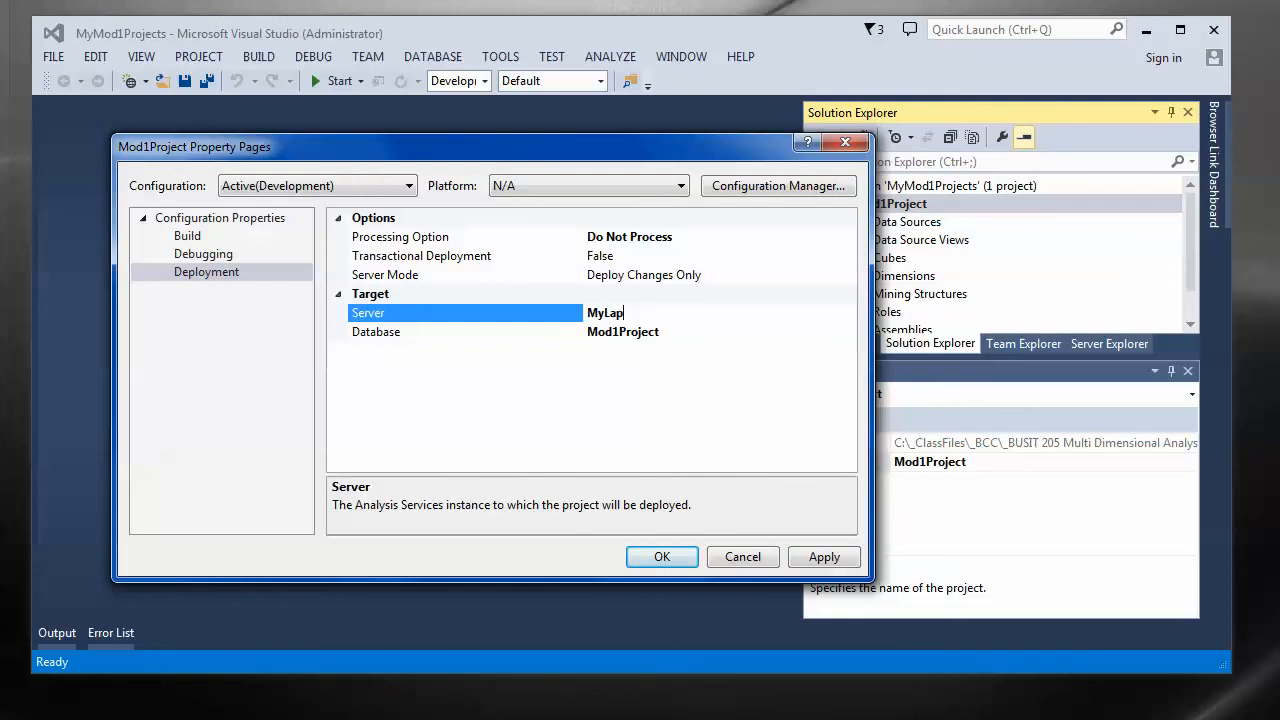
{"action": "type", "text": "top"}
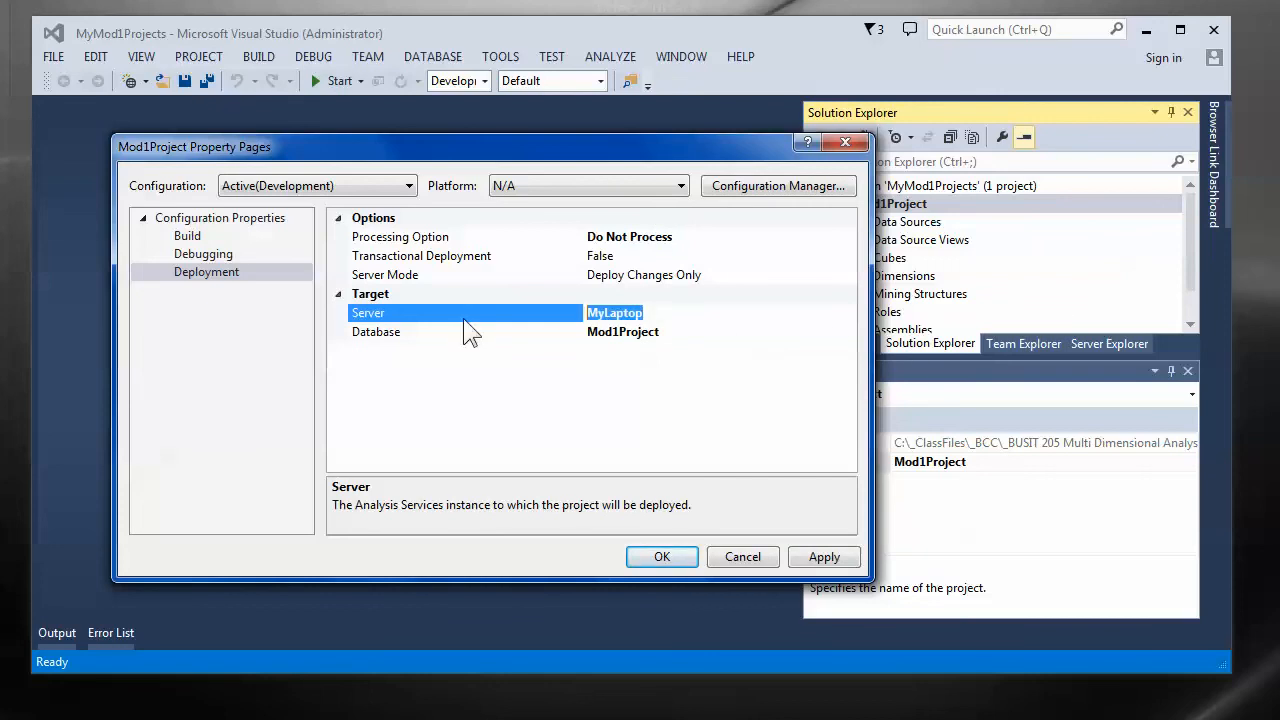
{"action": "type", "text": "localh"}
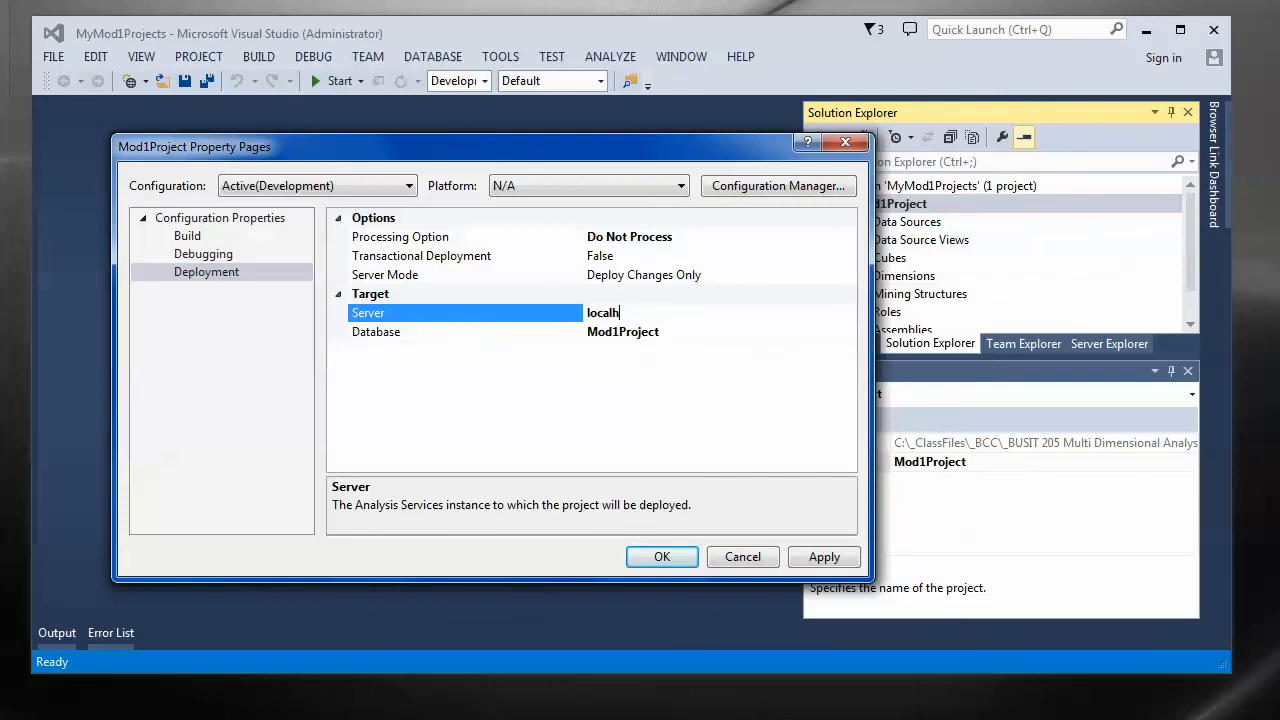
{"action": "type", "text": "ost"}
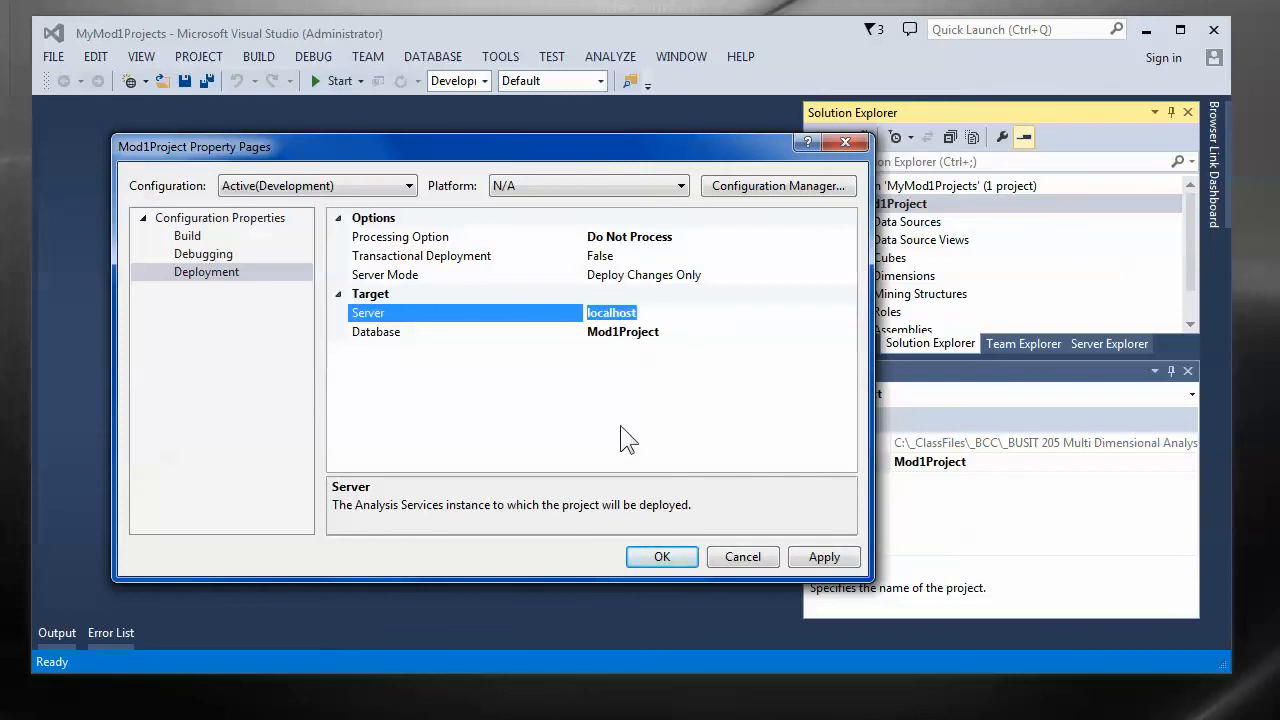
{"action": "mouse_move", "coordinate": [614, 404]}
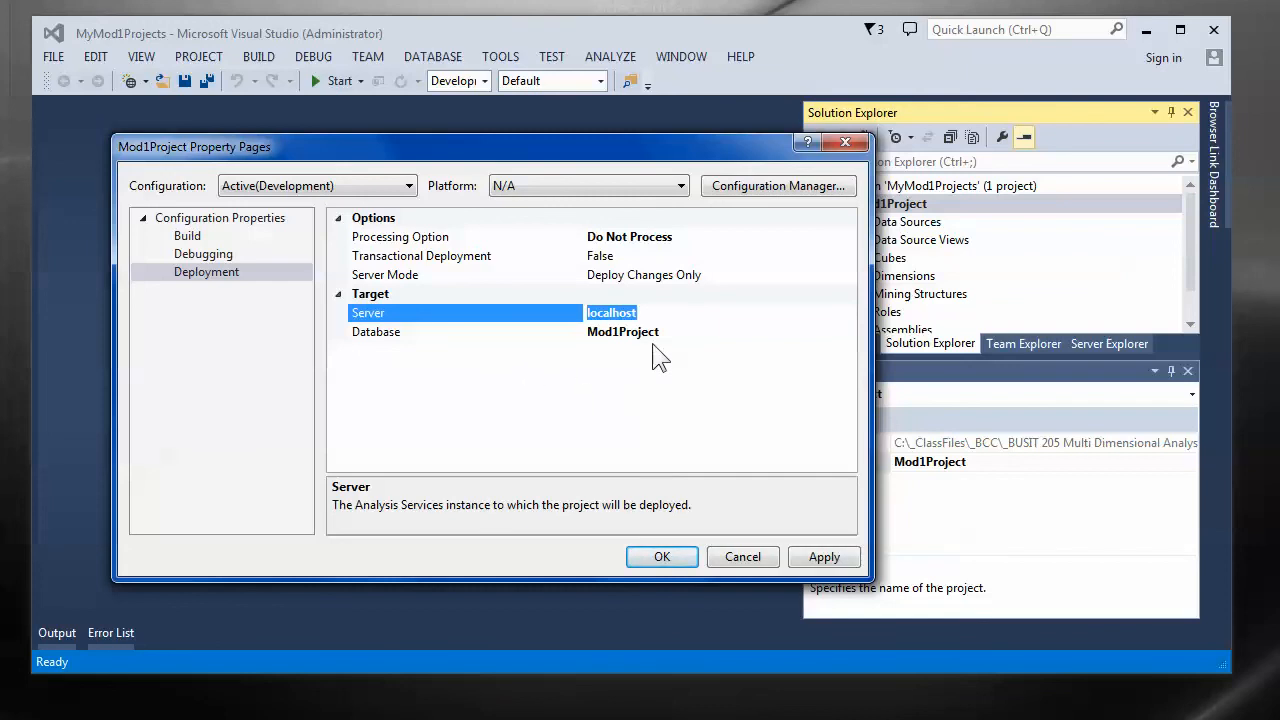
{"action": "mouse_move", "coordinate": [668, 320]}
{"action": "type", "text": "\\"}
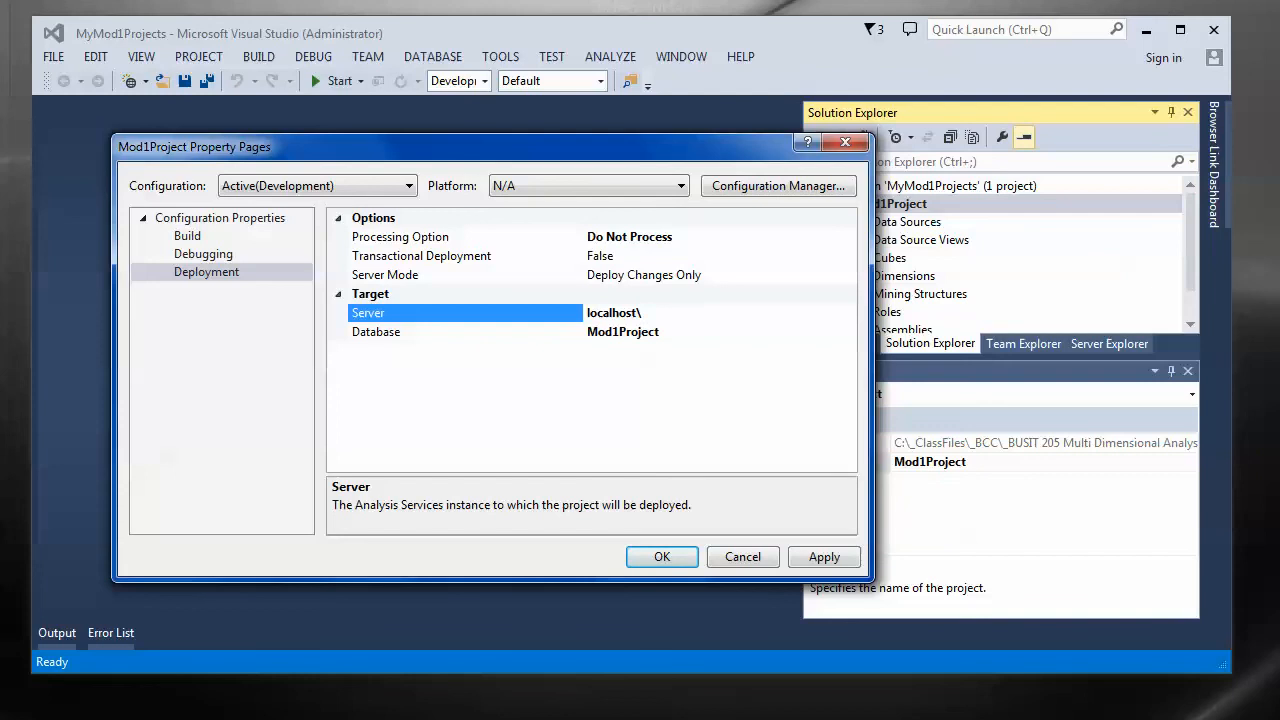
Complete the deployment Server as localhost\SQL2014 and highlight the instance name.
{"action": "left_click", "coordinate": [614, 312]}
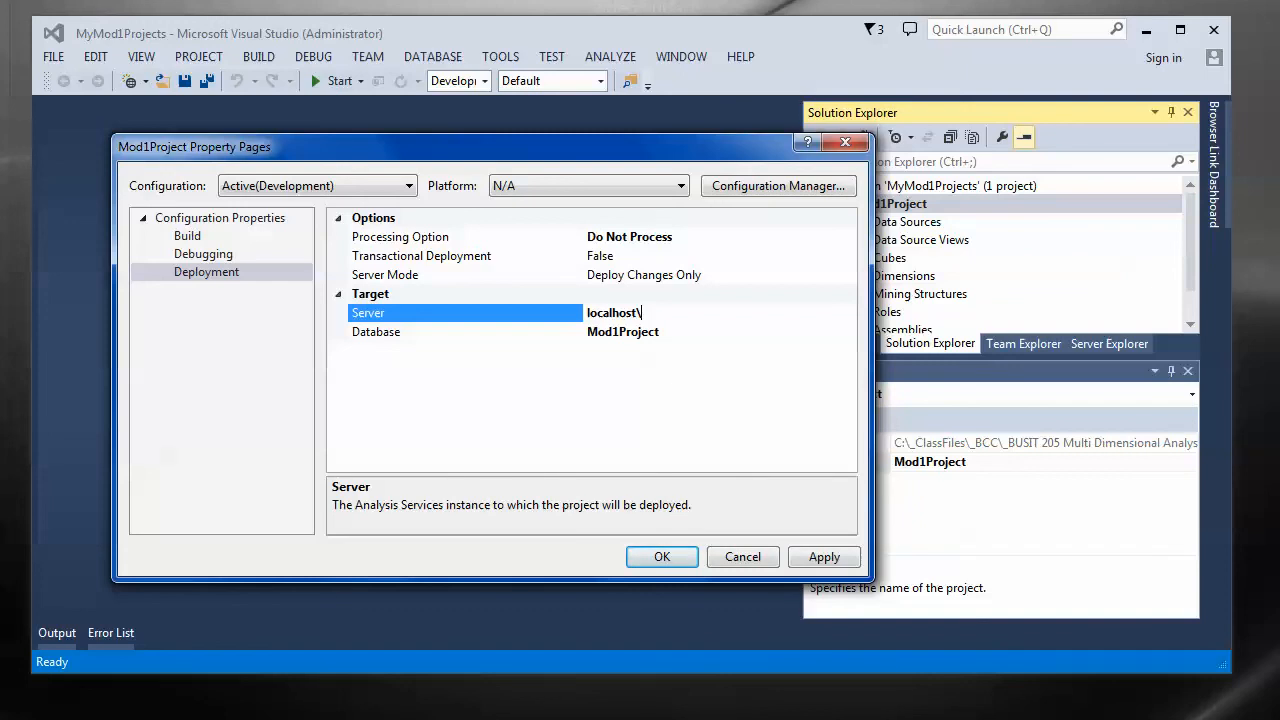
{"action": "type", "text": "SQL2014"}
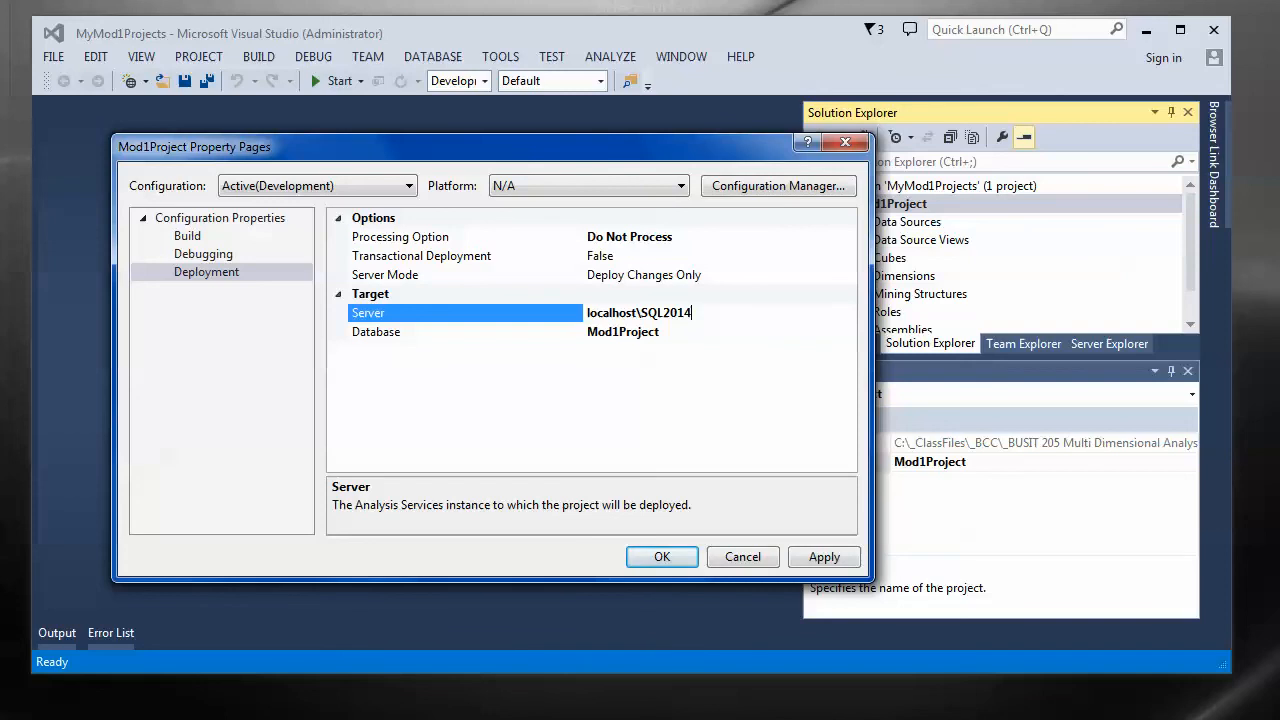
{"action": "double_click", "coordinate": [674, 312]}
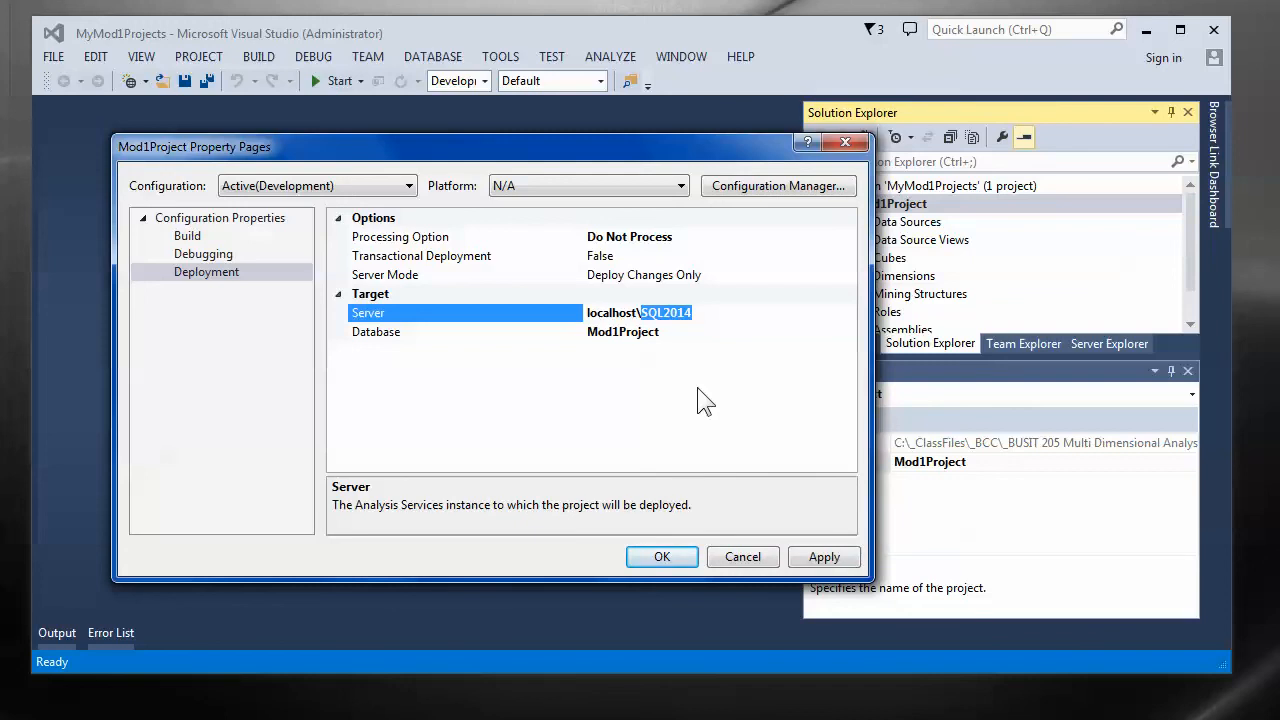
{"action": "mouse_move", "coordinate": [692, 390]}
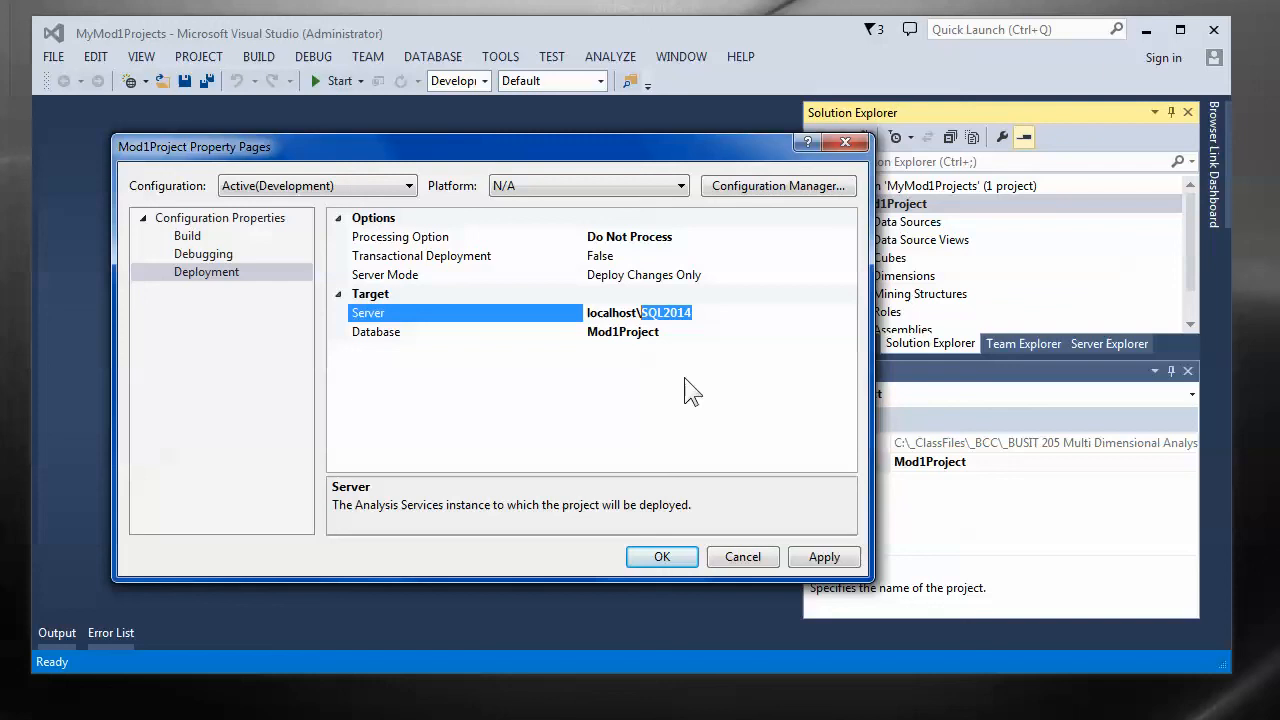
{"action": "mouse_move", "coordinate": [570, 396]}
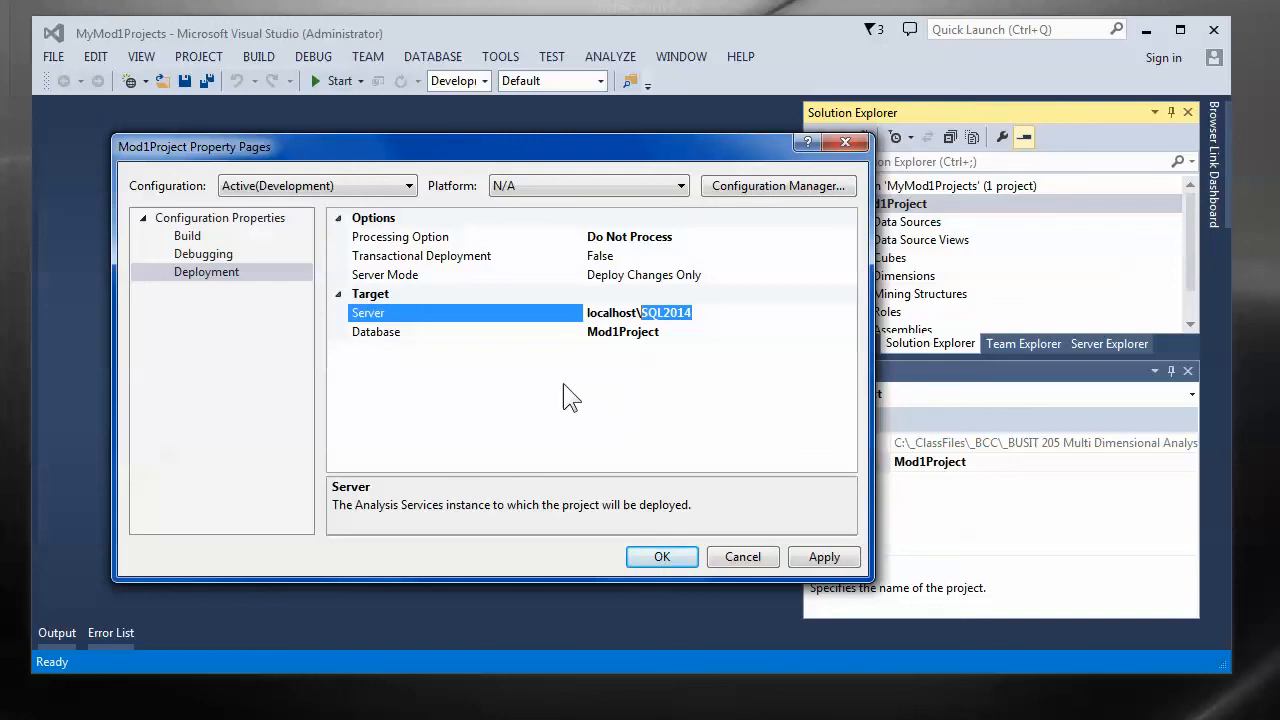
{"action": "mouse_move", "coordinate": [640, 382]}
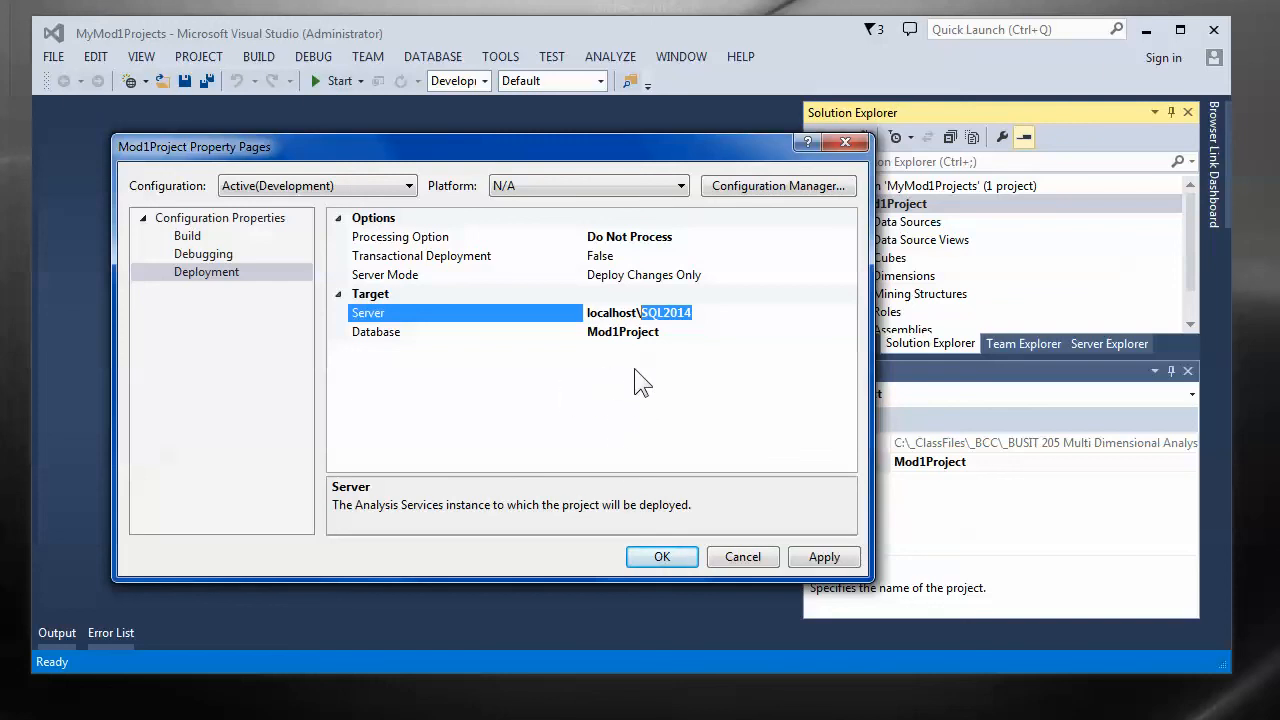
{"action": "mouse_move", "coordinate": [484, 344]}
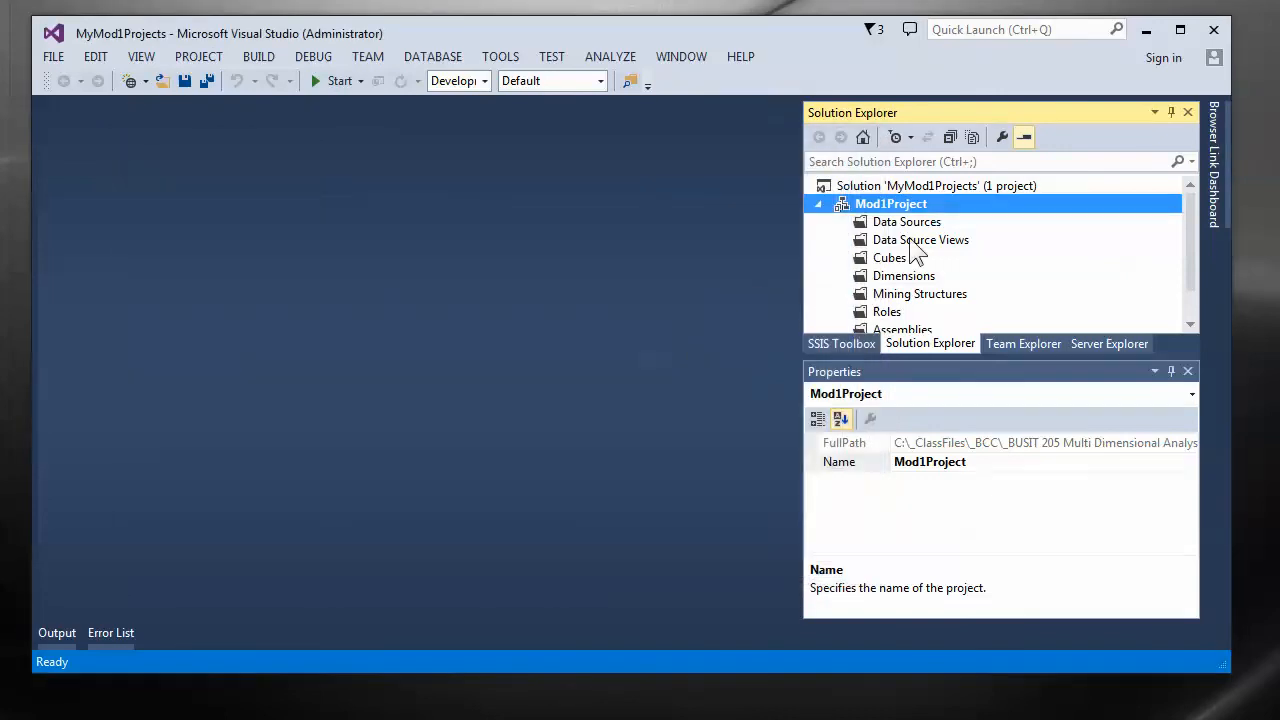
{"action": "mouse_move", "coordinate": [936, 330]}
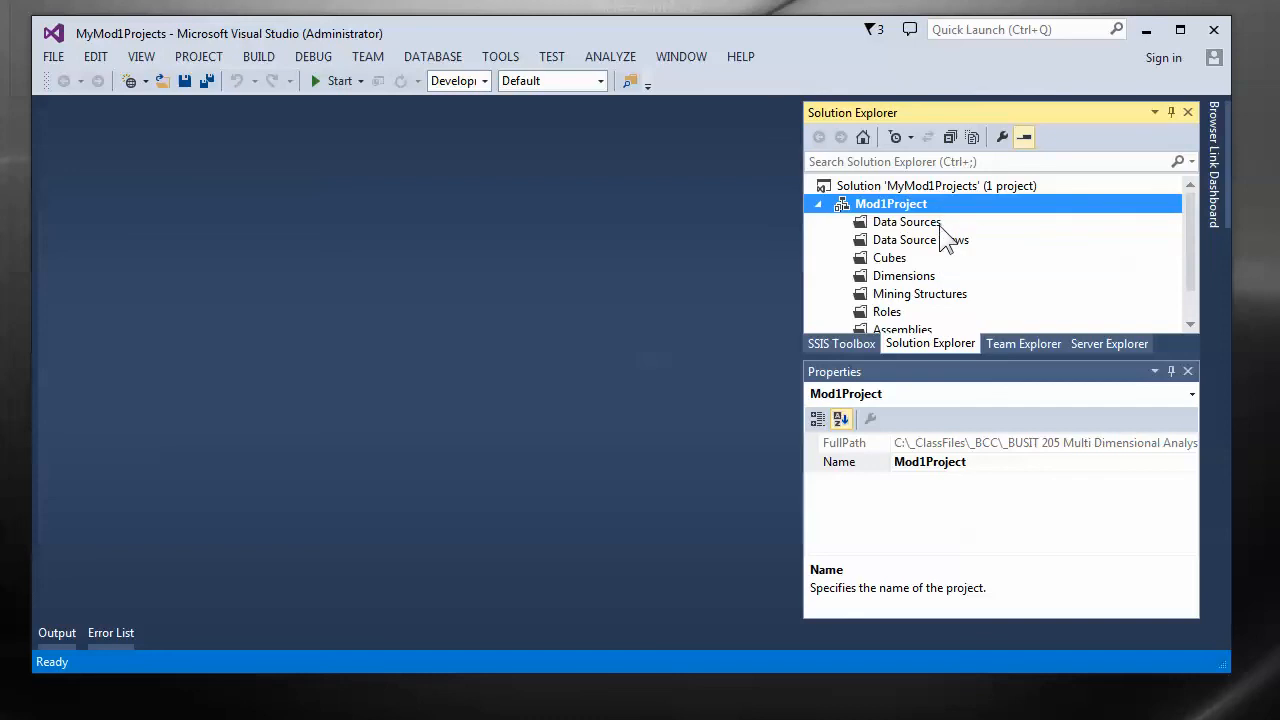
Select the Mining Structures and then Assemblies folders in Solution Explorer.
{"action": "left_click", "coordinate": [920, 292]}
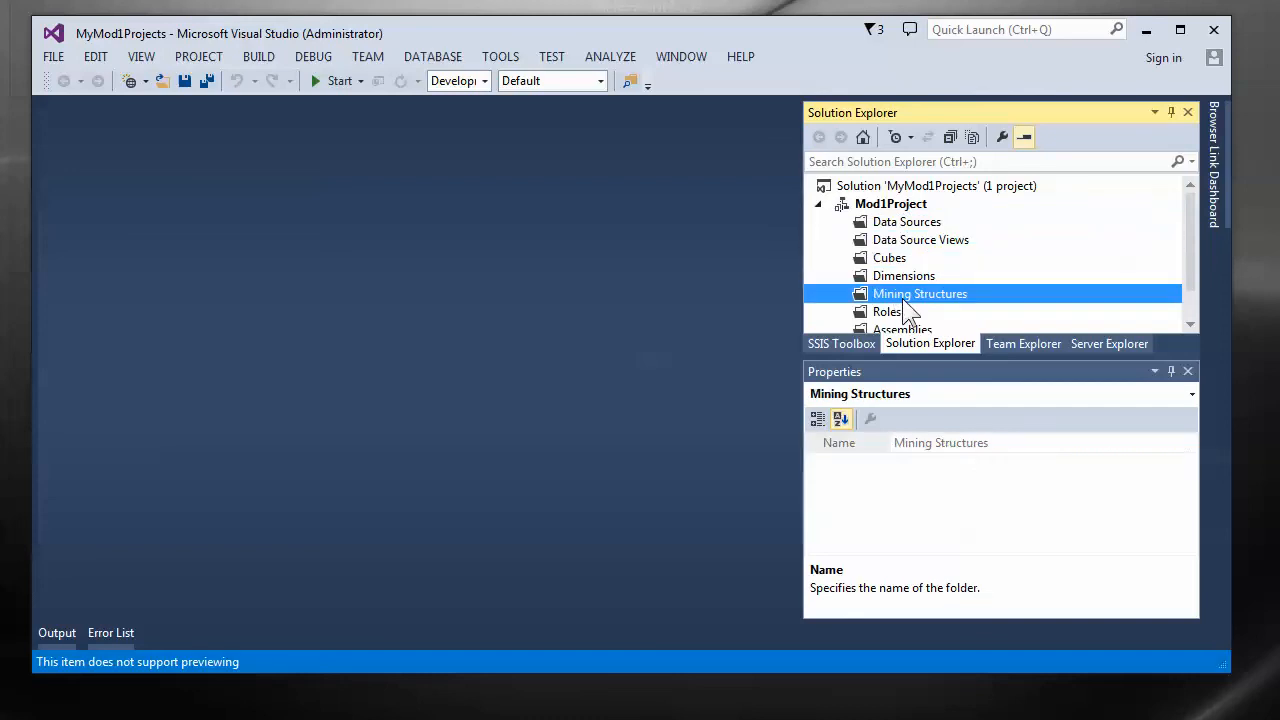
{"action": "left_click", "coordinate": [900, 312]}
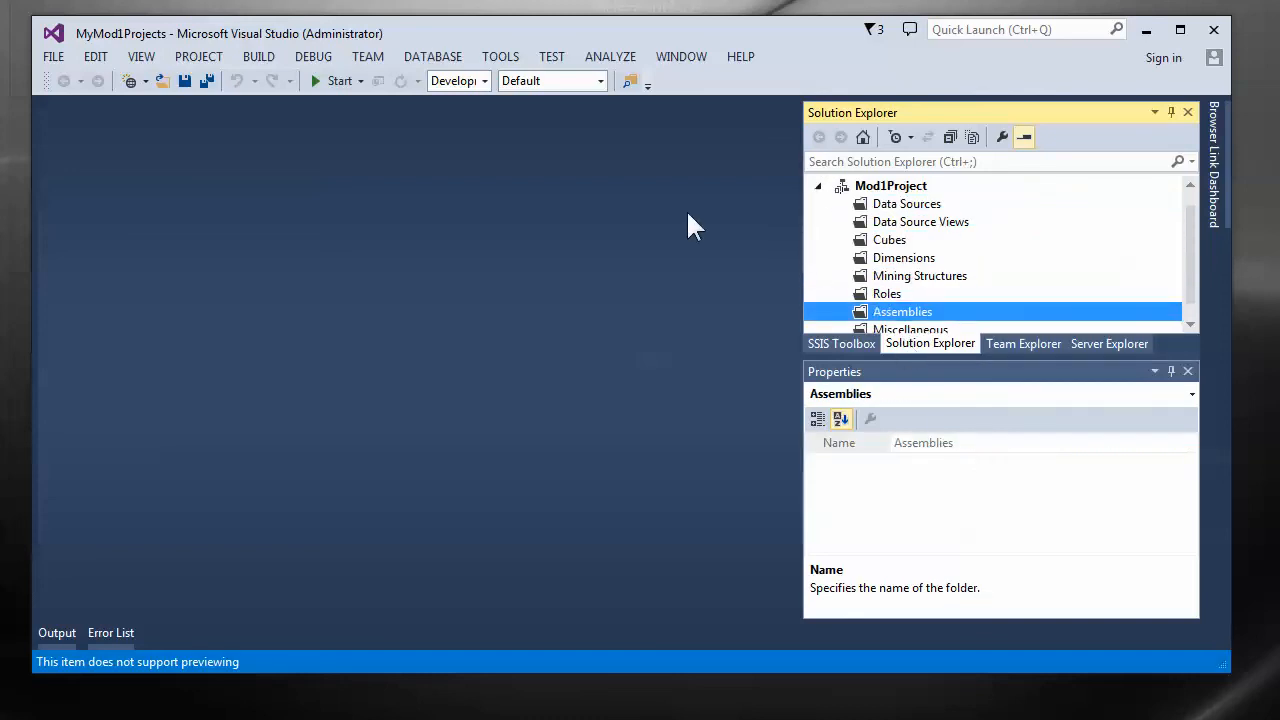